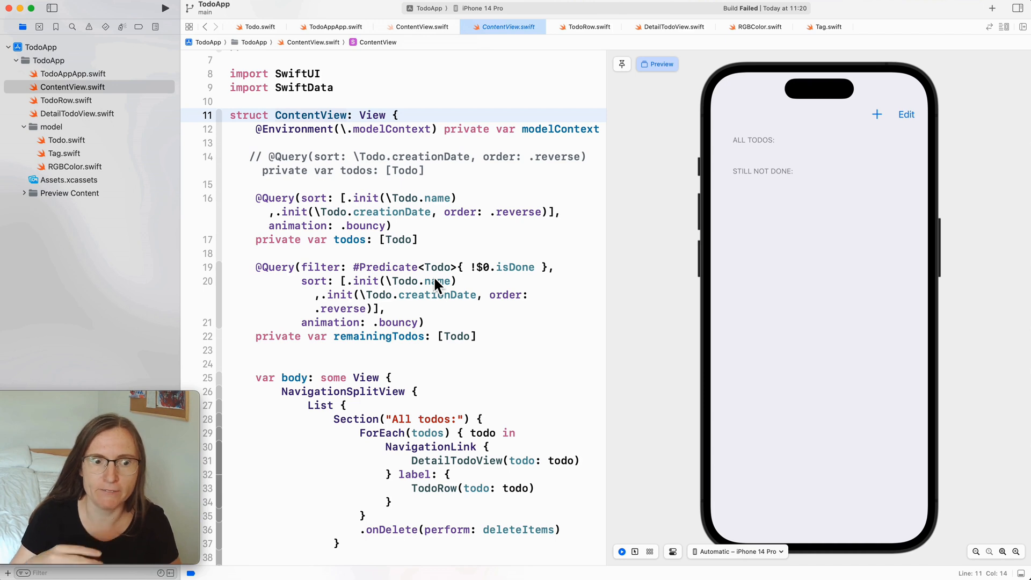
pyautogui.moveTo(630, 275)
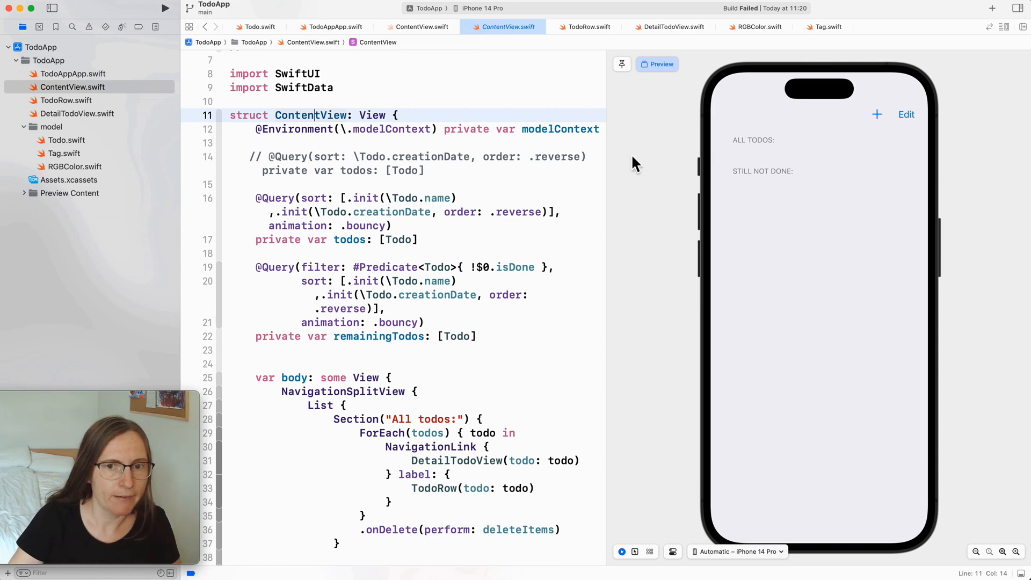
# Step: Review Todo.swift and ContentView's in-memory preview container, then open TodoRow.swift
pyautogui.click(67, 140)
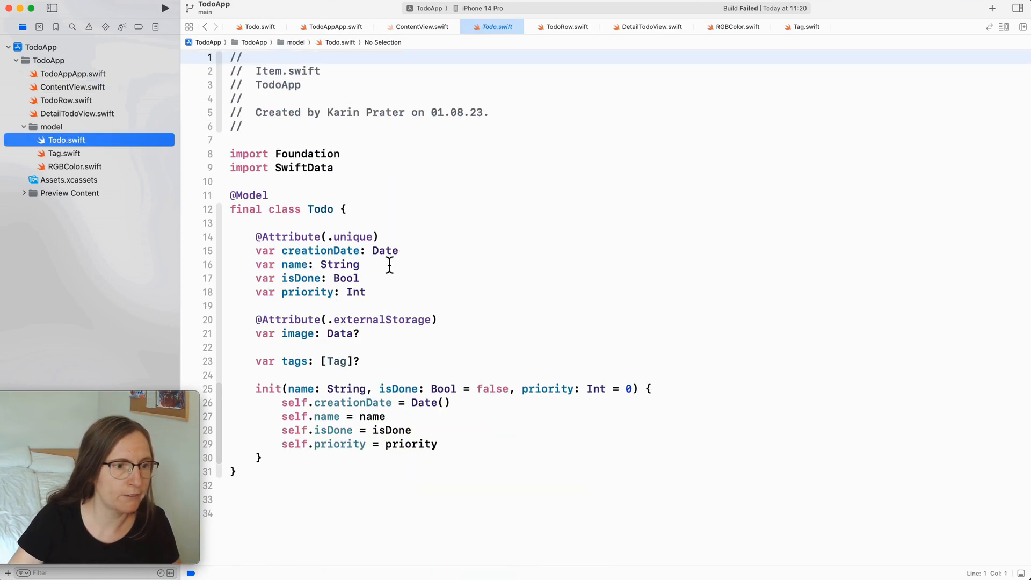
pyautogui.moveTo(404, 257)
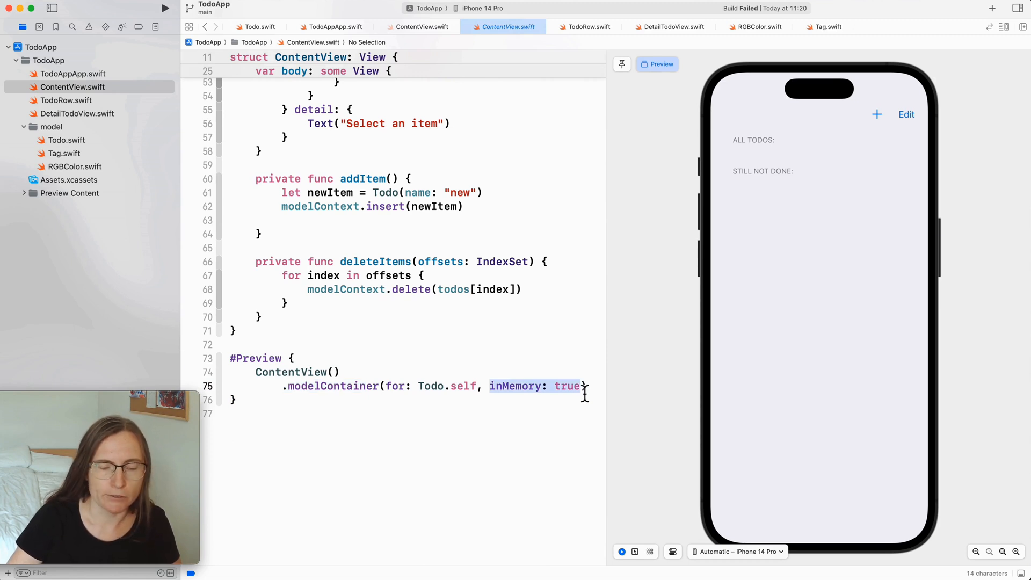
pyautogui.click(877, 114)
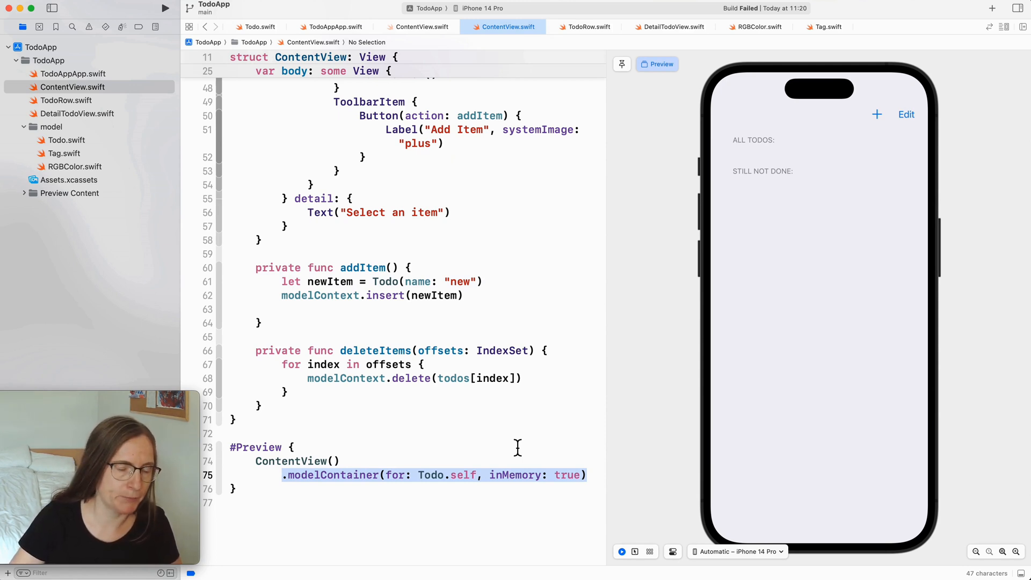
pyautogui.click(589, 27)
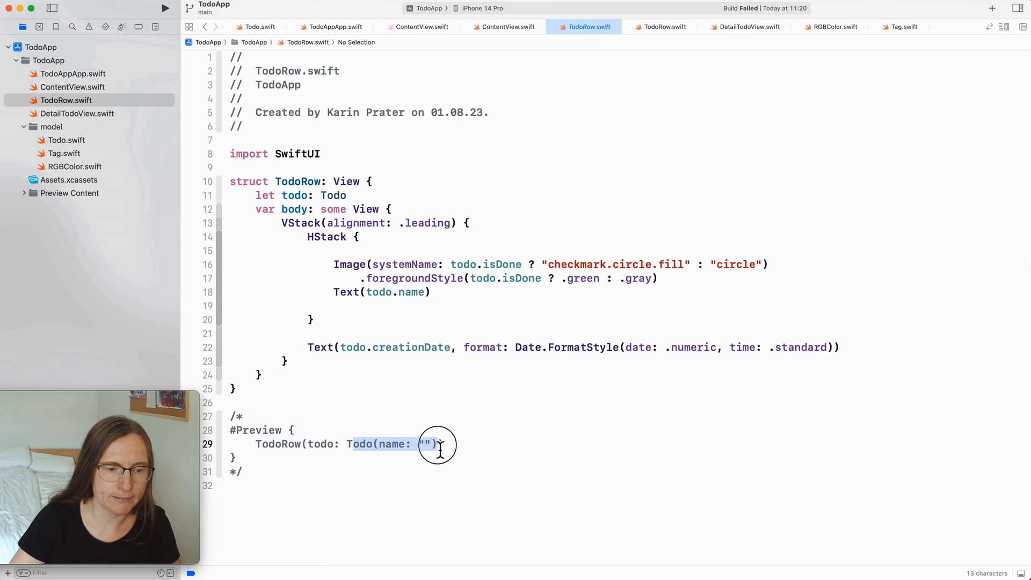
pyautogui.moveTo(426, 469)
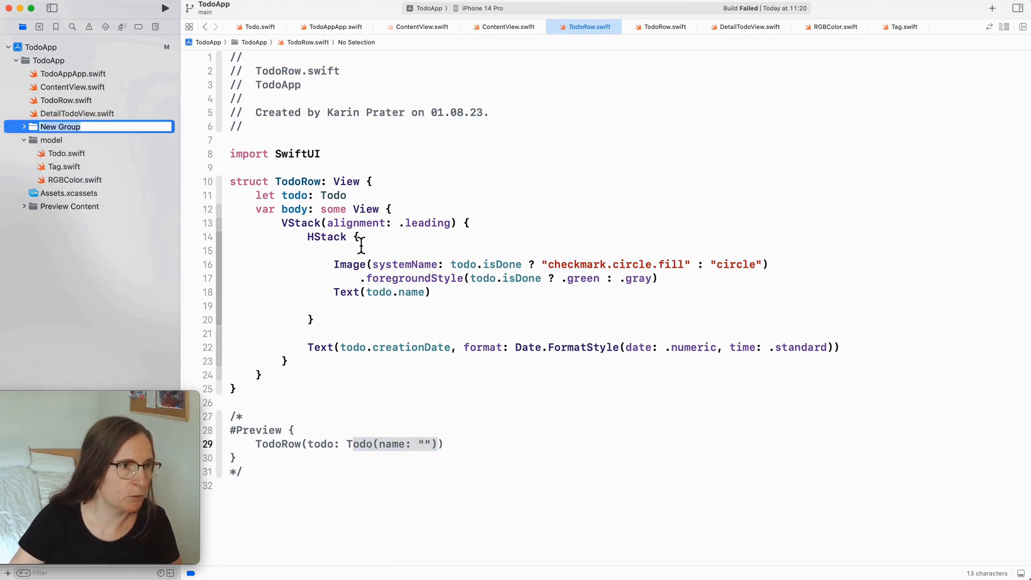
# Step: Name the group 'preview helpers' and add a Swift file PreviewSampleData to it
pyautogui.write('preview helpers')
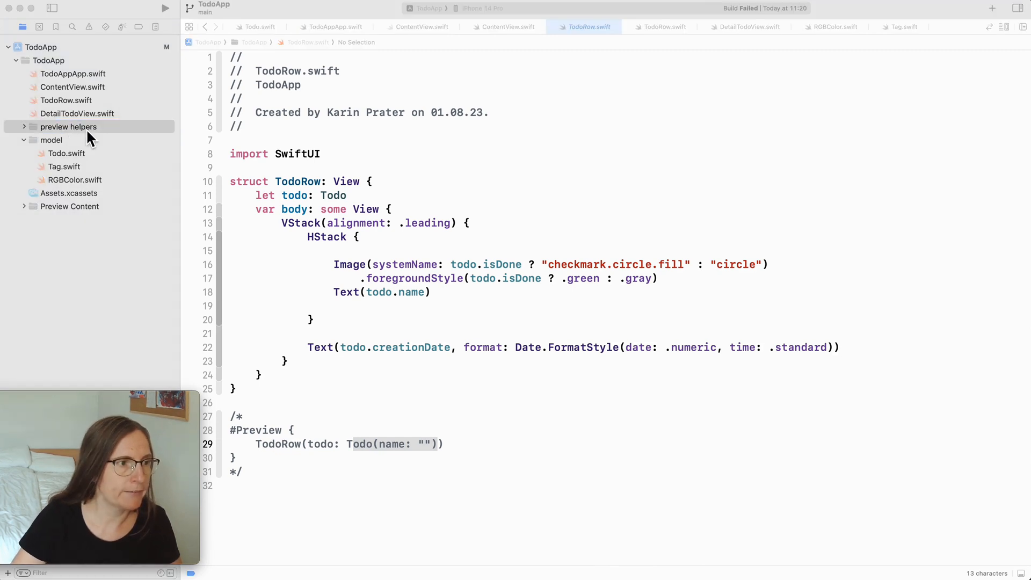
pyautogui.rightClick(68, 126)
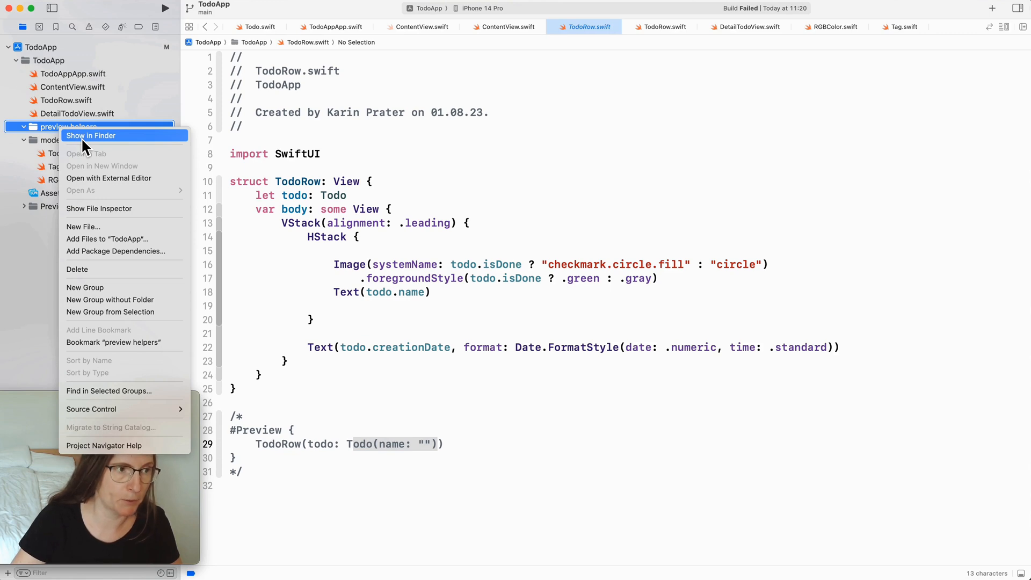
pyautogui.moveTo(104, 231)
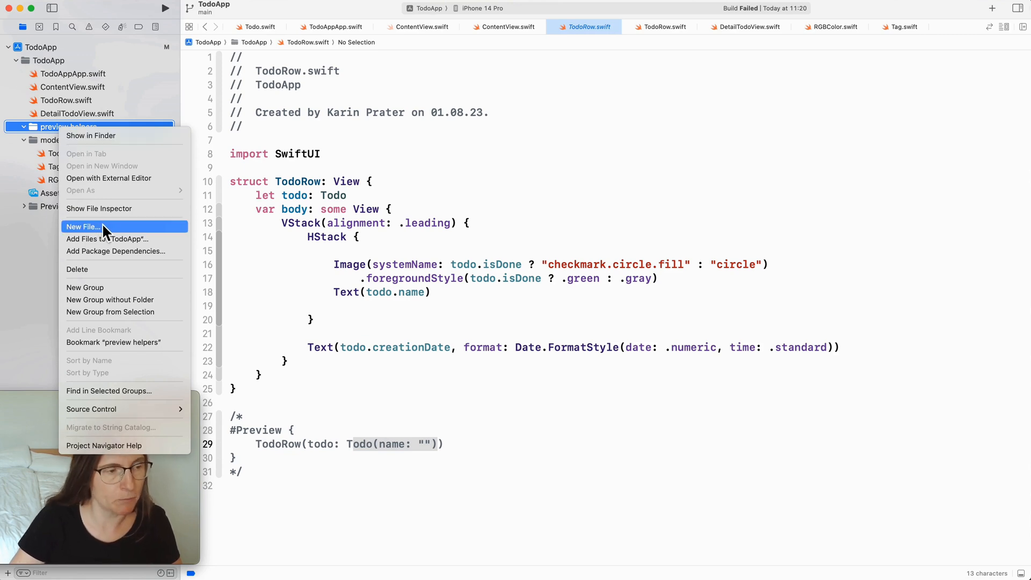
pyautogui.click(83, 227)
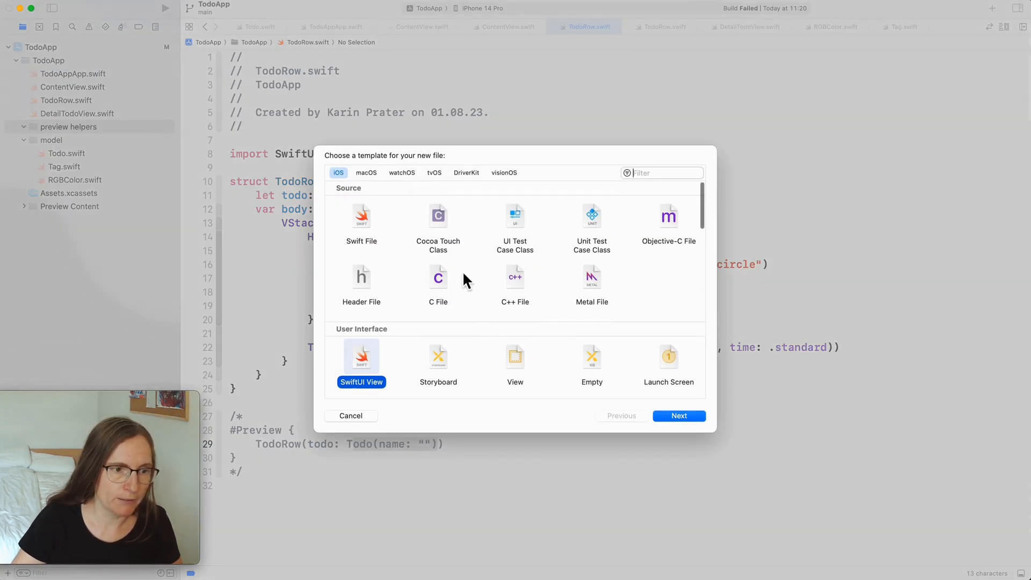
pyautogui.click(361, 223)
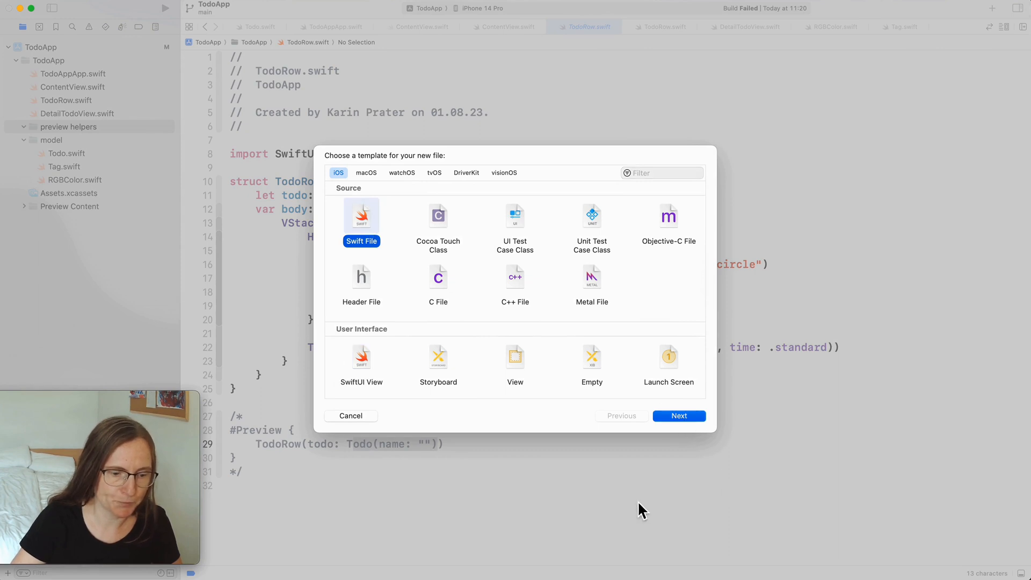
pyautogui.click(679, 416)
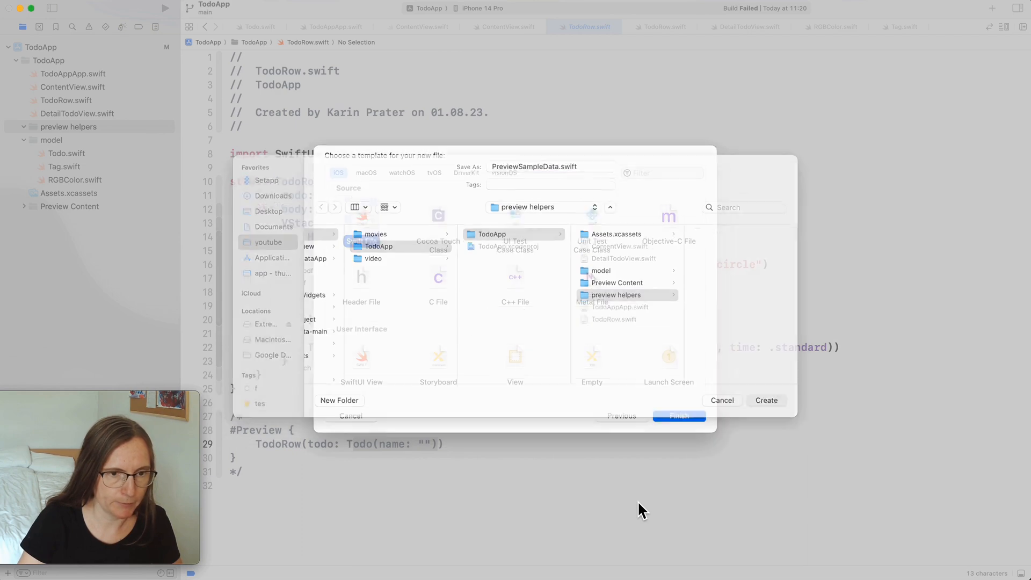
pyautogui.click(764, 399)
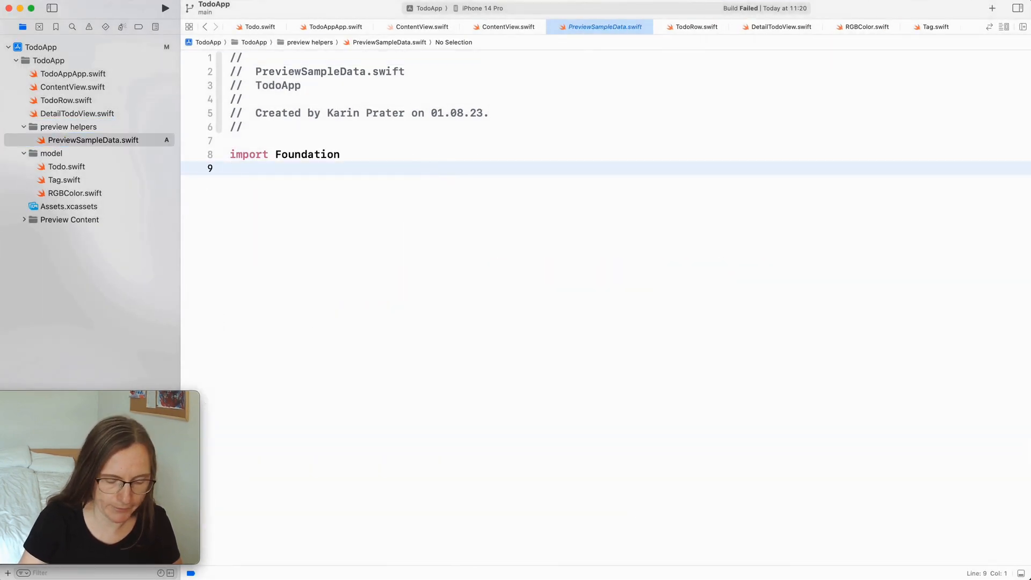
# Step: Import SwiftData and start a previewContainer closure declaring a ModelContainer constant
pyautogui.write('import Swi')
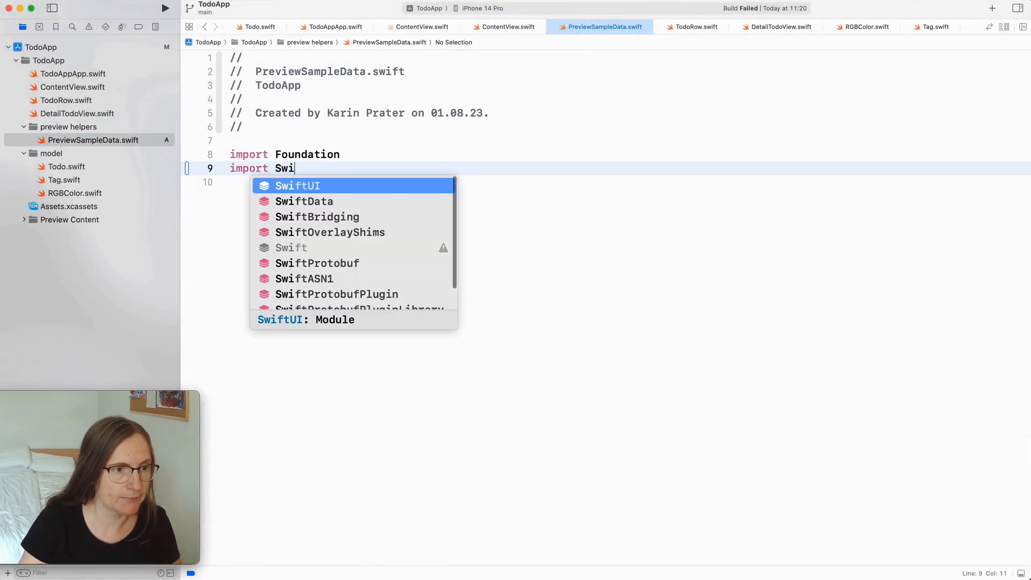
pyautogui.click(304, 201)
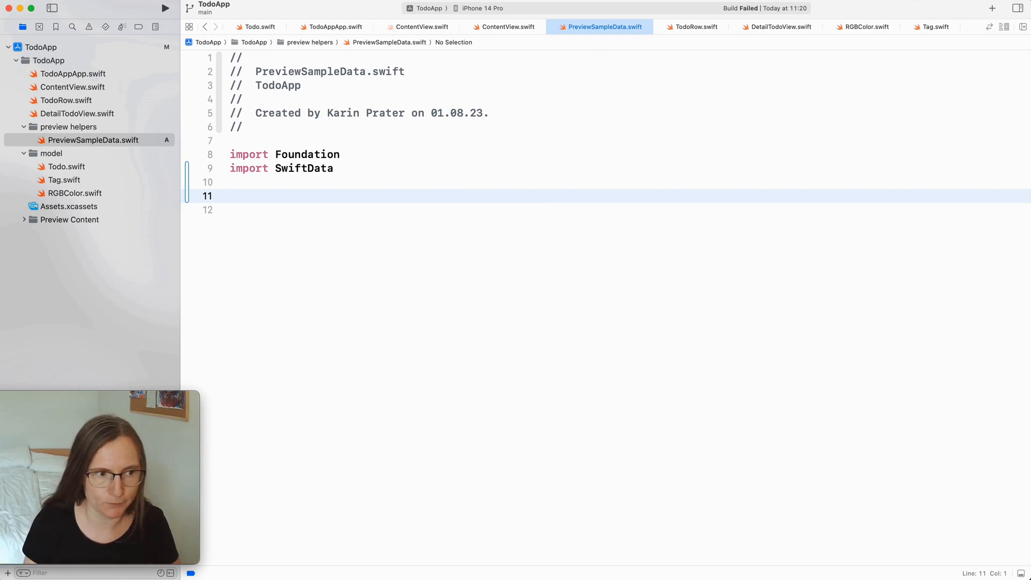
pyautogui.write('let priv')
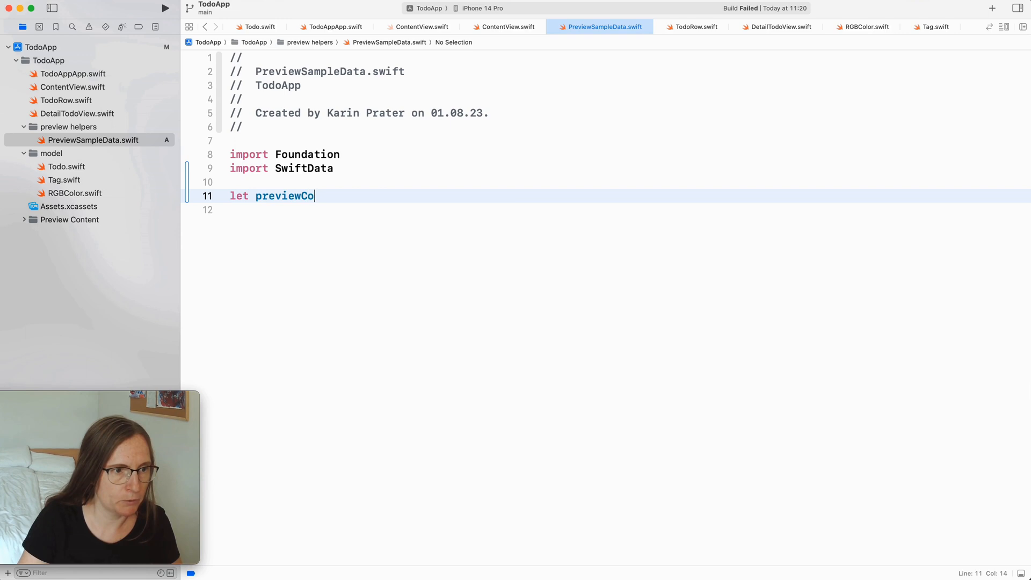
pyautogui.write('ntainer:')
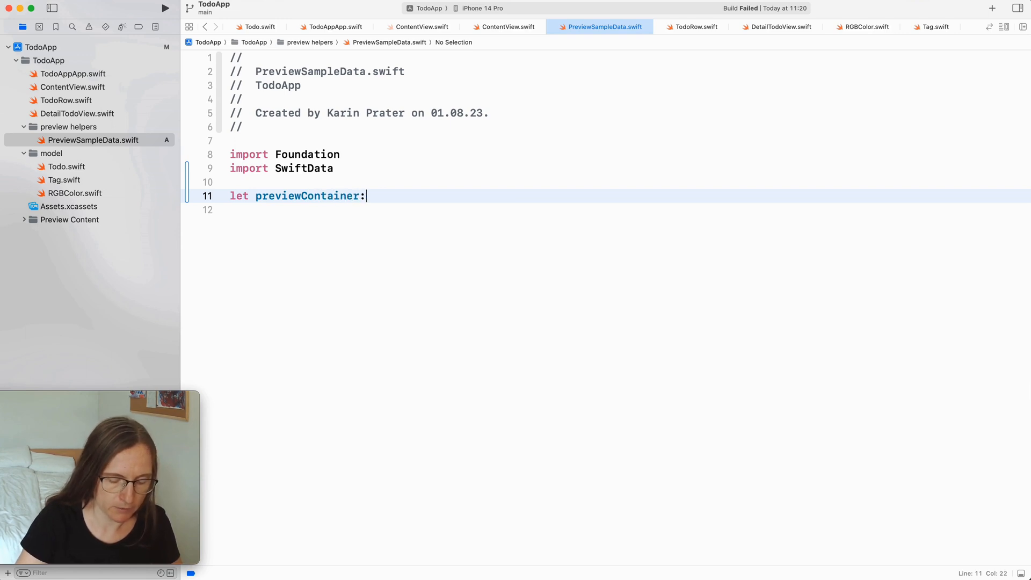
pyautogui.write('ModelContainer = {')
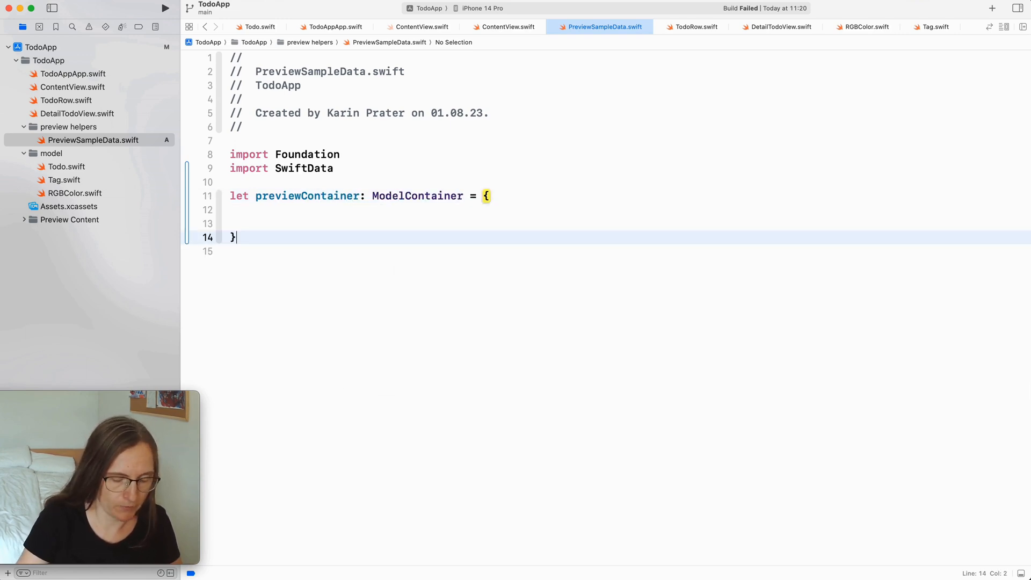
pyautogui.write('()')
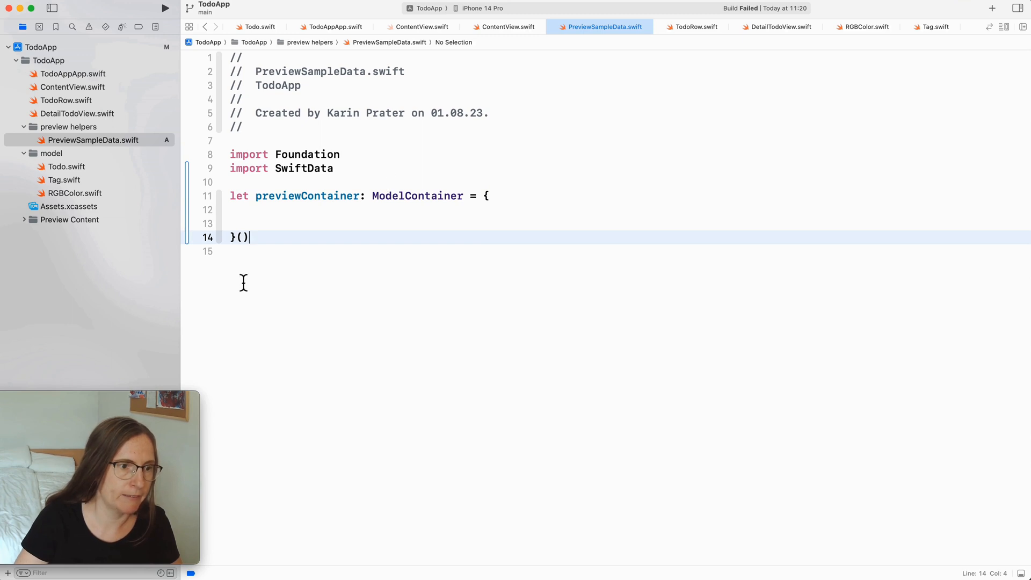
pyautogui.write('let conta')
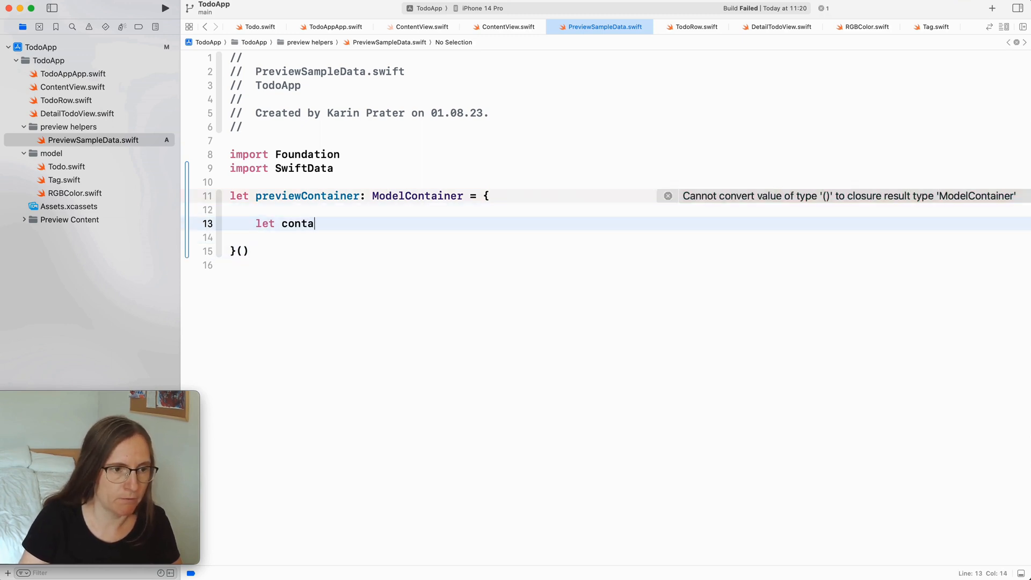
pyautogui.write('iner = M')
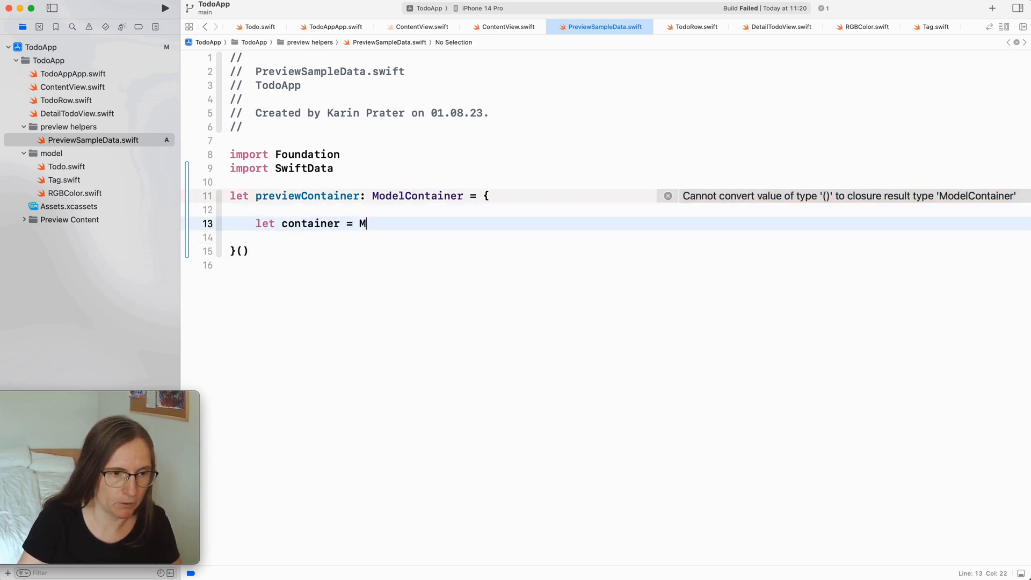
pyautogui.write('ode')
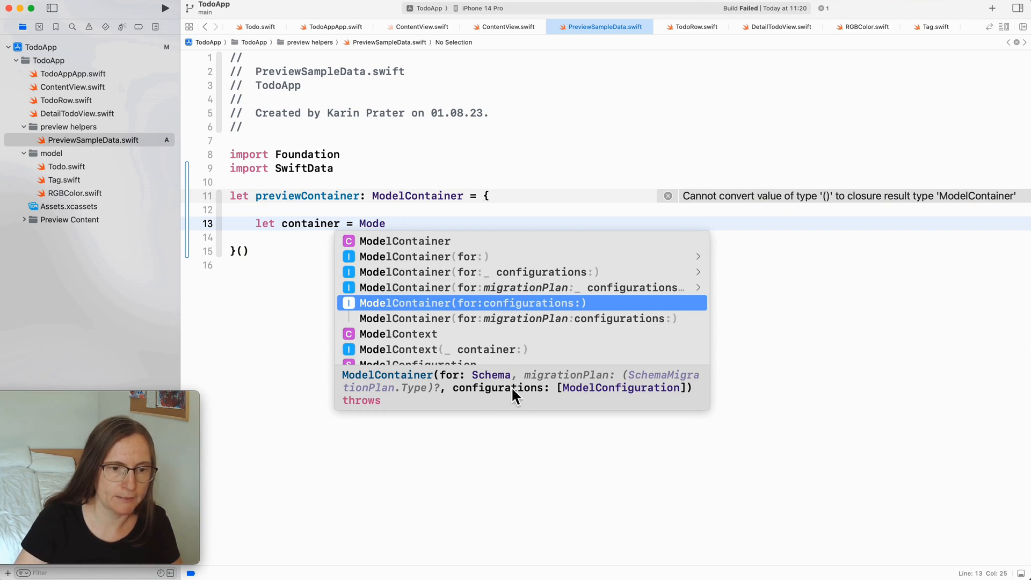
pyautogui.moveTo(545, 418)
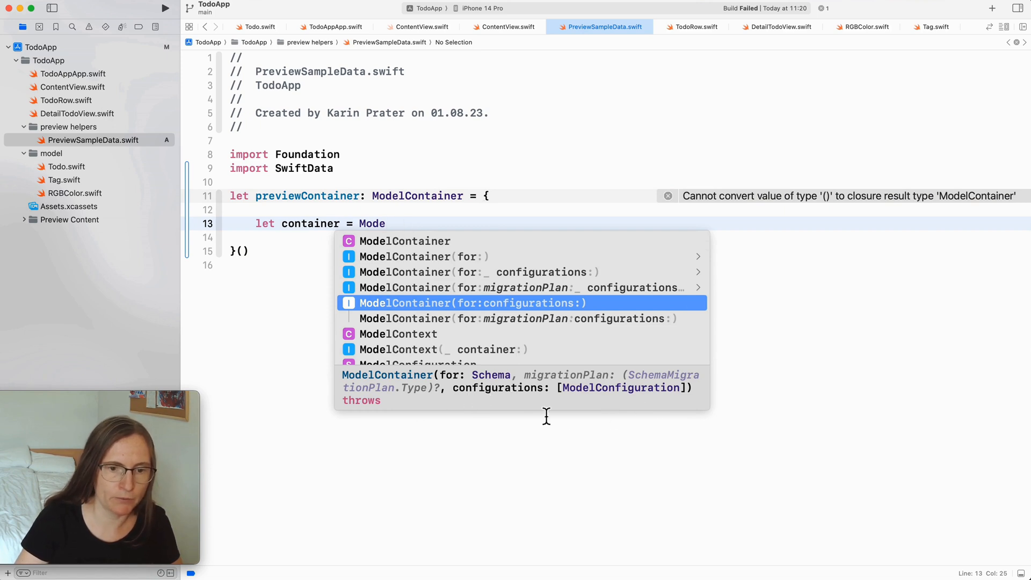
pyautogui.moveTo(551, 291)
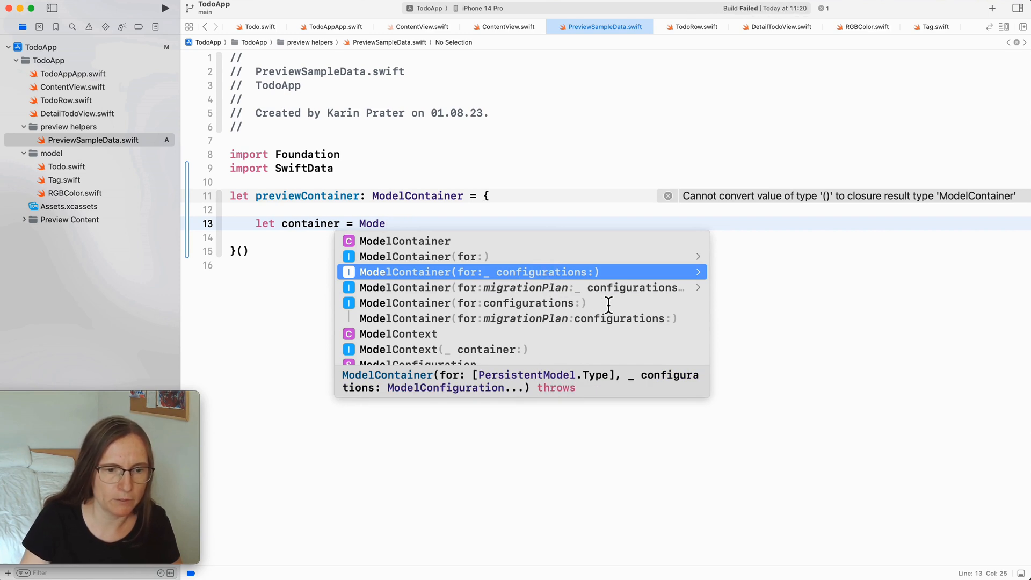
# Step: Initialize the container for Todo.self with a ModelConfiguration and return it
pyautogui.click(461, 271)
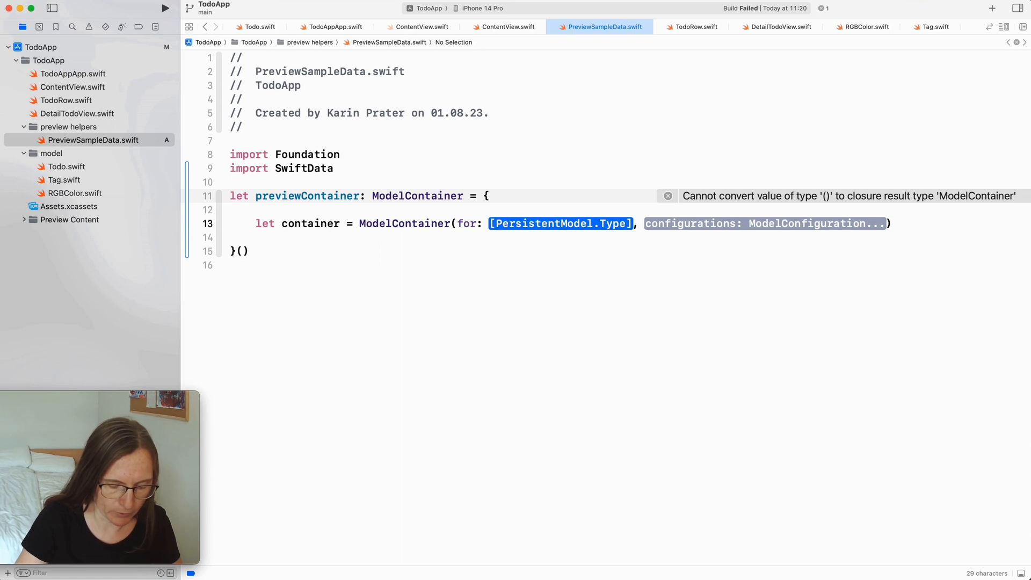
pyautogui.write('Todo.self')
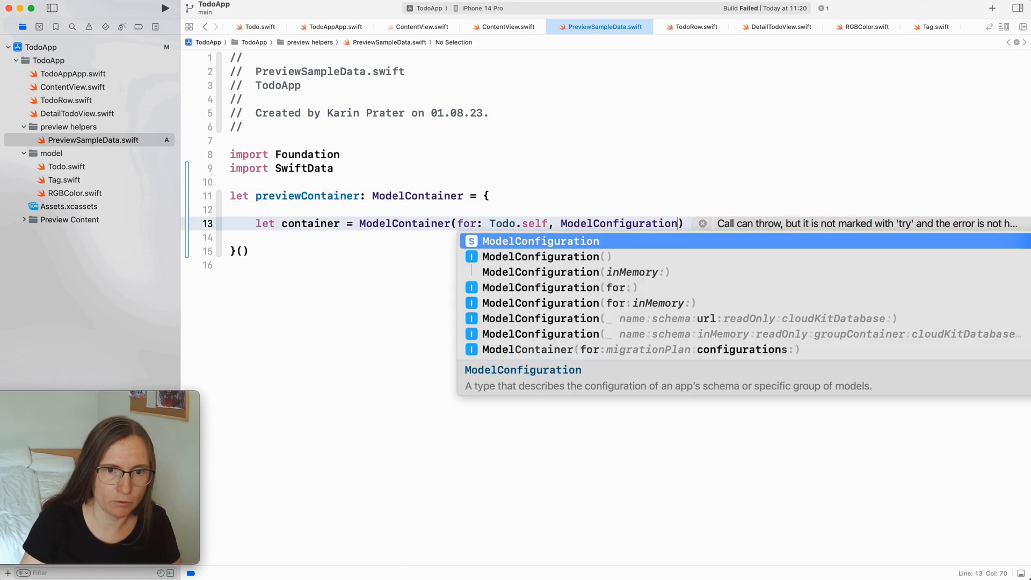
pyautogui.press('Down')
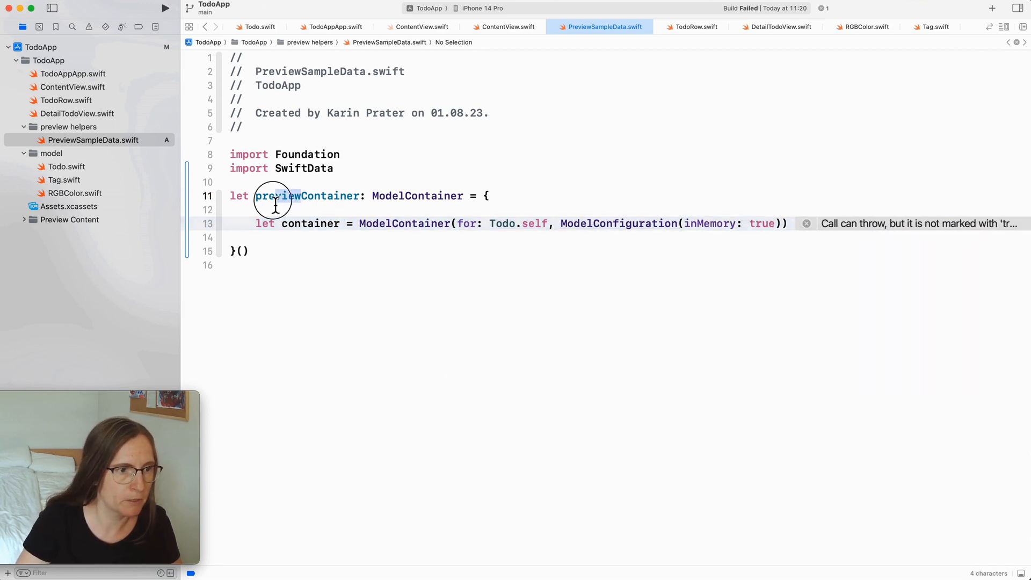
pyautogui.click(789, 222)
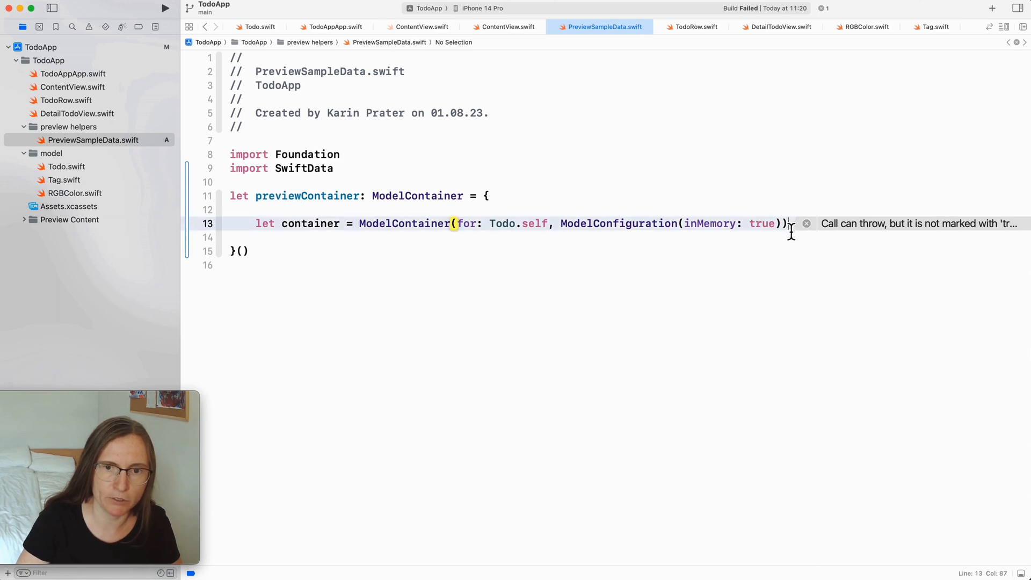
pyautogui.write('return container')
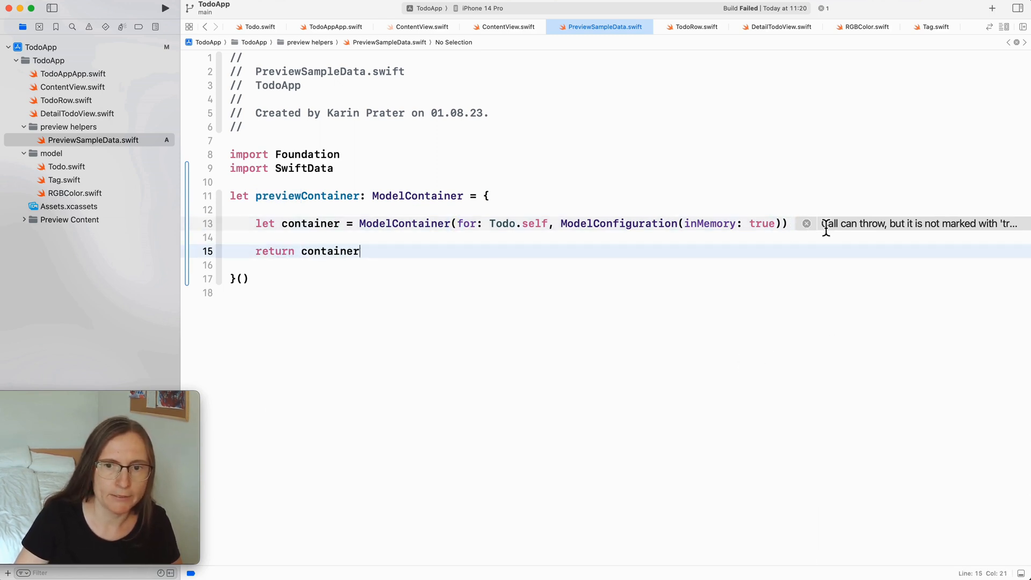
# Step: Add try and fatalError("Failed to create container with error: \(error.localizedDescription)") in the catch
pyautogui.click(360, 223)
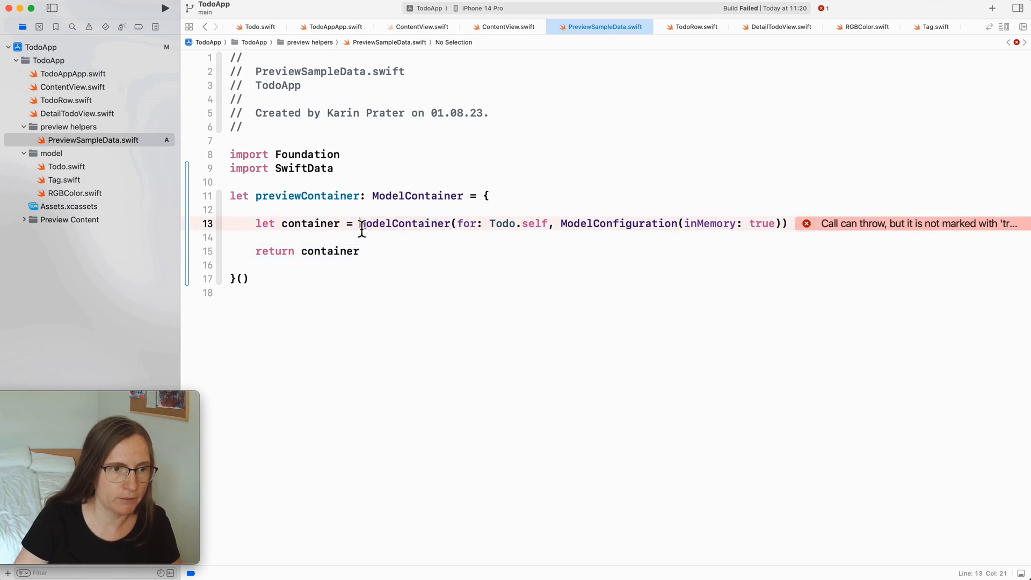
pyautogui.write('try')
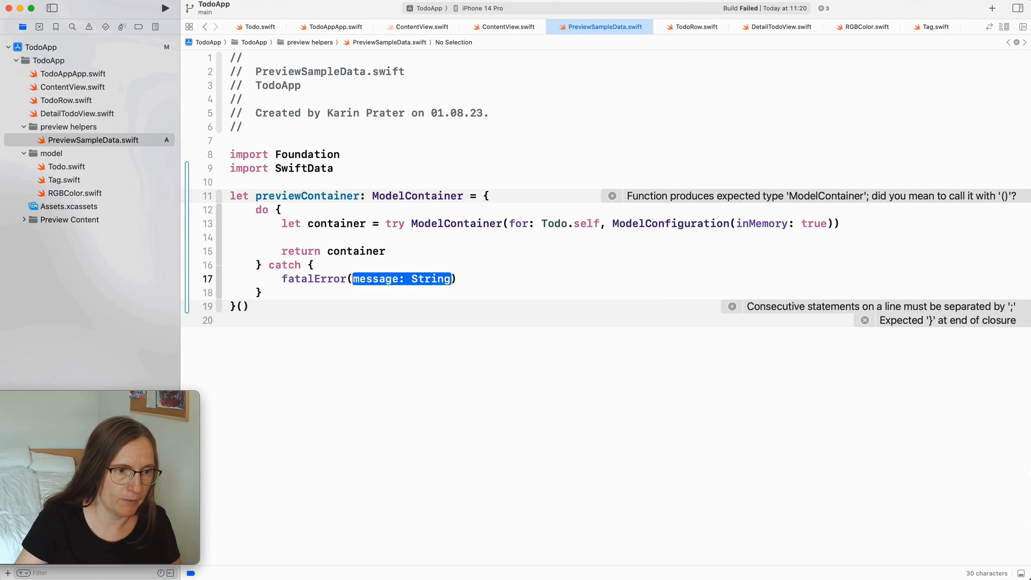
pyautogui.write('""')
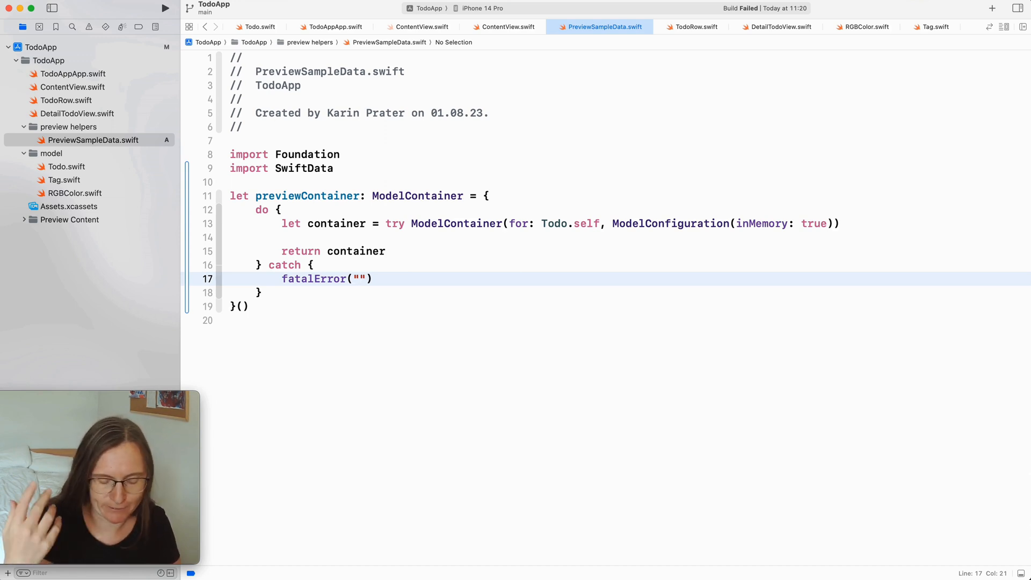
pyautogui.write('f')
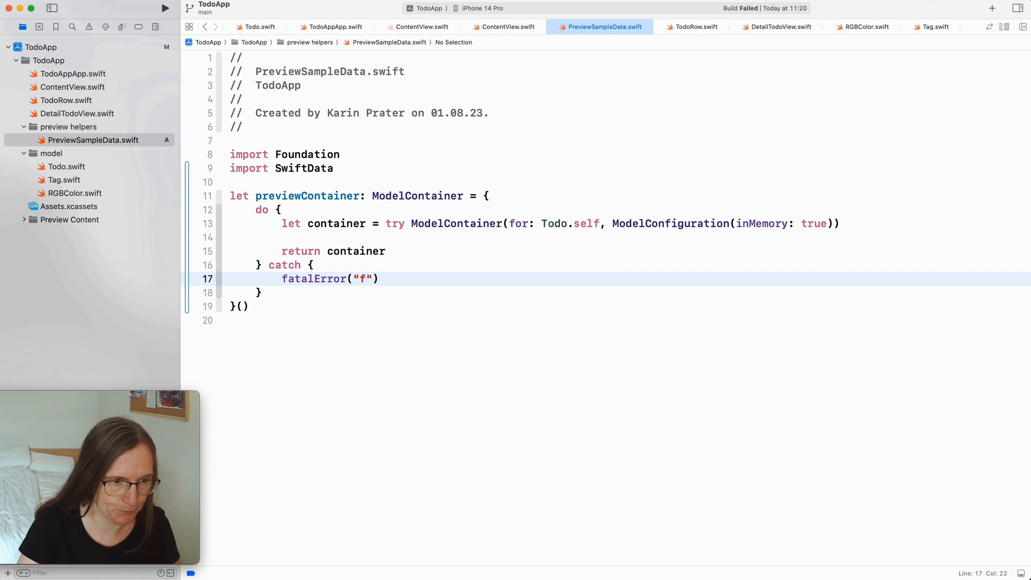
pyautogui.write('Failed')
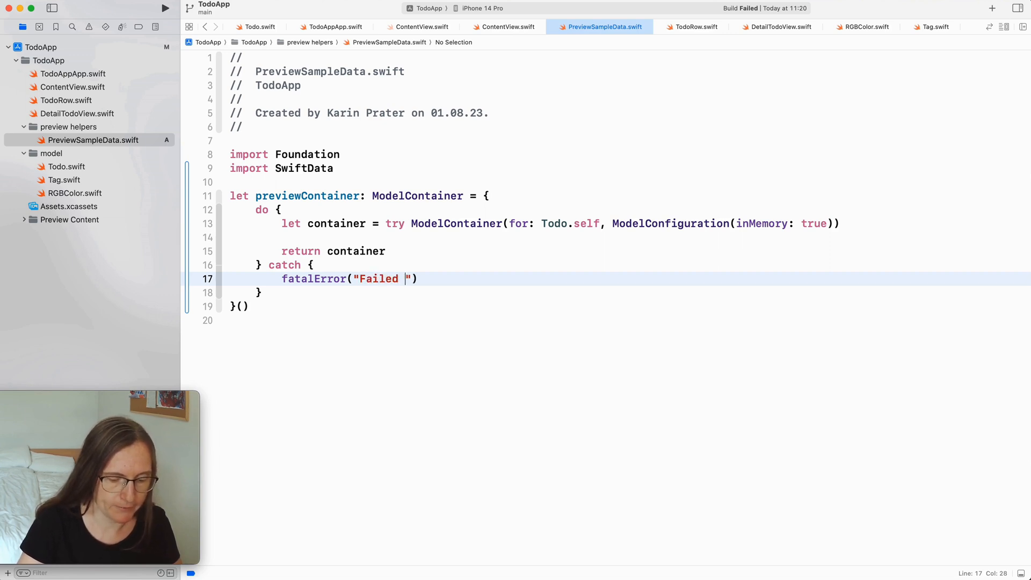
pyautogui.write('to create con')
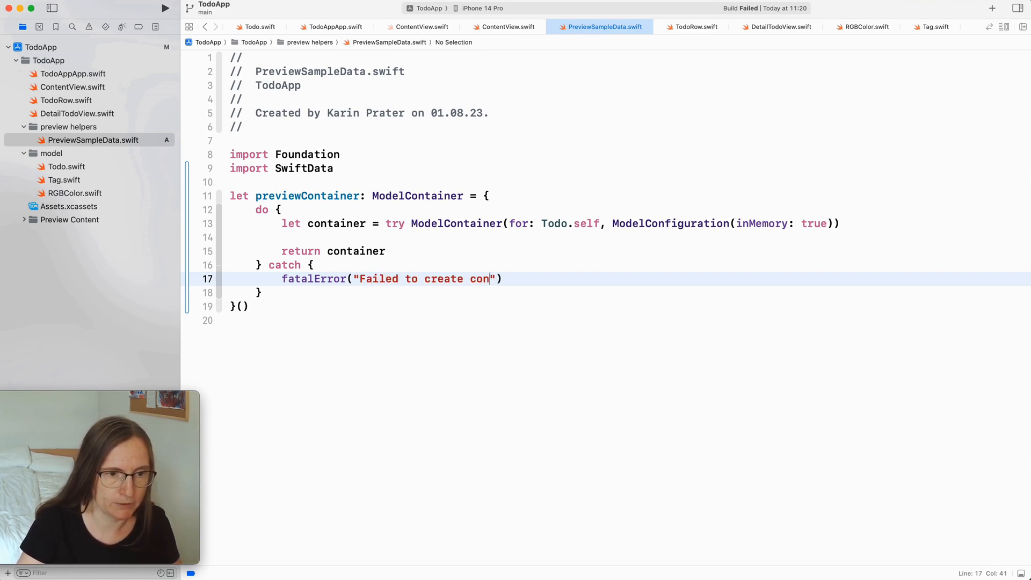
pyautogui.write('tainer w')
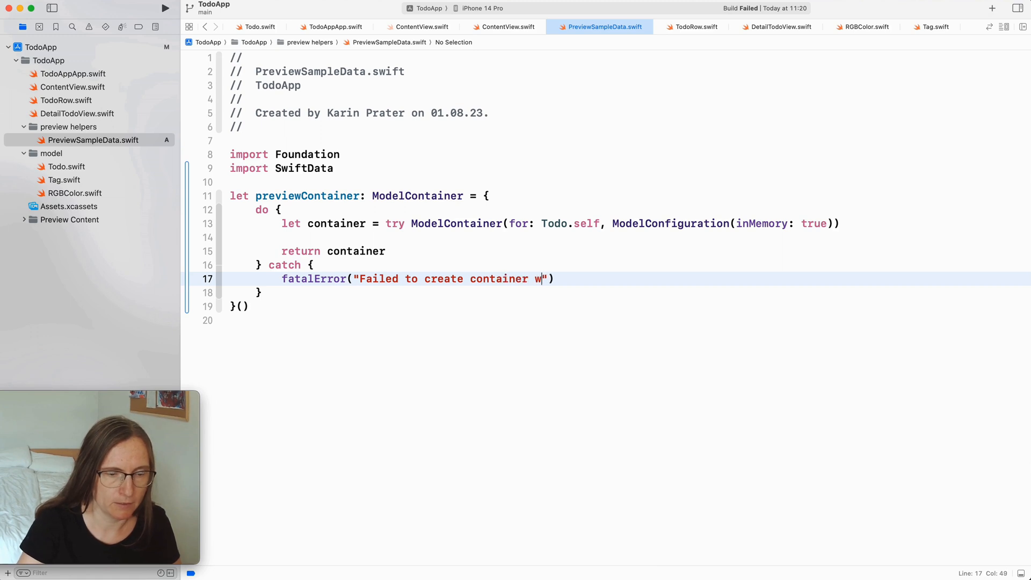
pyautogui.write('ith error:')
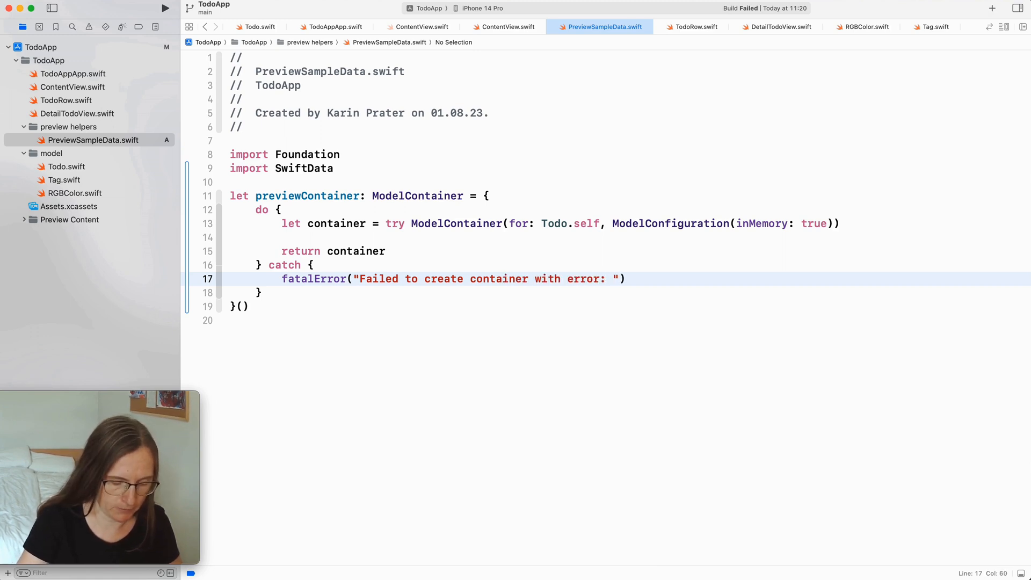
pyautogui.write('\\(e)')
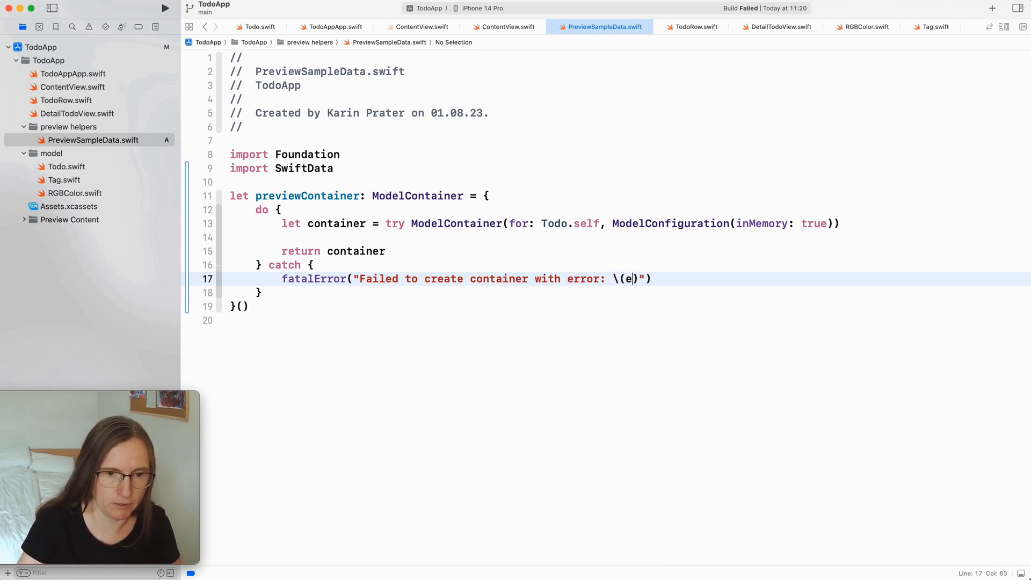
pyautogui.write('rror.localizedDescription')
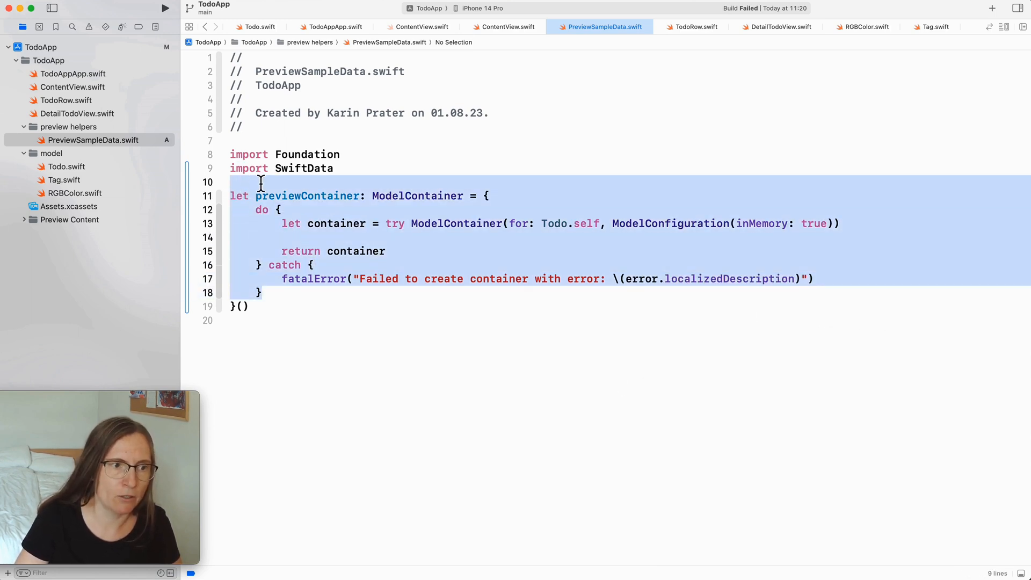
pyautogui.moveTo(646, 398)
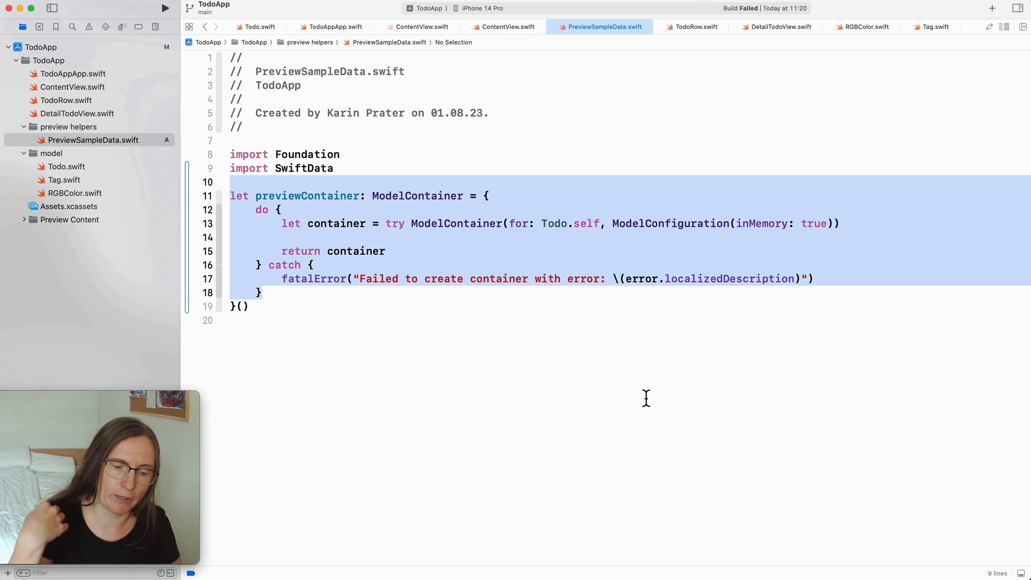
pyautogui.write('let')
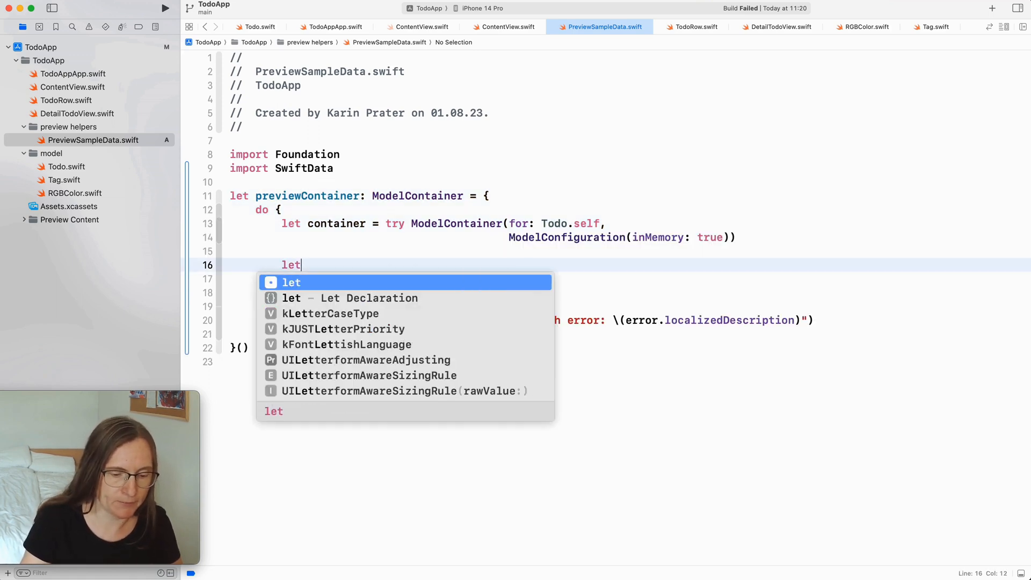
pyautogui.write('con')
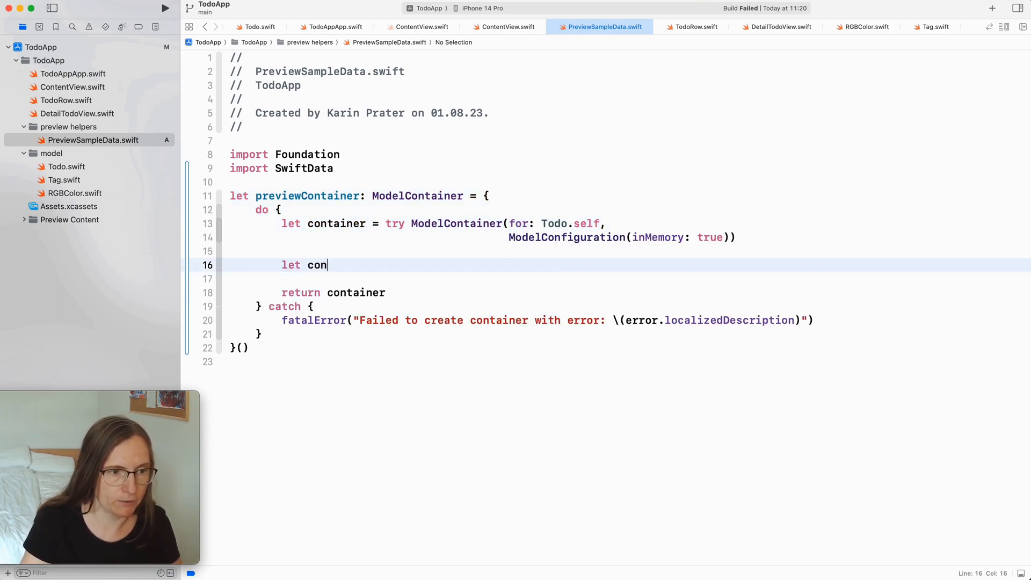
pyautogui.write('text = container.mo')
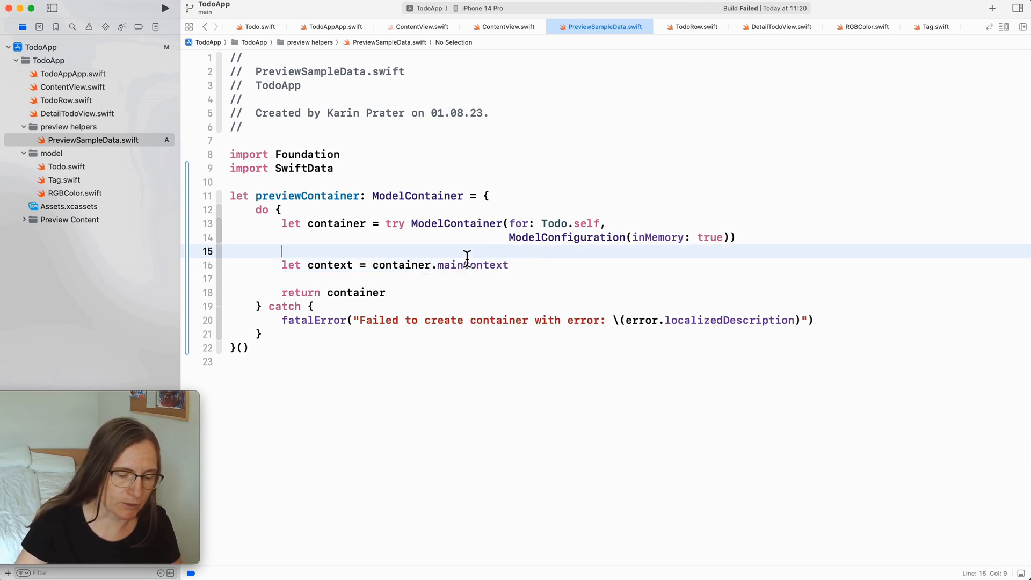
pyautogui.write('TA')
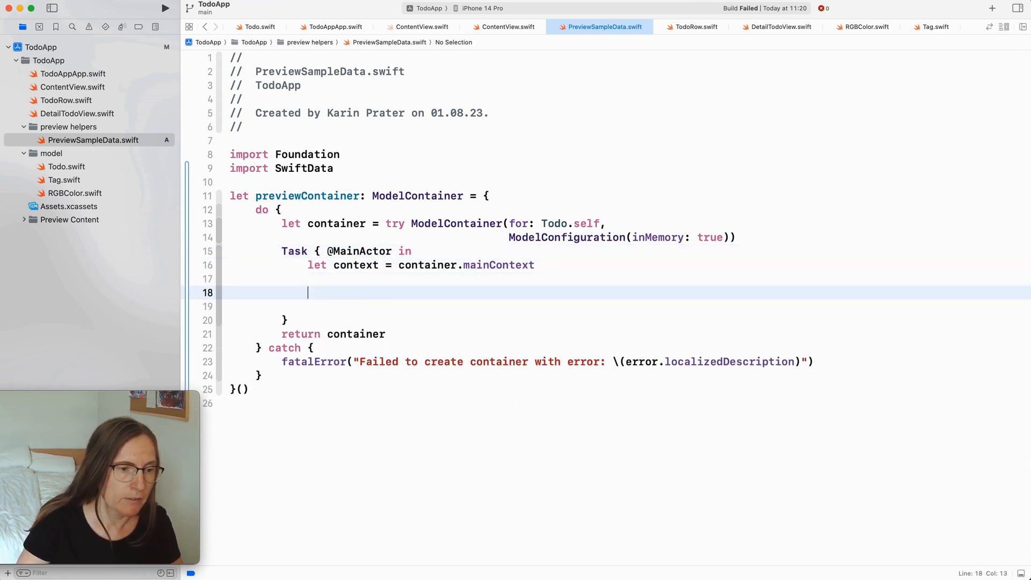
pyautogui.write('l')
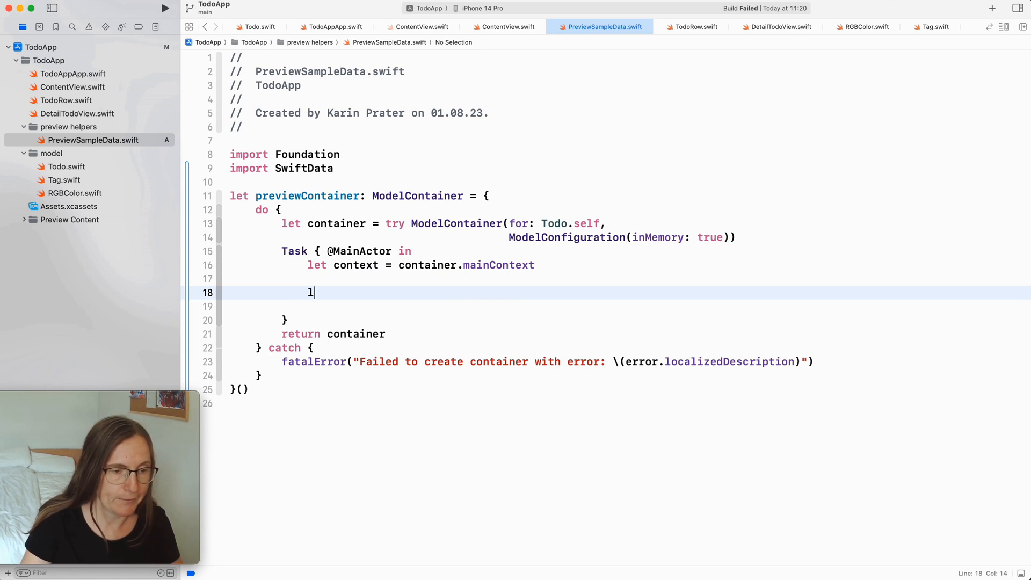
pyautogui.write('et td')
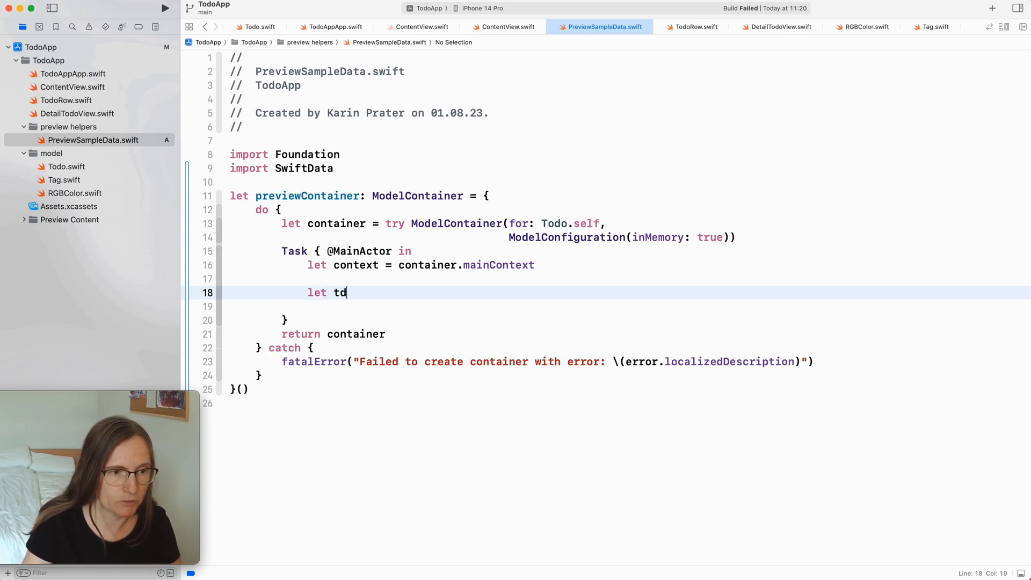
pyautogui.write('o')
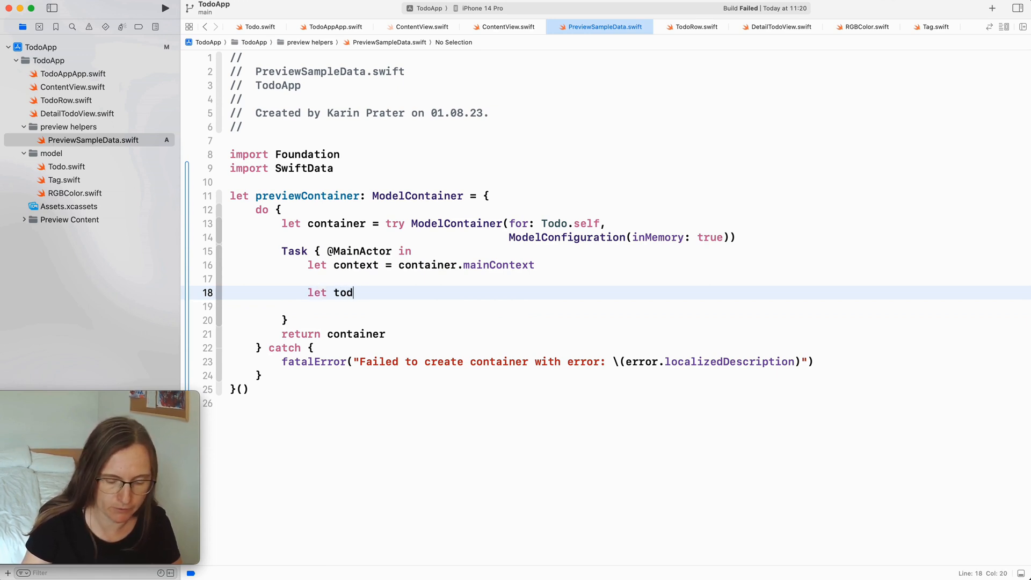
pyautogui.write('o =')
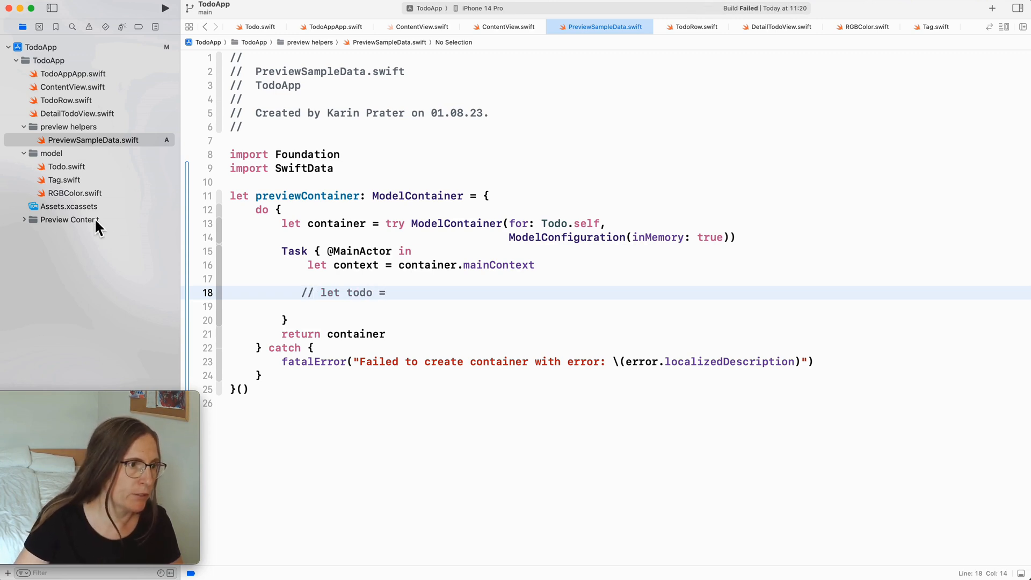
# Step: In Todo.swift, add static func example() -> Todo building a "Buy milk" todo
pyautogui.click(66, 166)
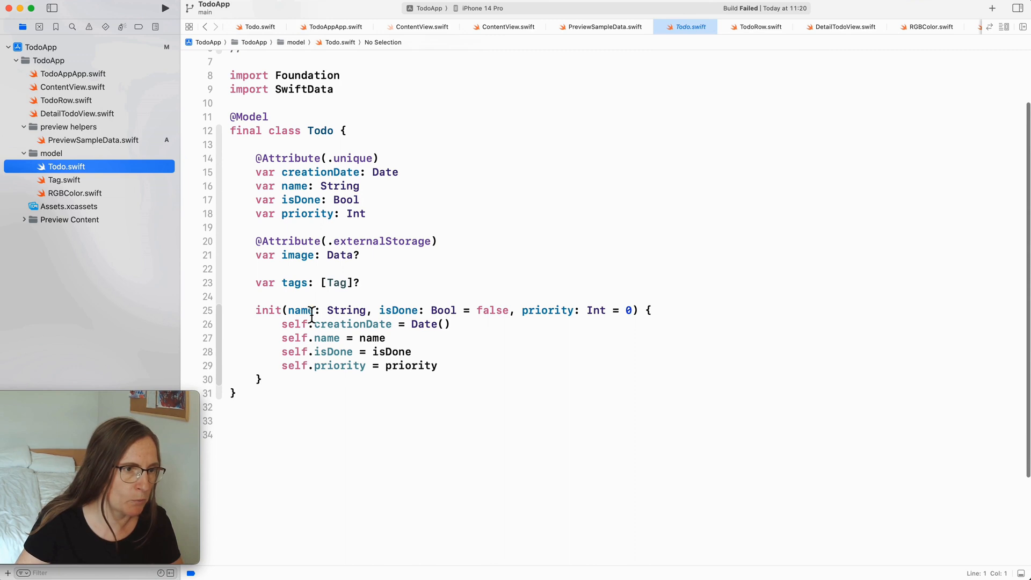
pyautogui.write('static')
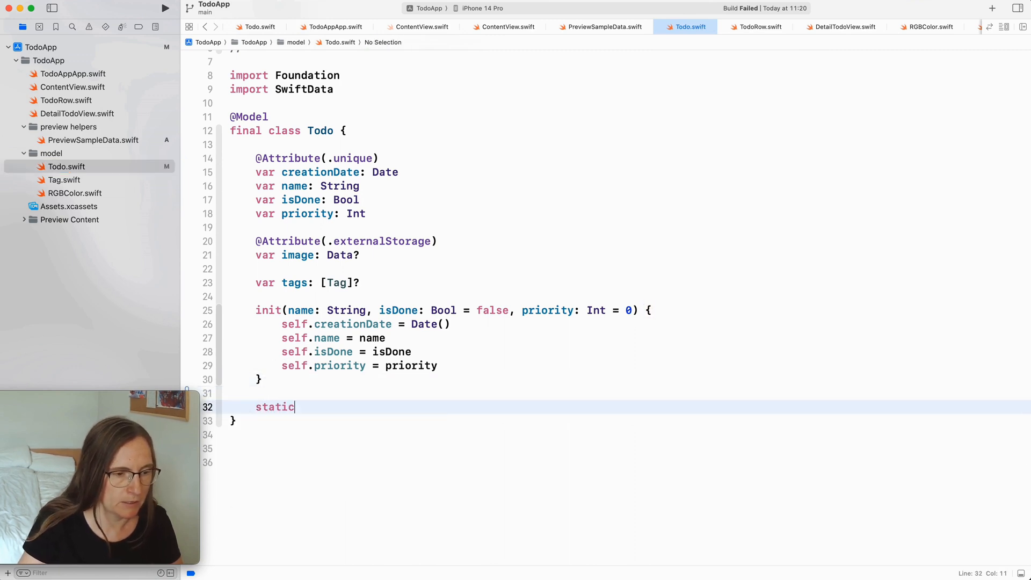
pyautogui.write('v')
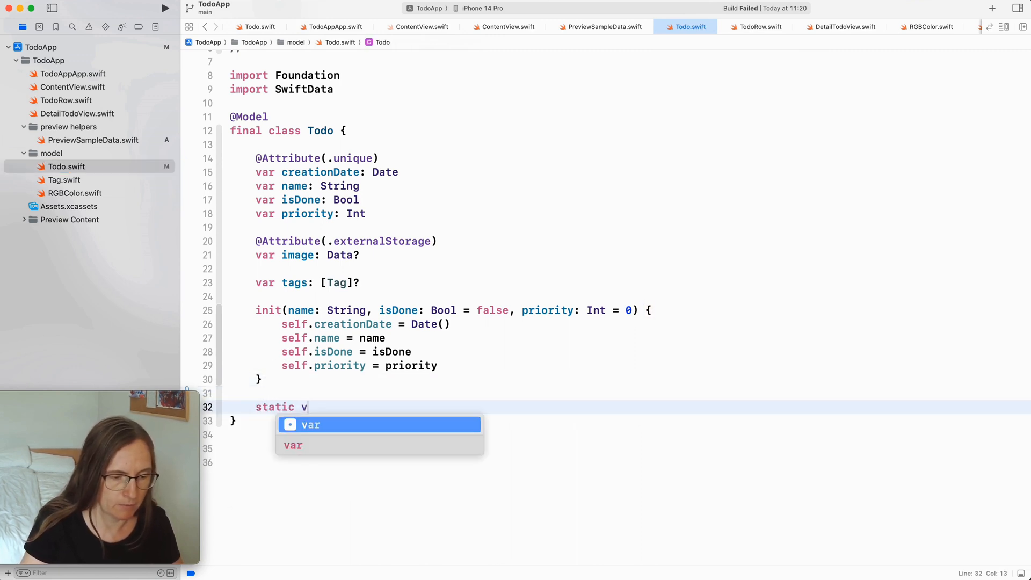
pyautogui.write('func example')
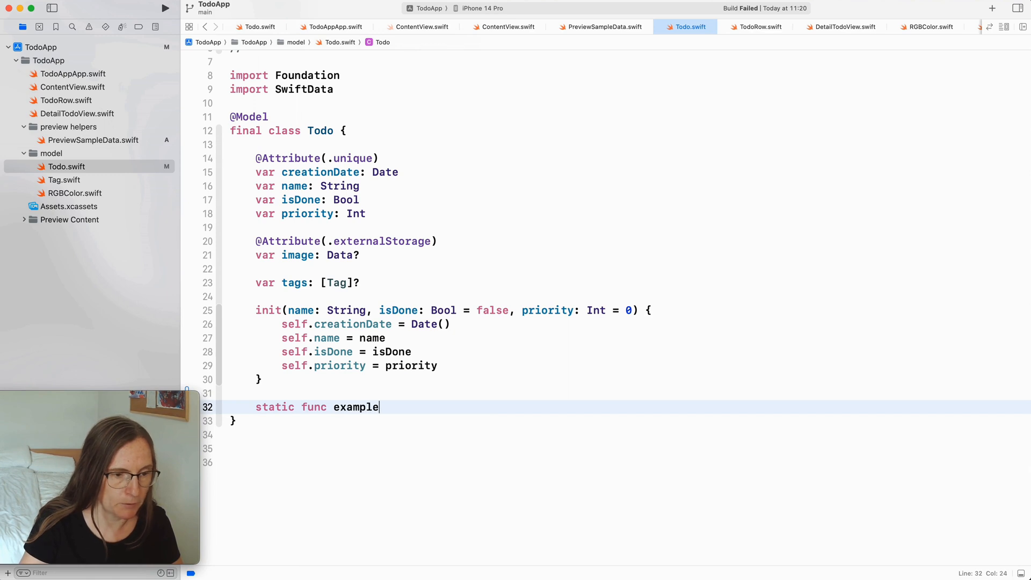
pyautogui.write('() ->')
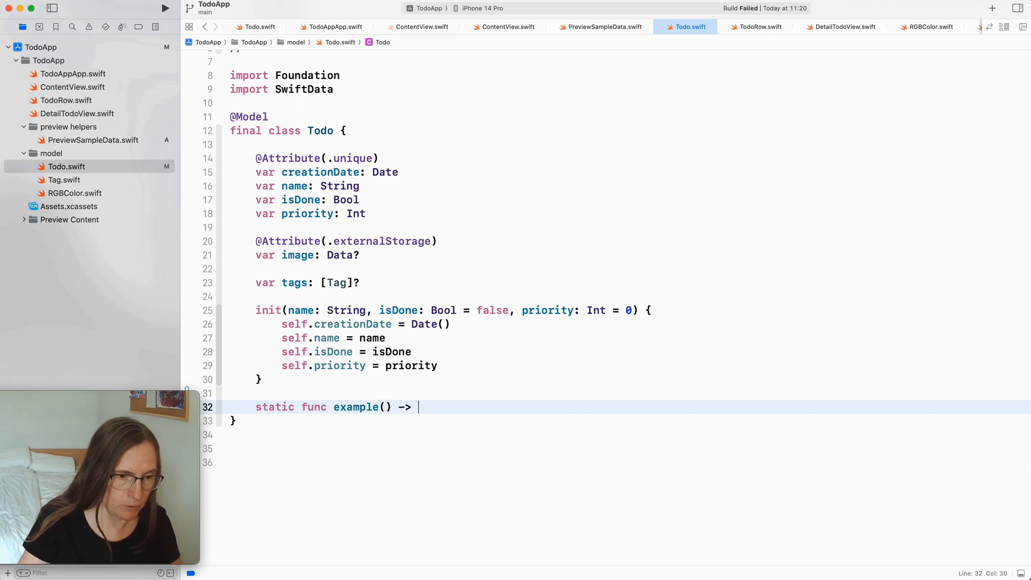
pyautogui.write('Todo {')
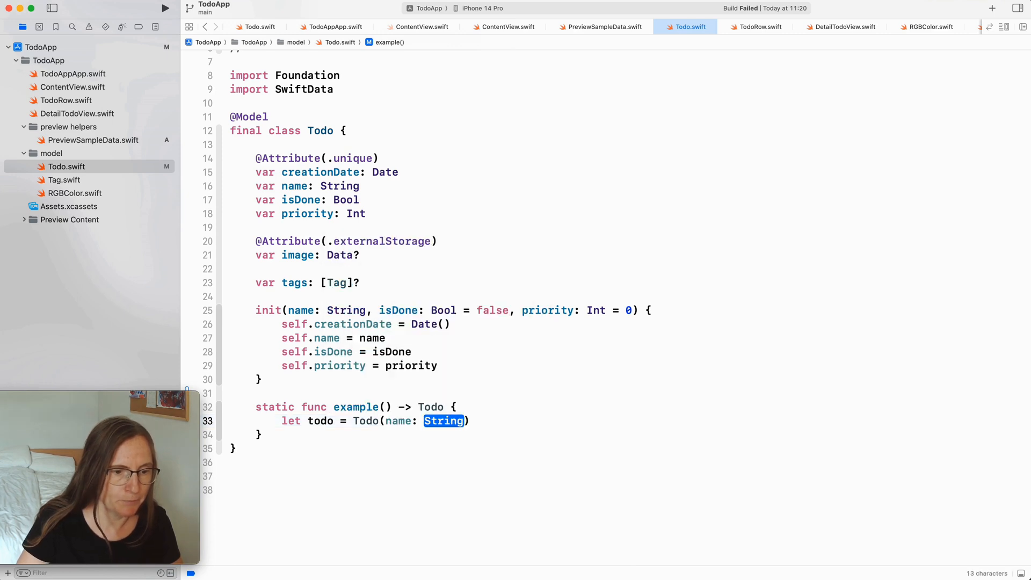
pyautogui.write('"Buy "')
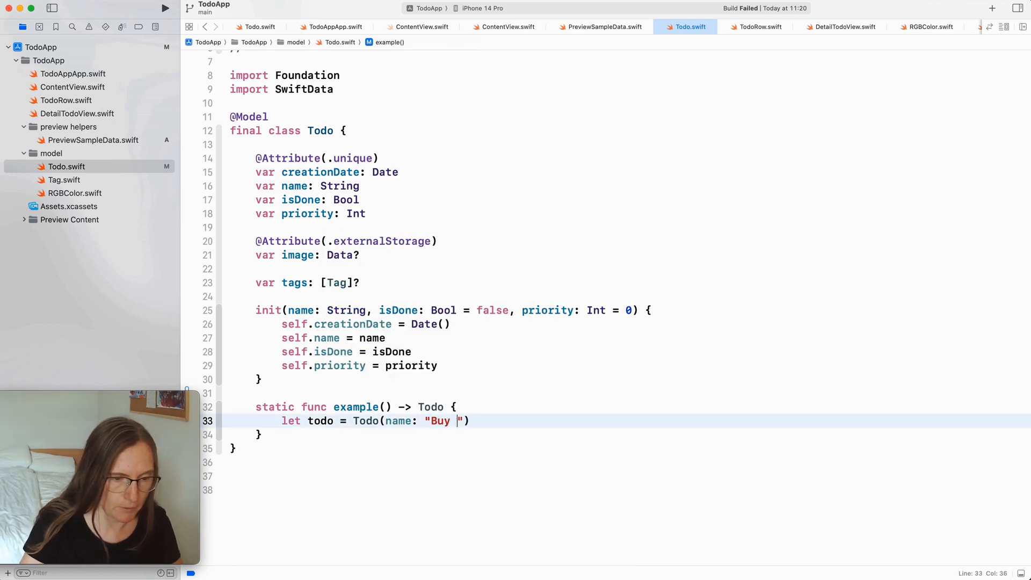
pyautogui.write('milk"')
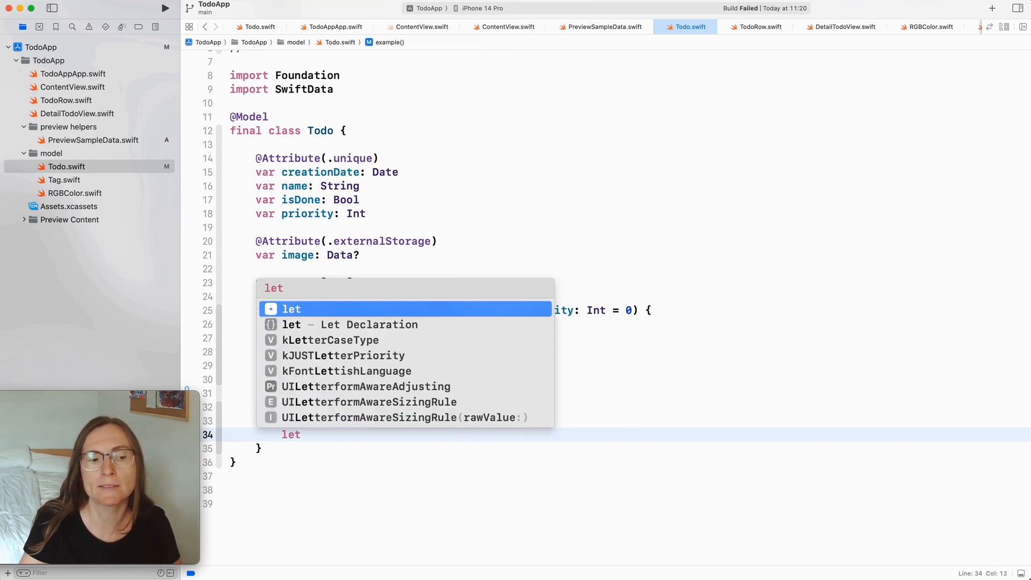
pyautogui.press('escape')
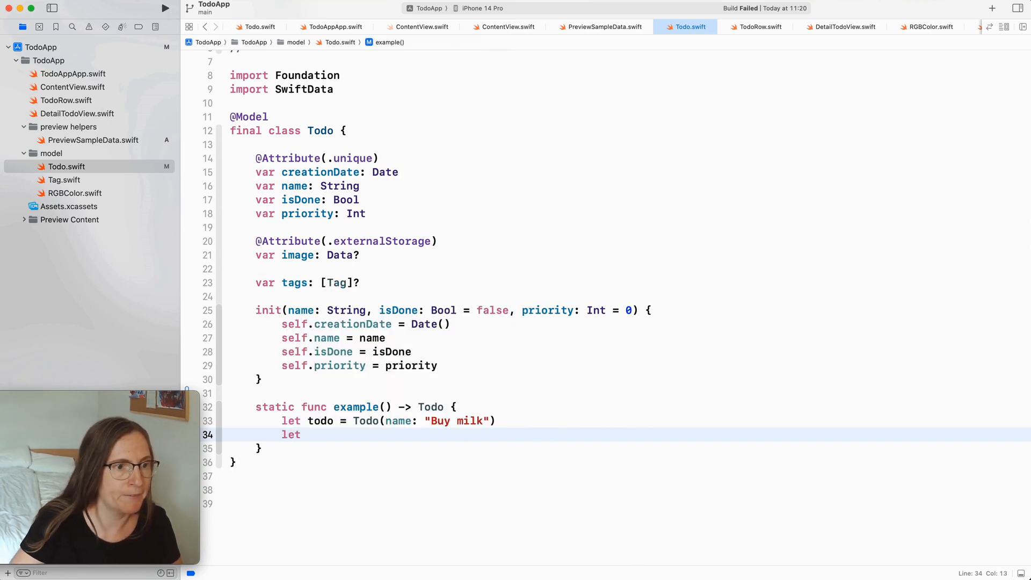
# Step: Create a red "Shopping" Tag and append it to todo.tags
pyautogui.write('tag')
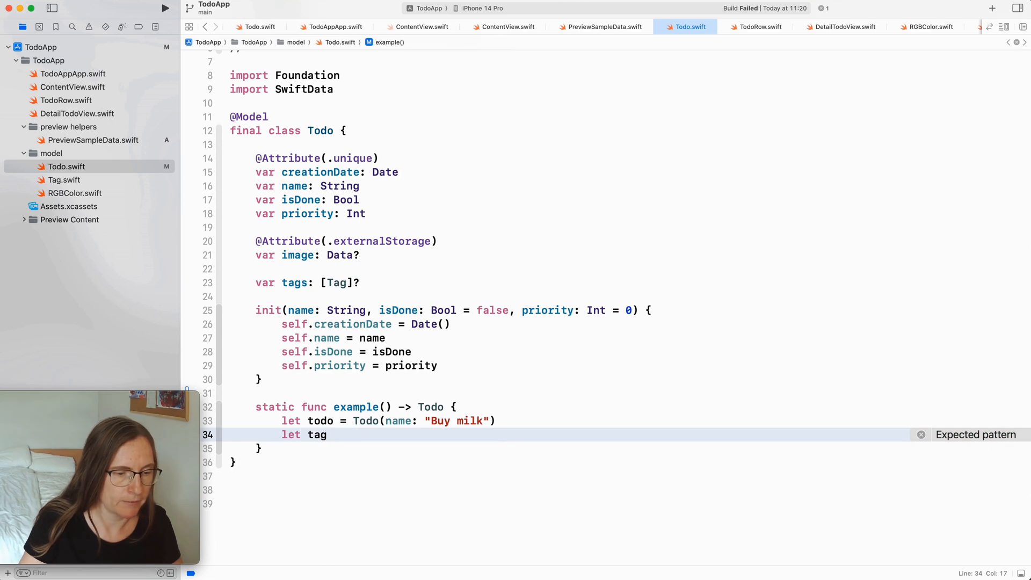
pyautogui.write('= TAg')
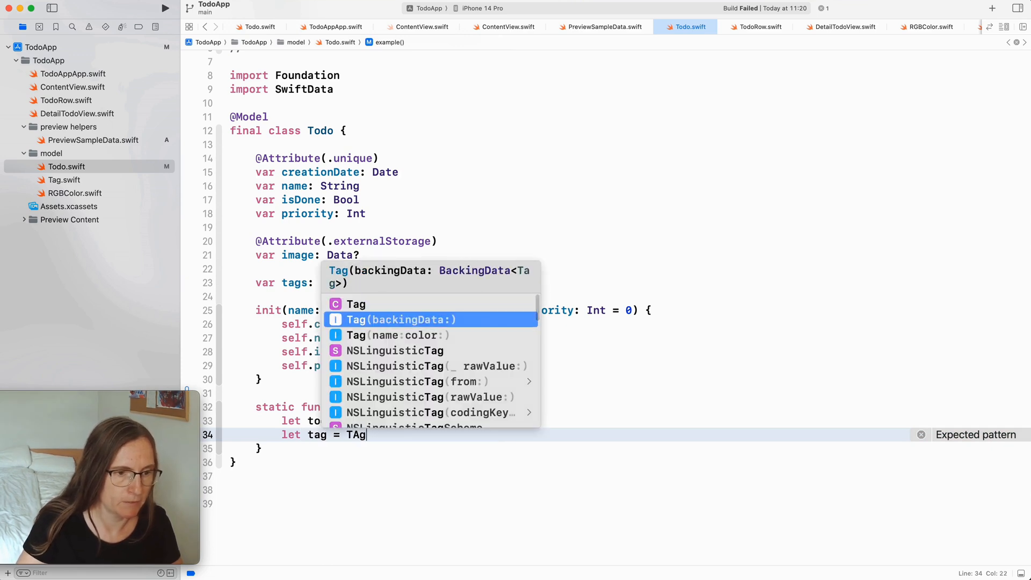
pyautogui.click(395, 335)
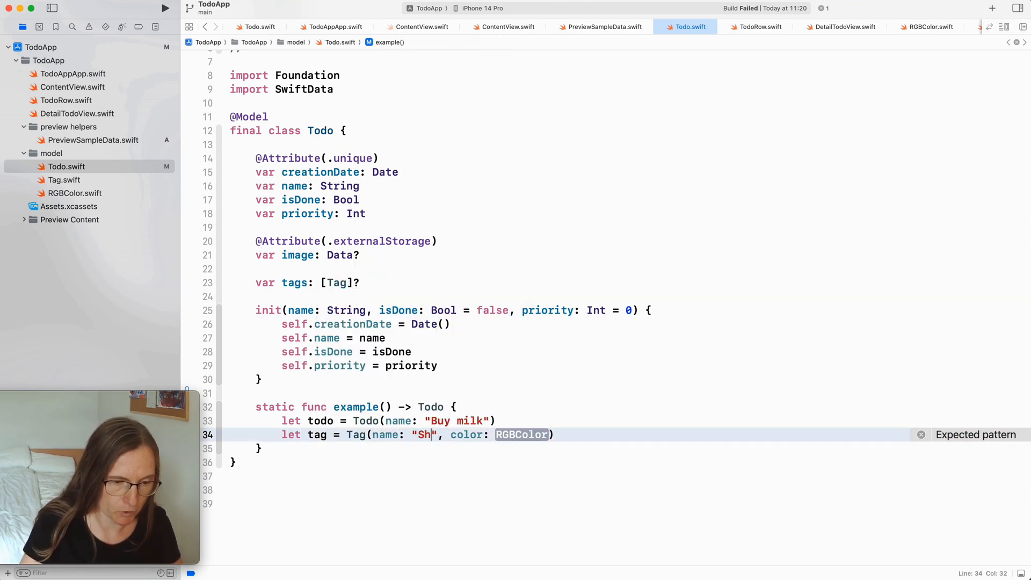
pyautogui.write('oppi')
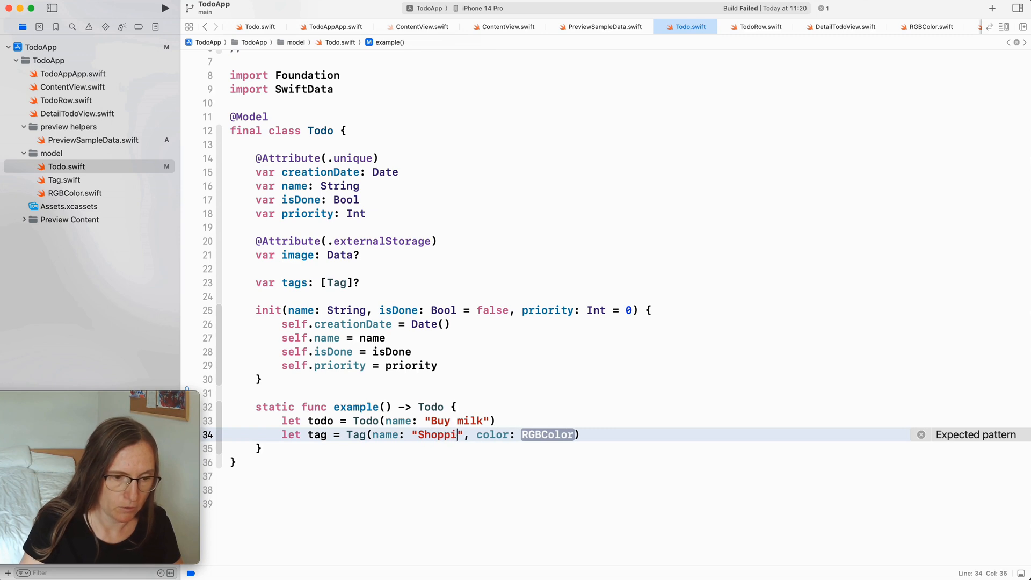
pyautogui.write('ng')
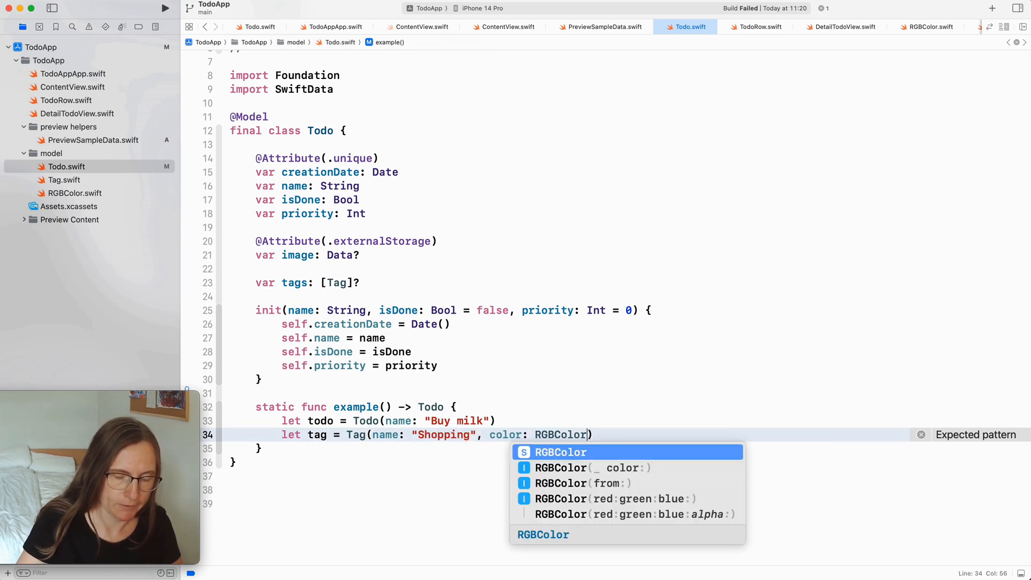
pyautogui.click(616, 498)
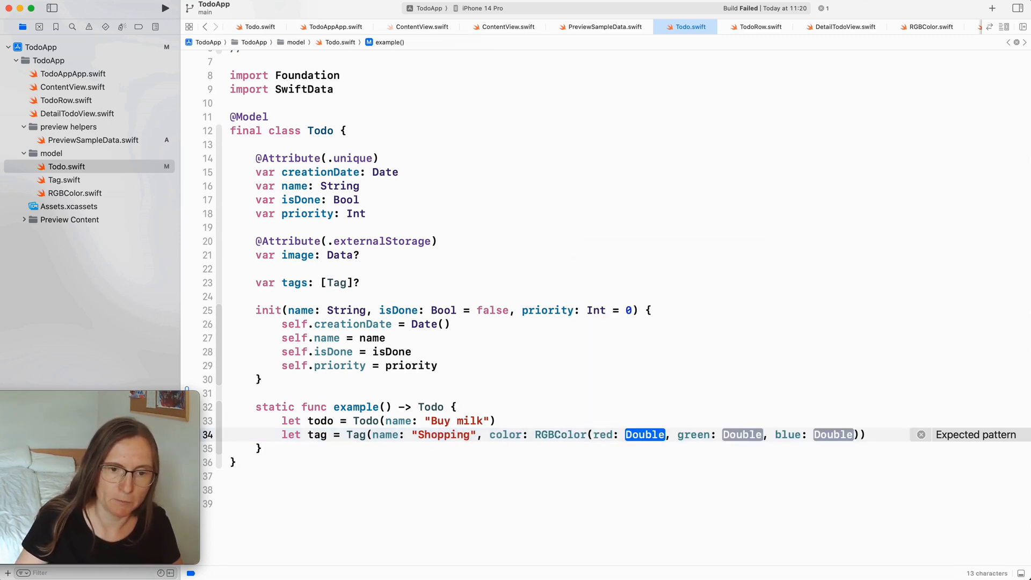
pyautogui.write('t')
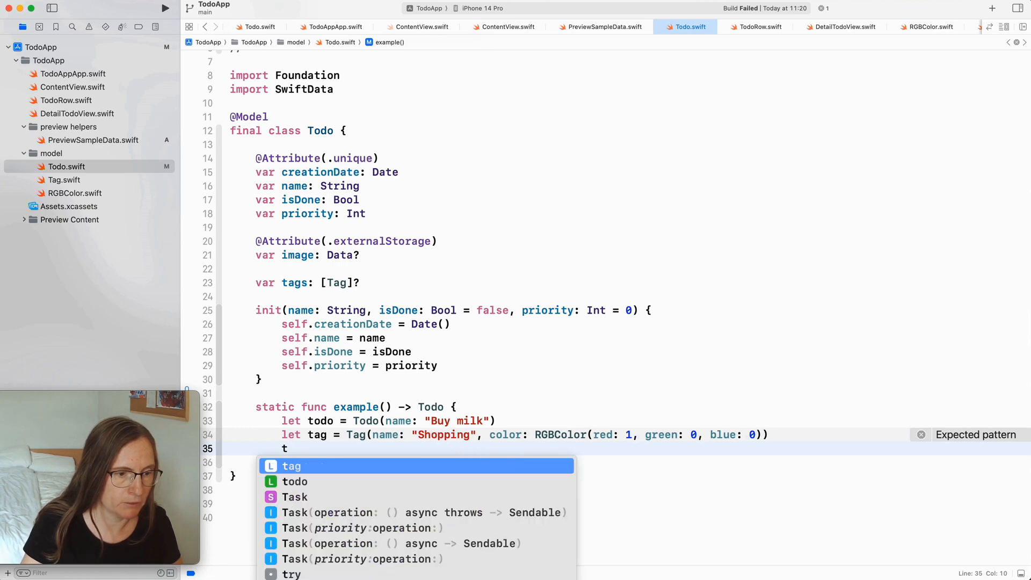
pyautogui.write('odo.tags')
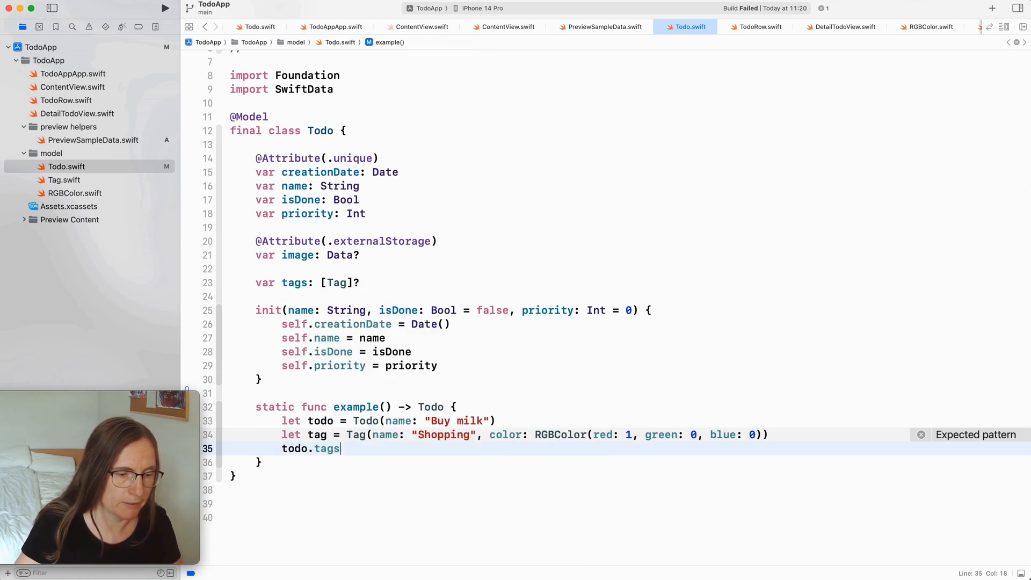
pyautogui.write('?.append(tag')
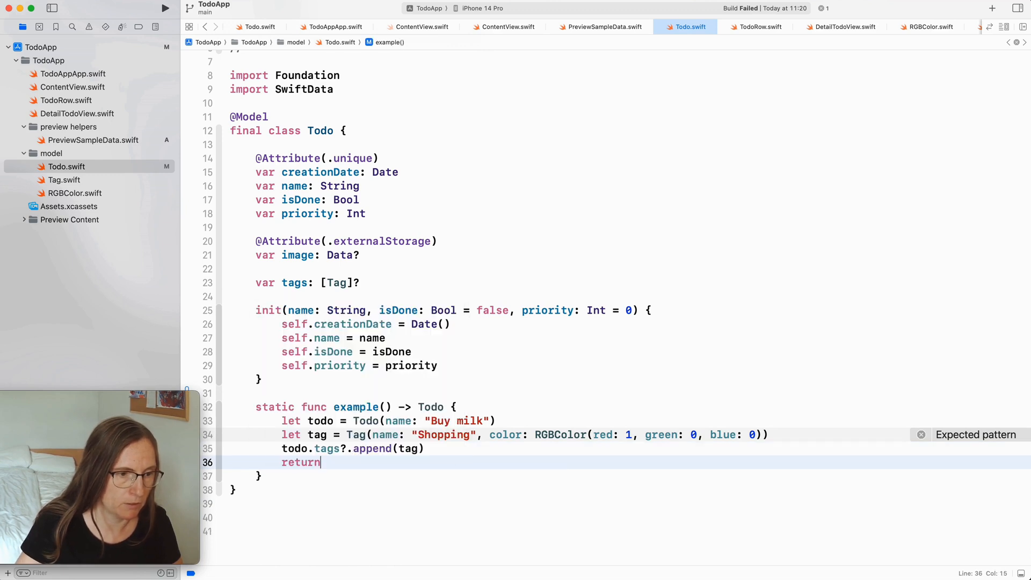
pyautogui.click(601, 27)
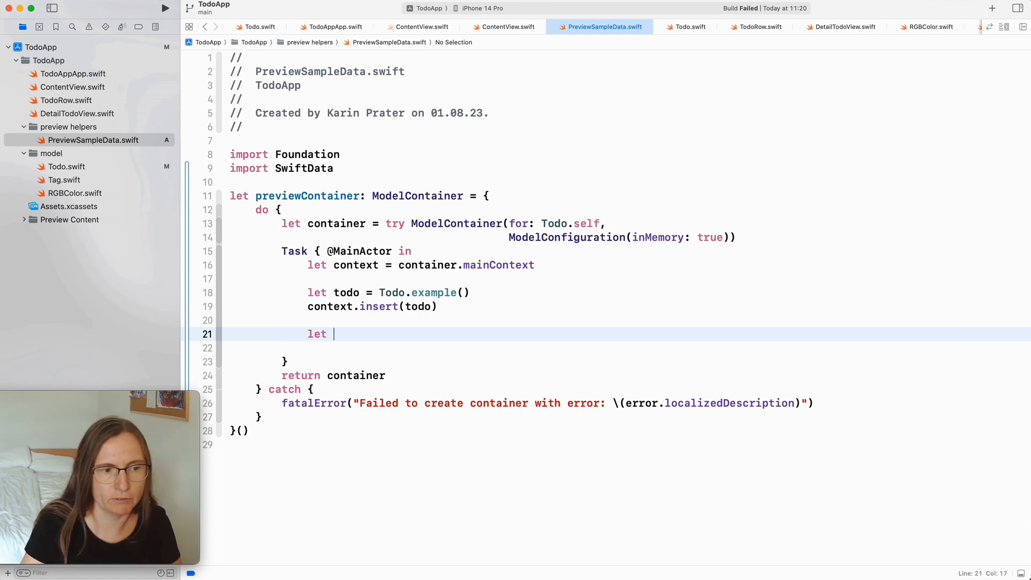
# Step: Declare doneTodo as a completed "Go to the dentist" Todo and insert it into context
pyautogui.write('todo = Todo(name: "Go to t", isDone: Bool')
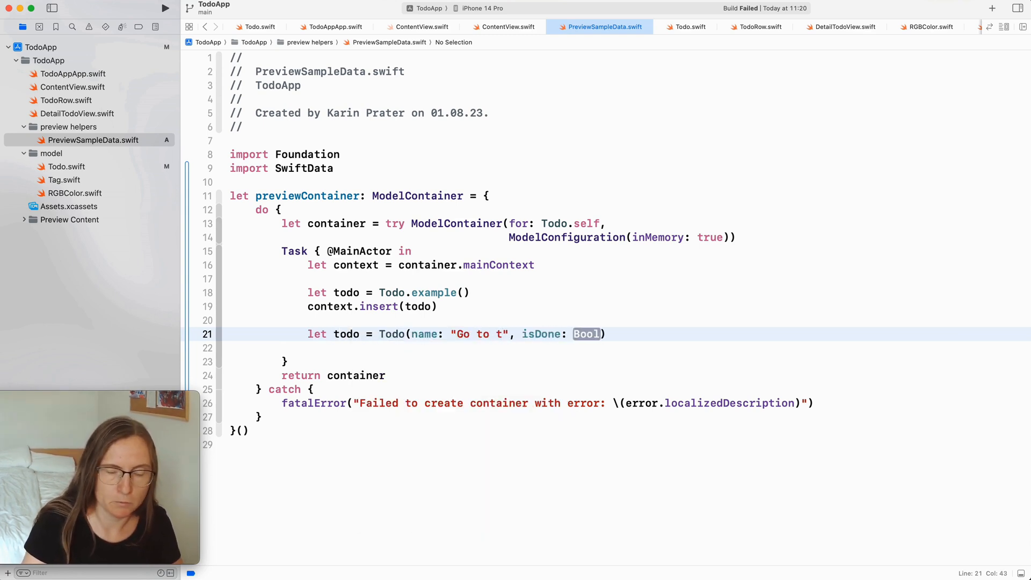
pyautogui.write('he dentist')
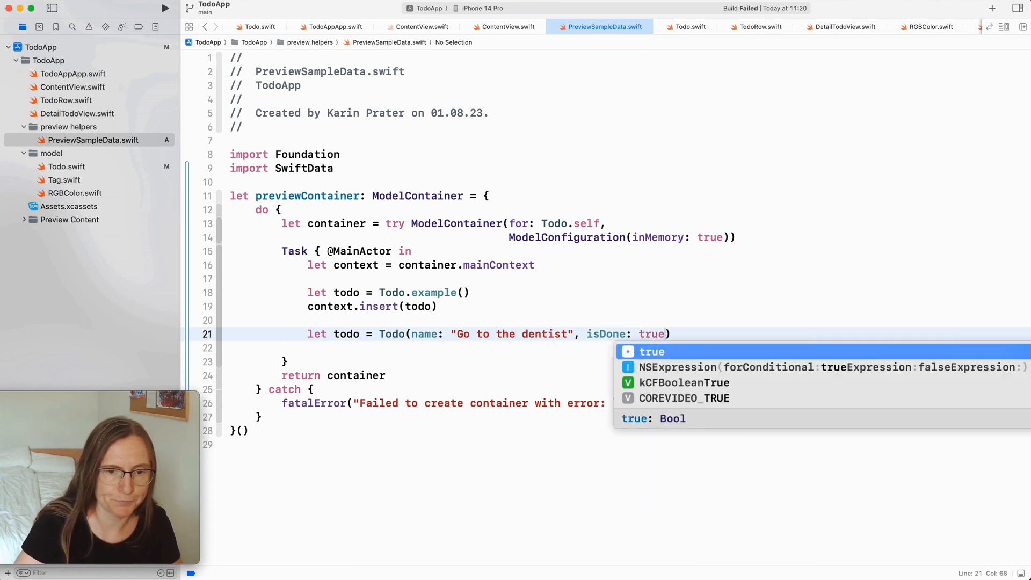
pyautogui.write('ins')
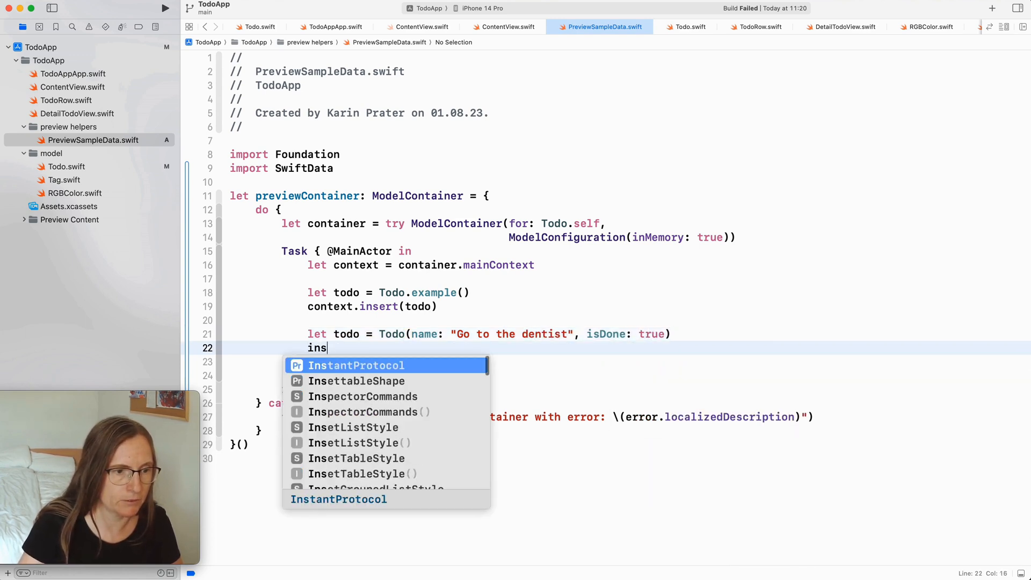
pyautogui.press('escape')
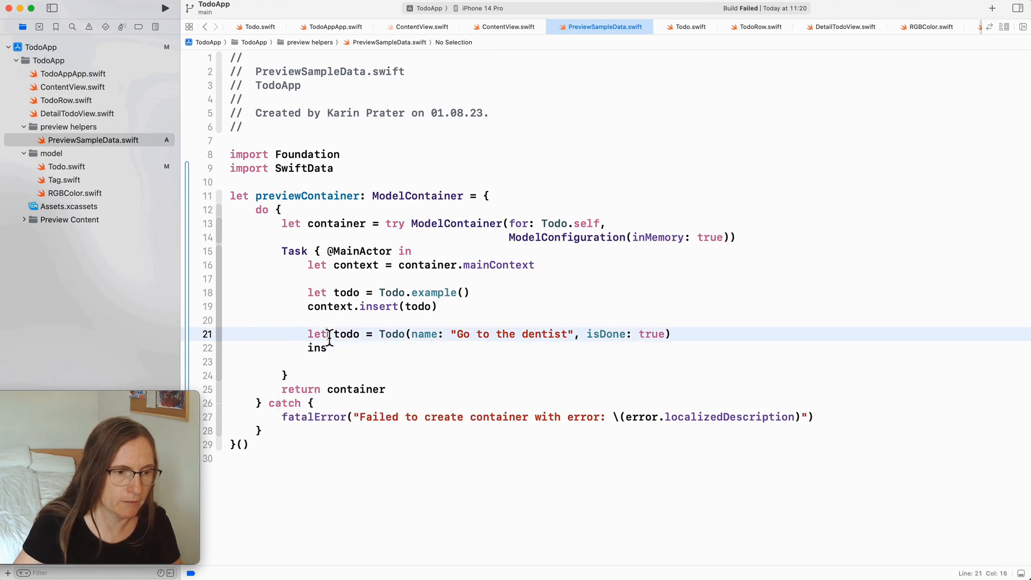
pyautogui.write('doneTodo')
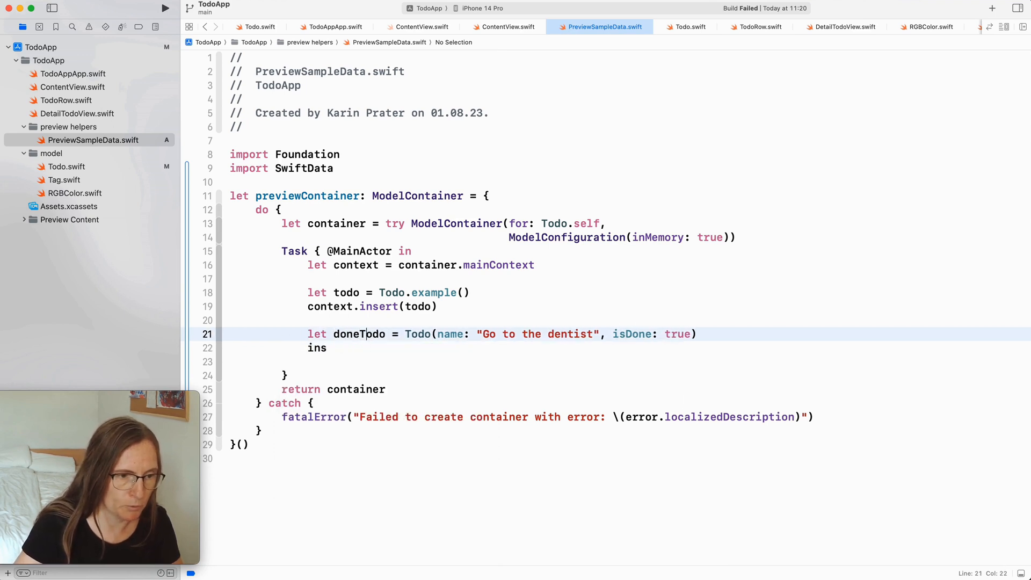
pyautogui.write('context.')
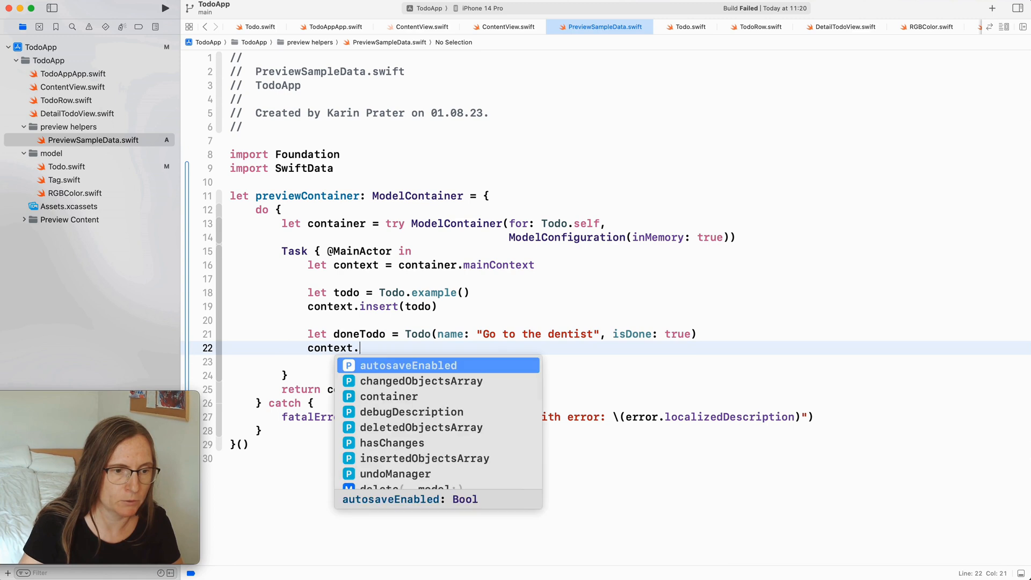
pyautogui.write('insert(do')
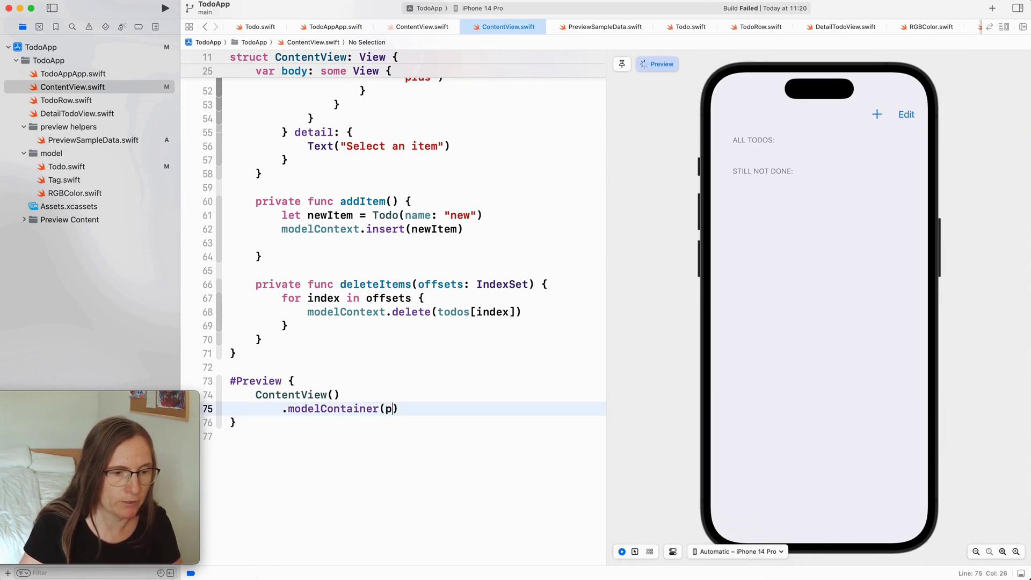
# Step: Pass previewContainer to ContentView's .modelContainer and scroll the canvas to check both todos
pyautogui.write('reviewContainer')
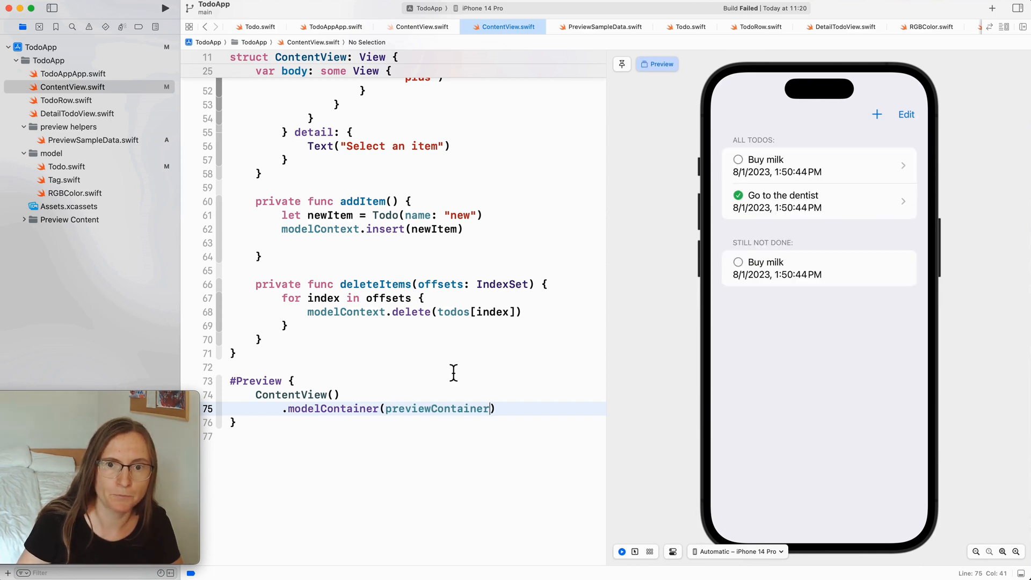
pyautogui.moveTo(935, 260)
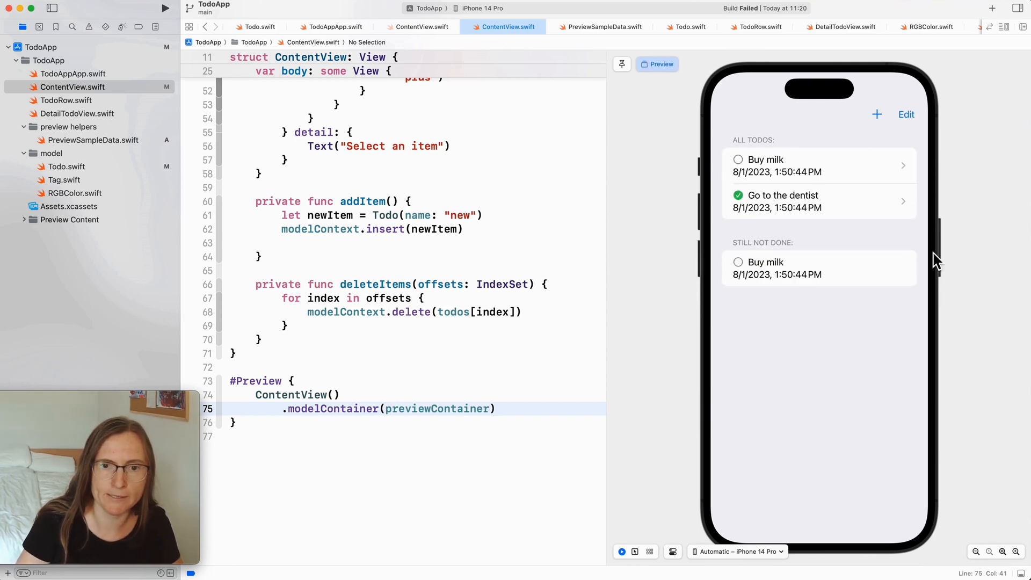
pyautogui.moveTo(759, 172)
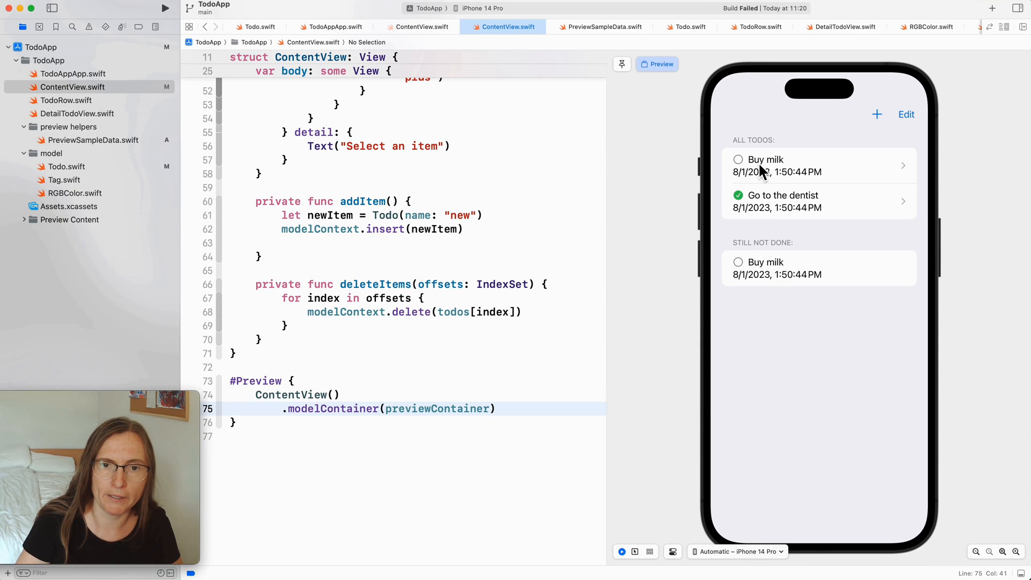
pyautogui.scroll(3)
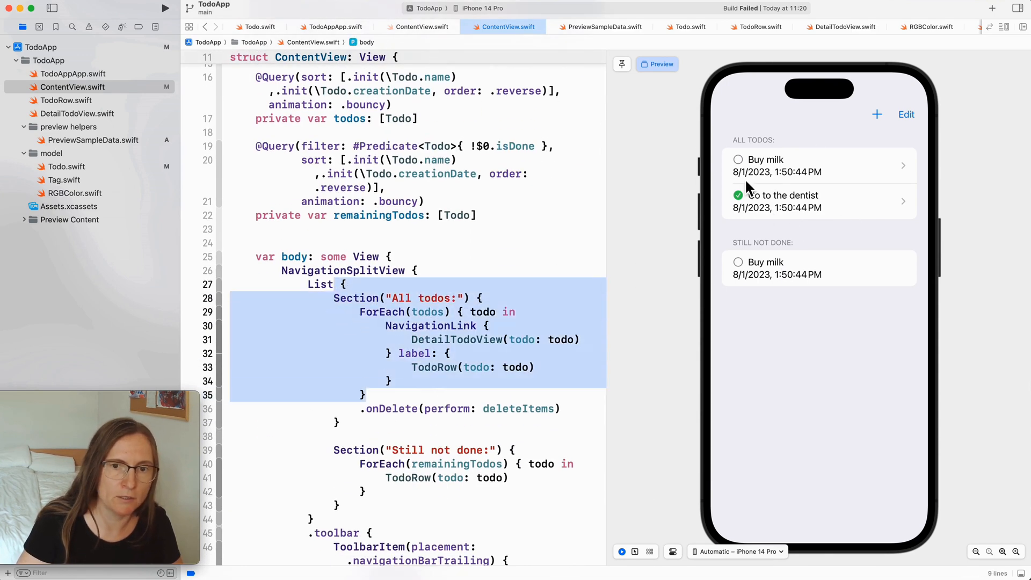
pyautogui.moveTo(865, 296)
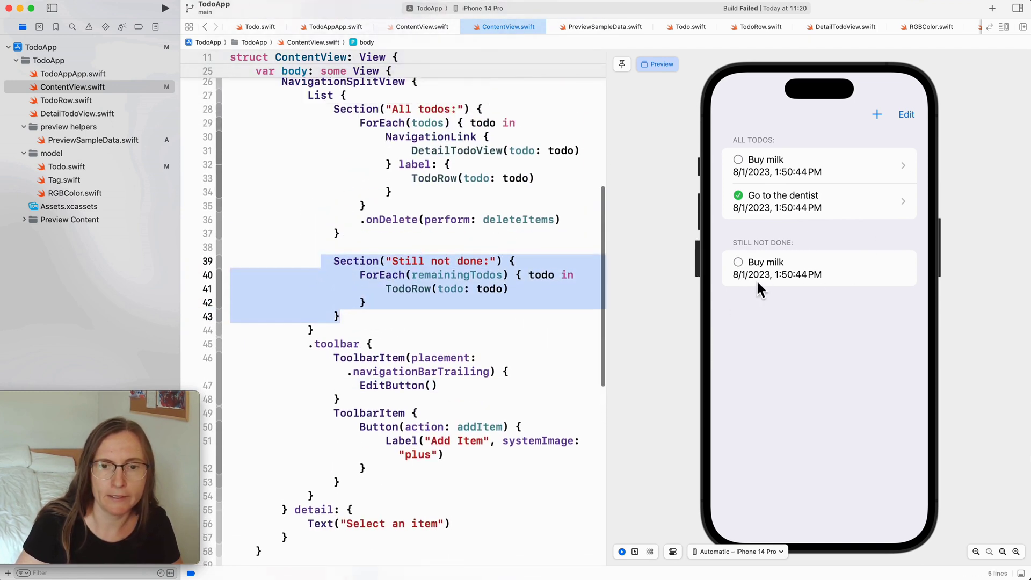
pyautogui.moveTo(694, 260)
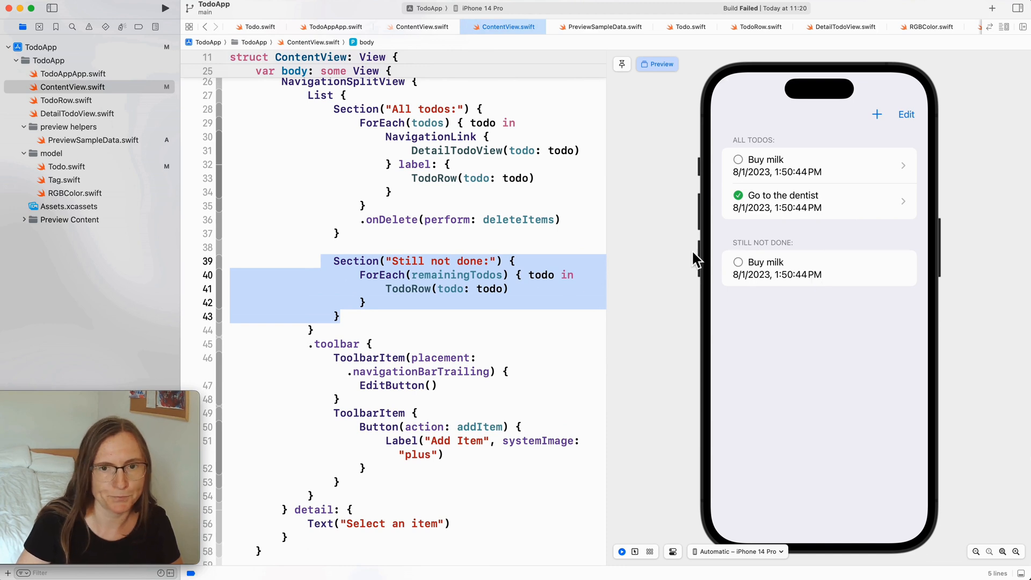
pyautogui.moveTo(819, 424)
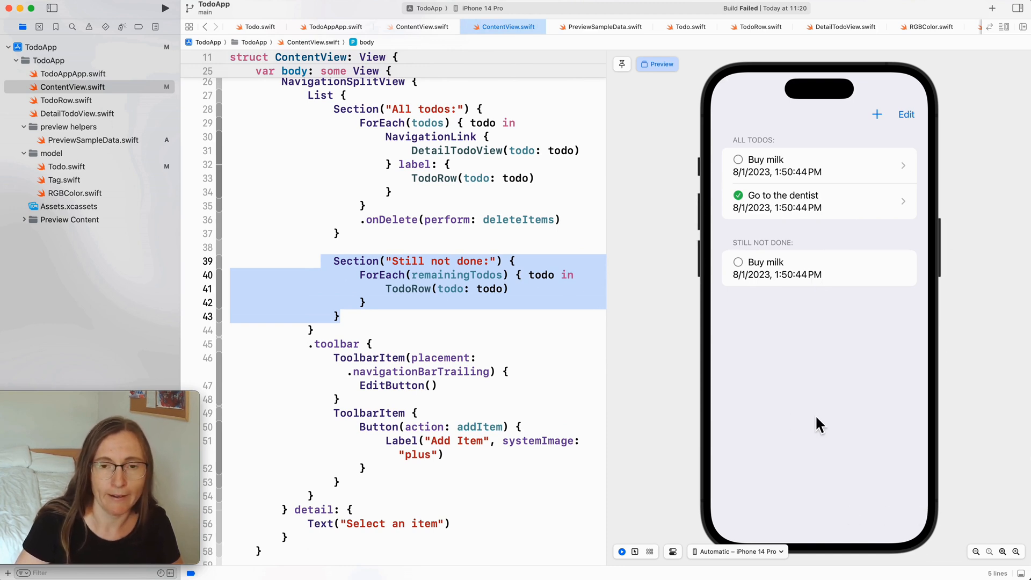
pyautogui.scroll(3)
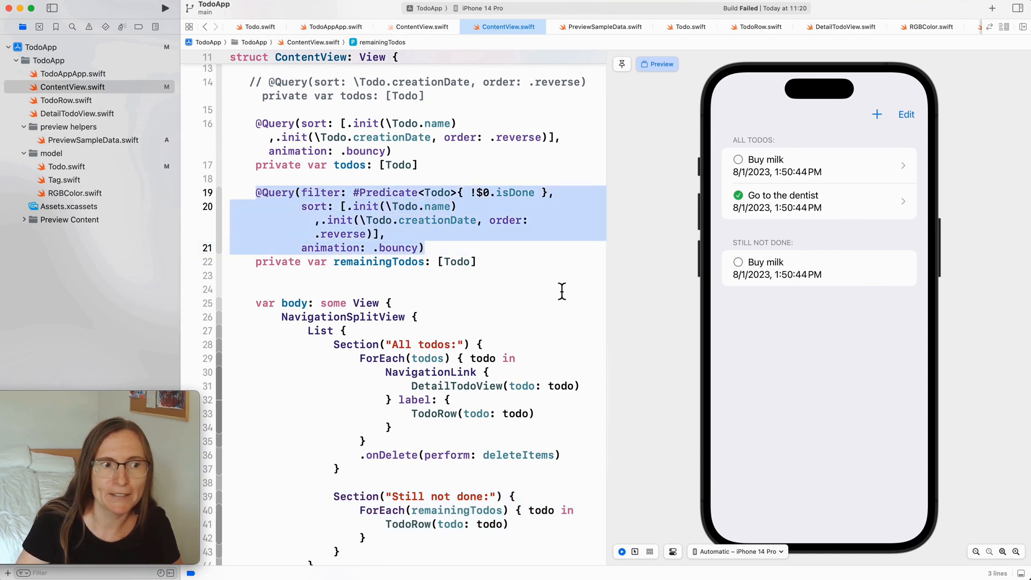
pyautogui.moveTo(751, 242)
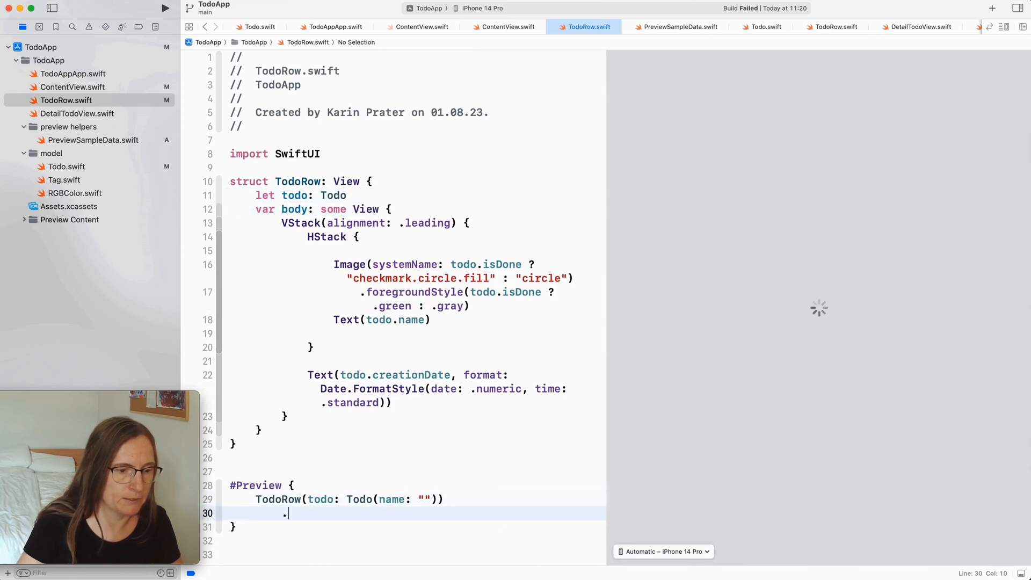
# Step: Add a modelContainer to TodoRow's preview and dismiss the crash diagnostics report
pyautogui.write('modelContainer(previewContainer')
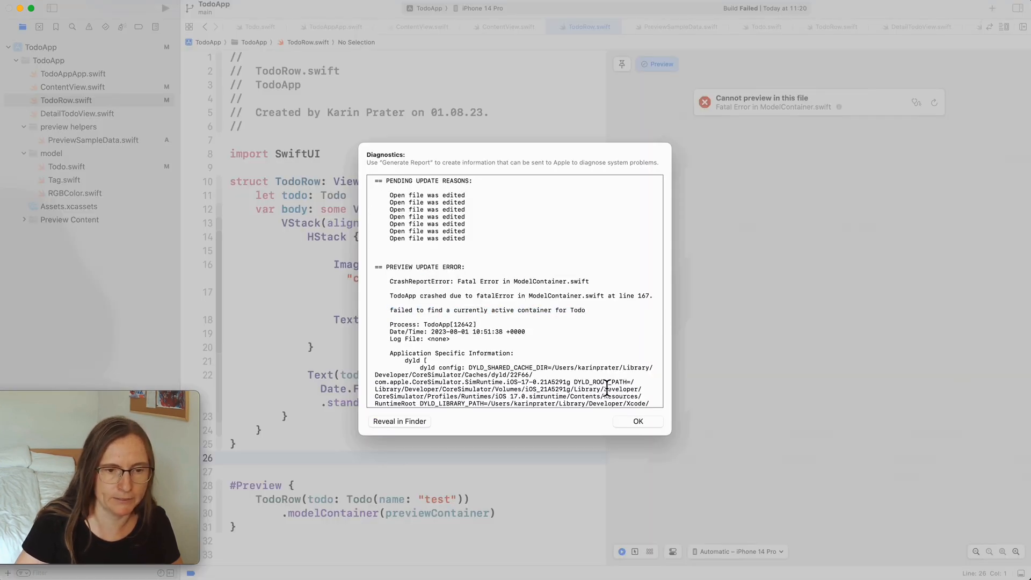
pyautogui.moveTo(533, 335)
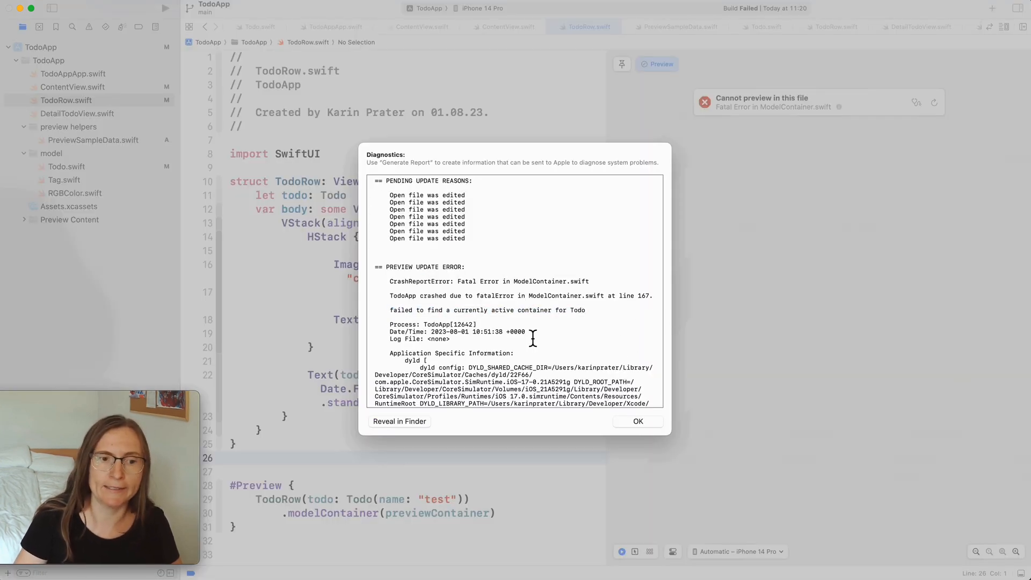
pyautogui.moveTo(531, 415)
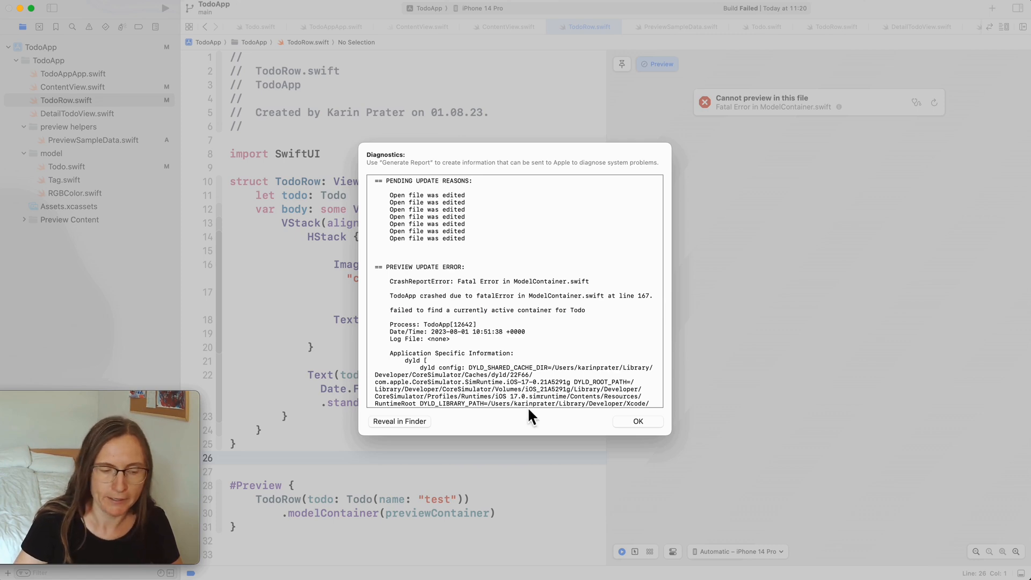
pyautogui.click(636, 421)
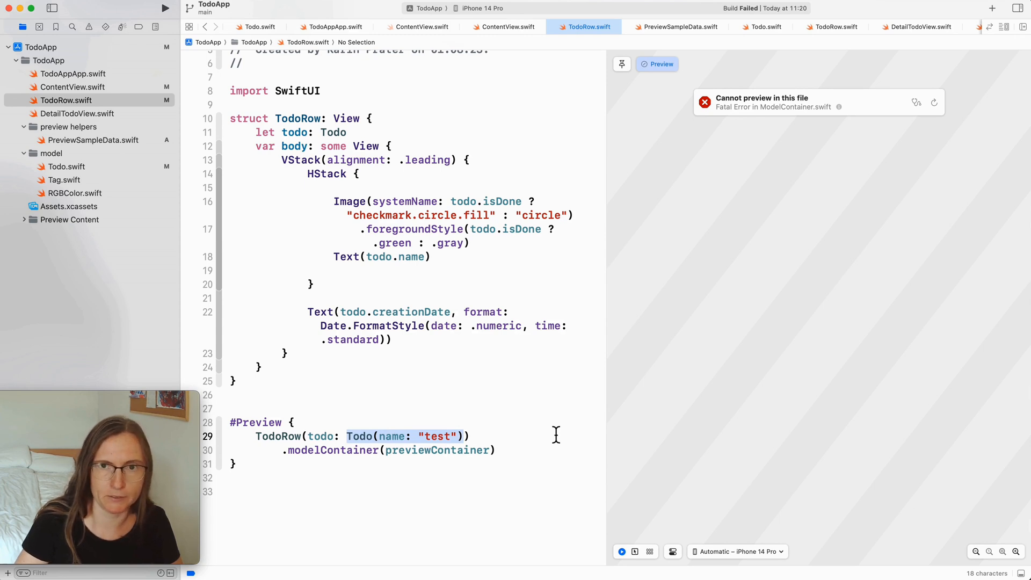
pyautogui.click(471, 436)
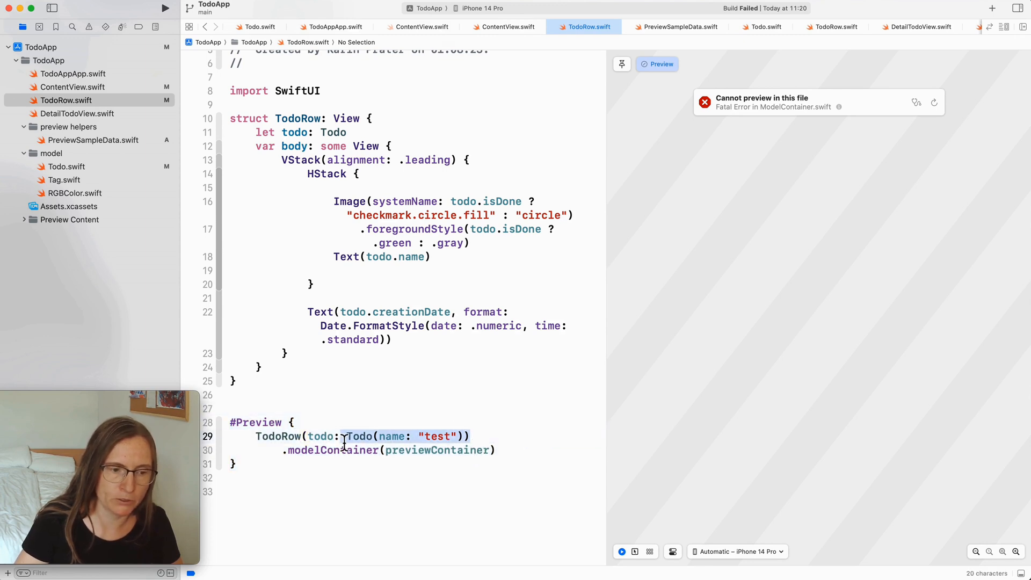
pyautogui.moveTo(560, 442)
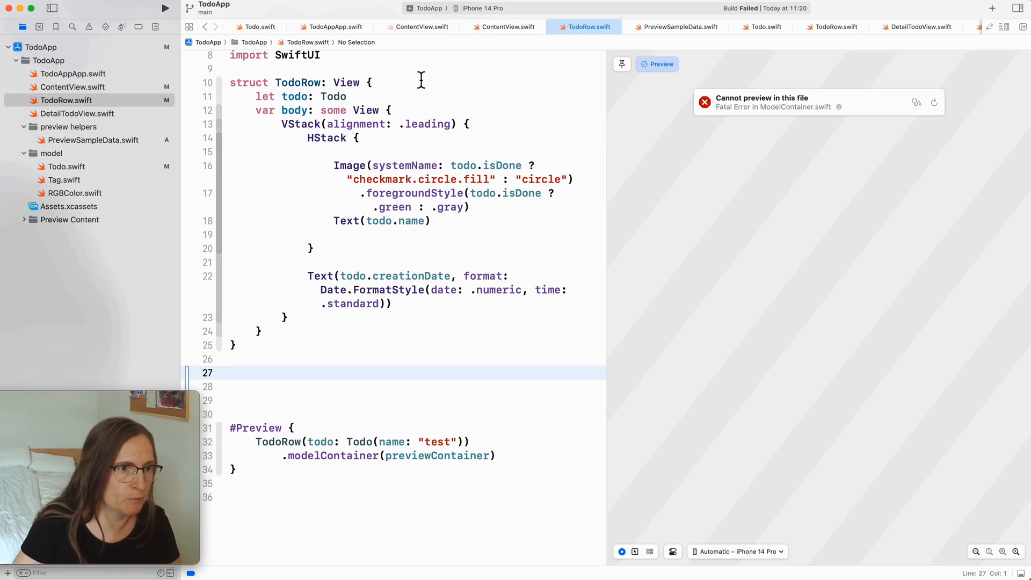
pyautogui.write('struct TodoRowHelper: View {')
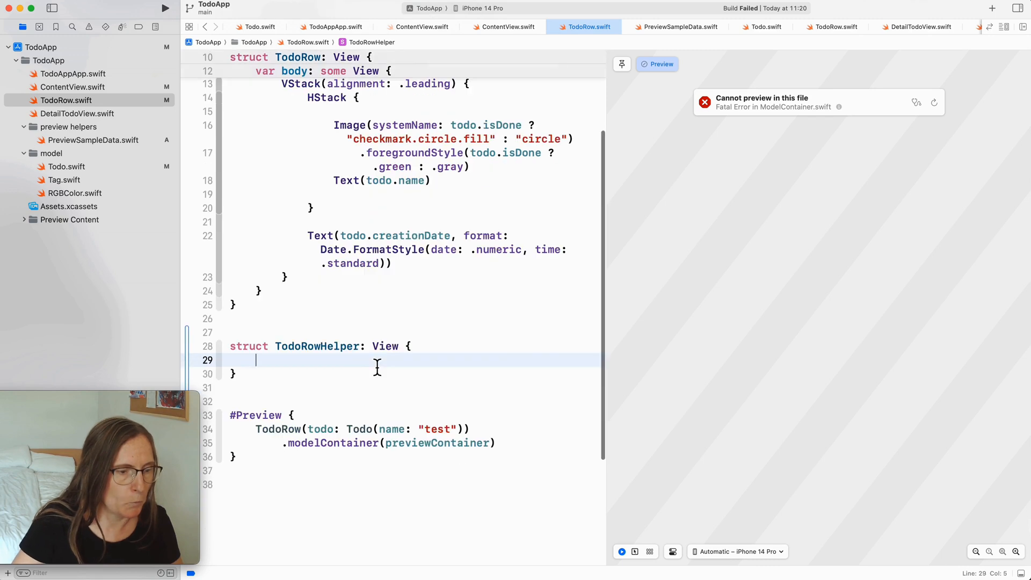
pyautogui.press('return')
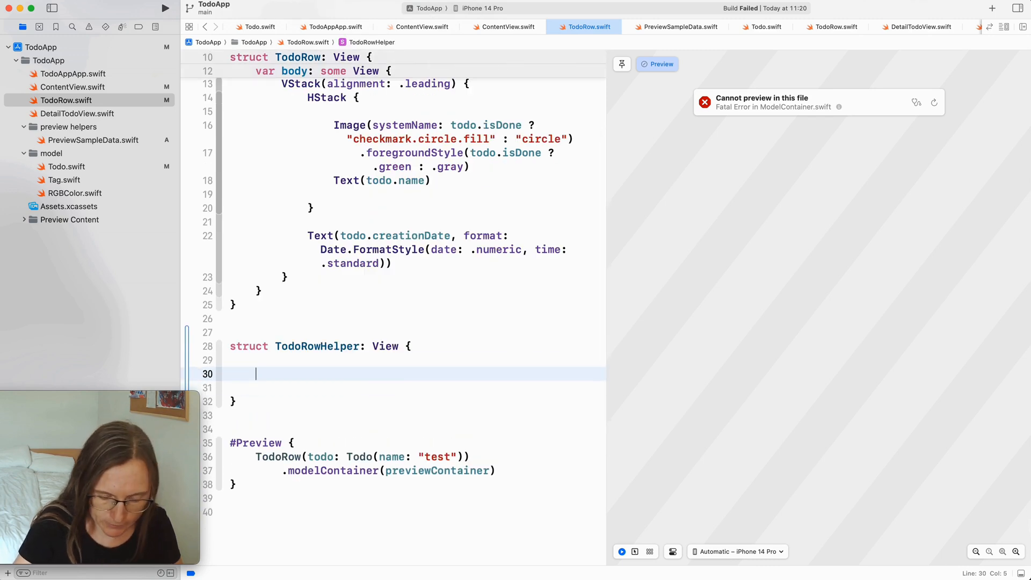
pyautogui.write('@Query var todo')
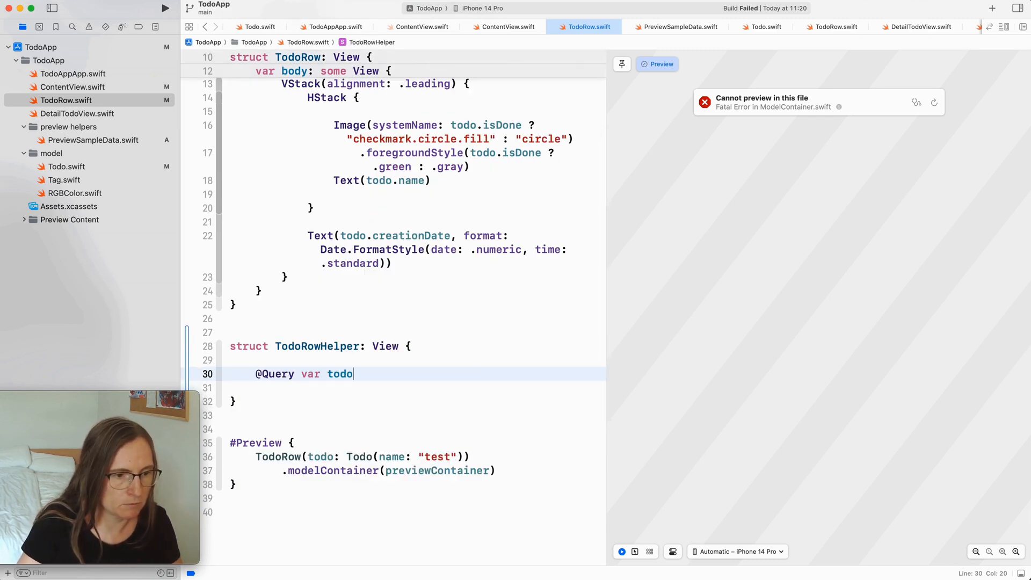
pyautogui.write('s: []')
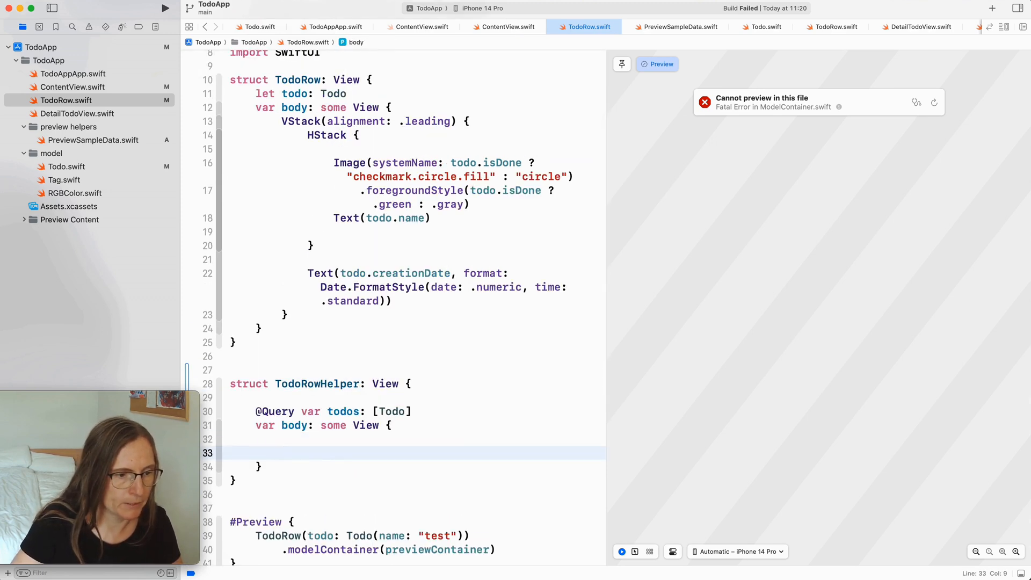
# Step: Show TodoRow for todos.first, otherwise a "no data" Text
pyautogui.write('if let')
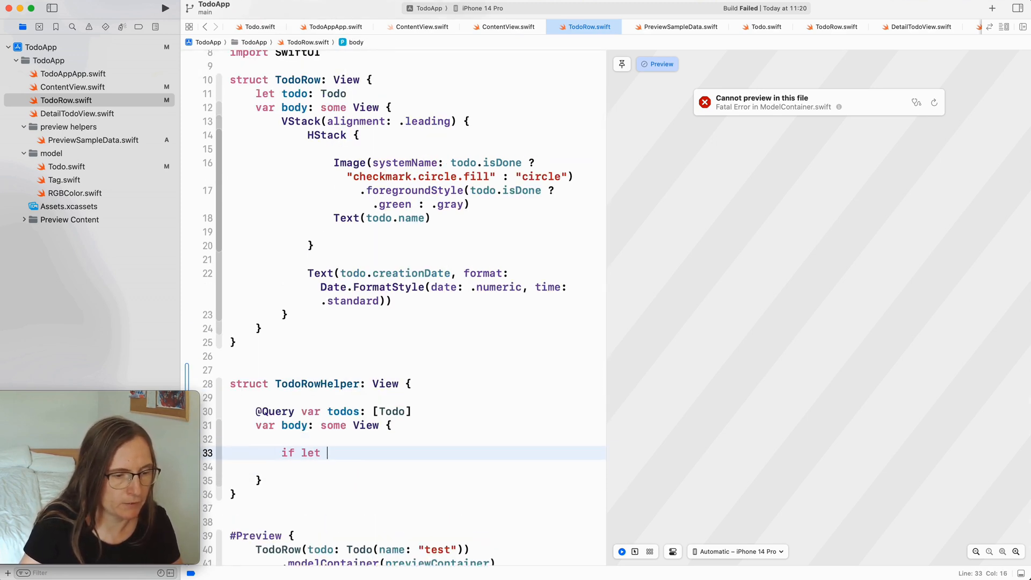
pyautogui.write('todo')
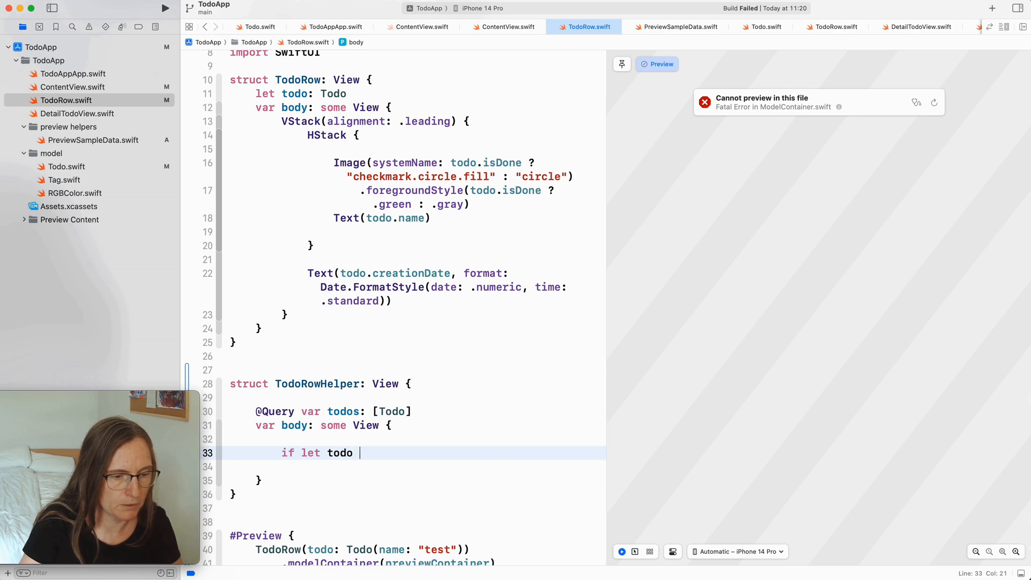
pyautogui.write('= todos.')
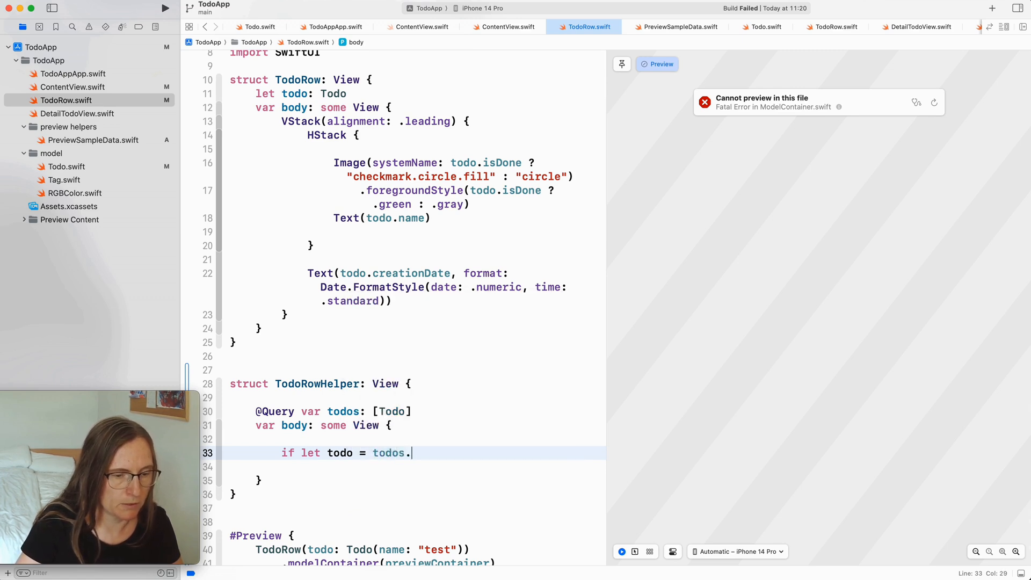
pyautogui.write('first {')
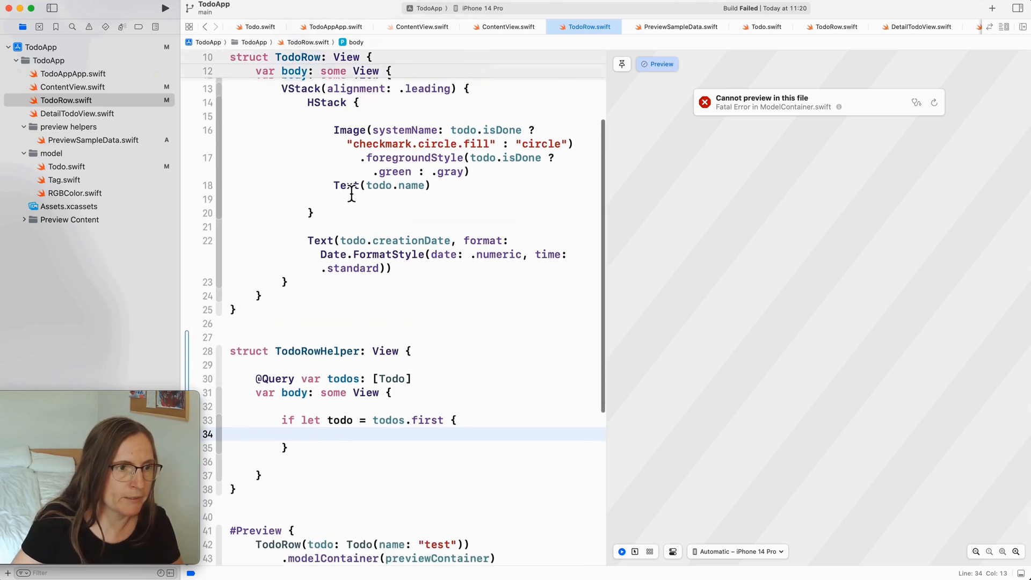
pyautogui.write('TodoRow(todo: tod')
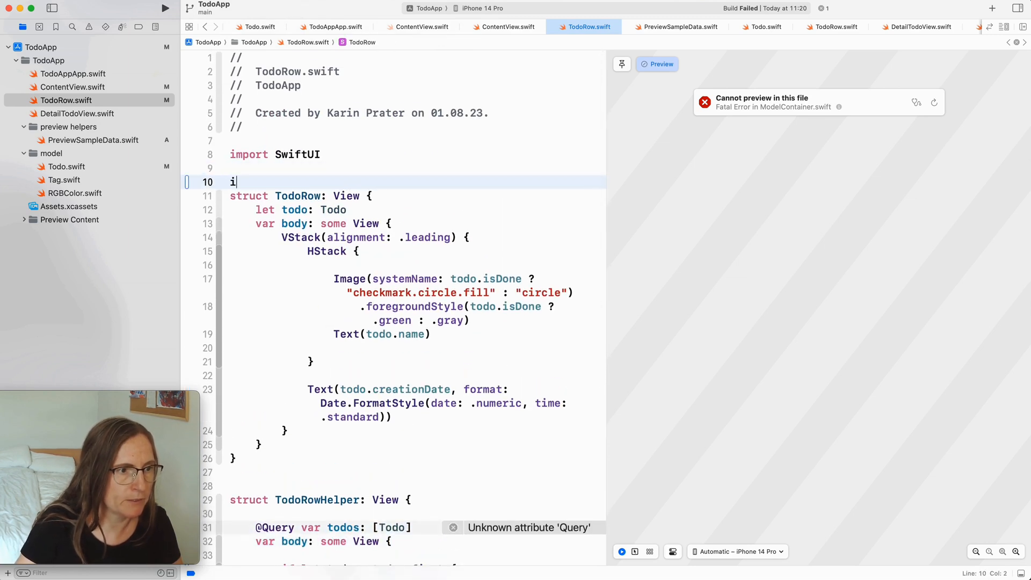
pyautogui.write('TExt')
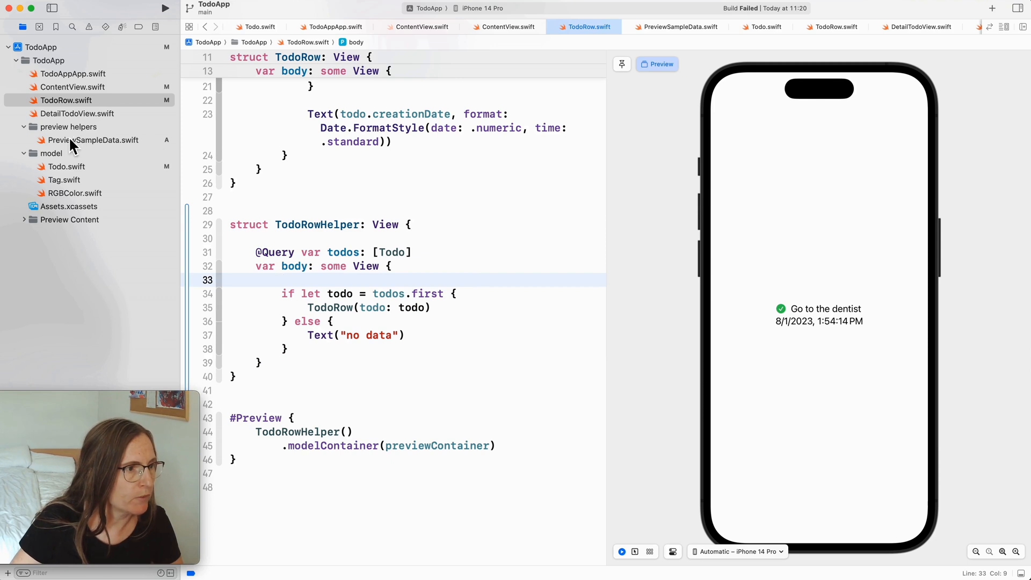
pyautogui.click(358, 335)
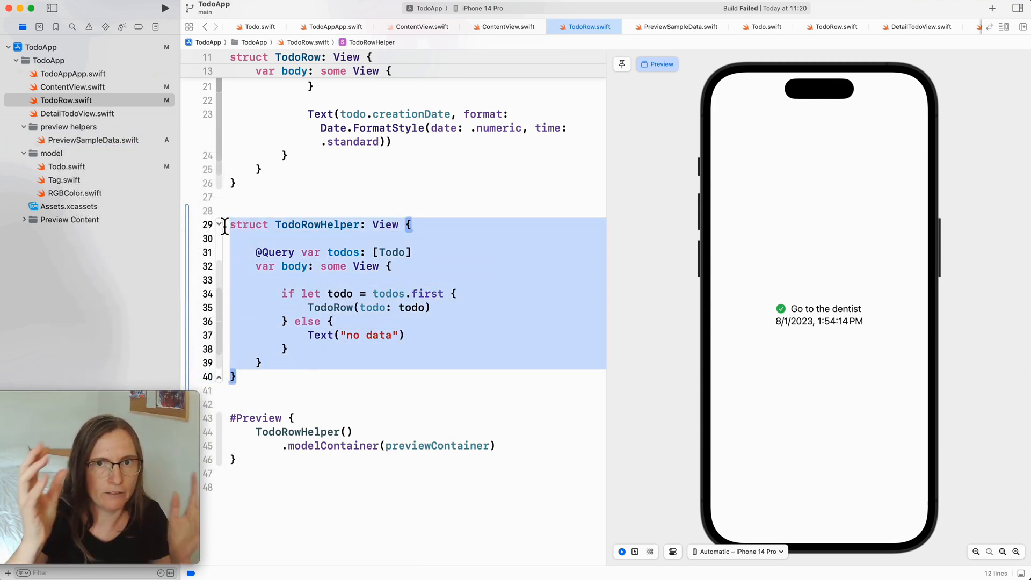
pyautogui.click(295, 252)
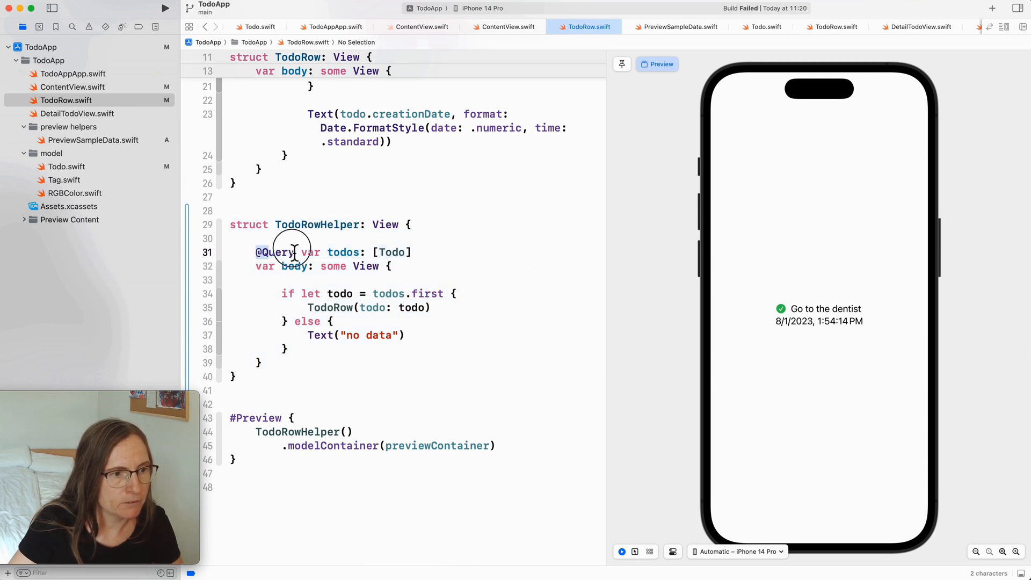
pyautogui.click(369, 294)
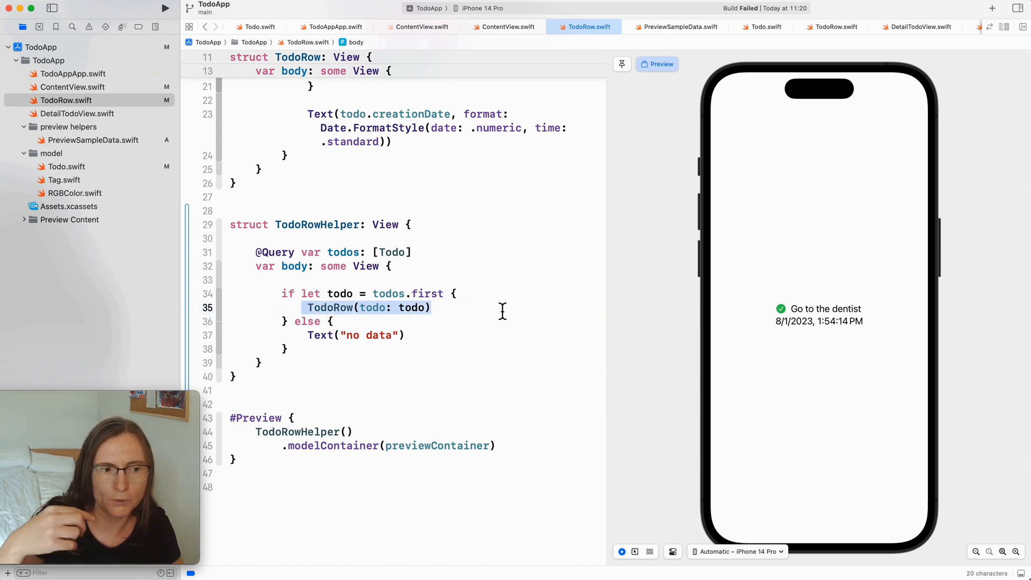
pyautogui.moveTo(304, 200)
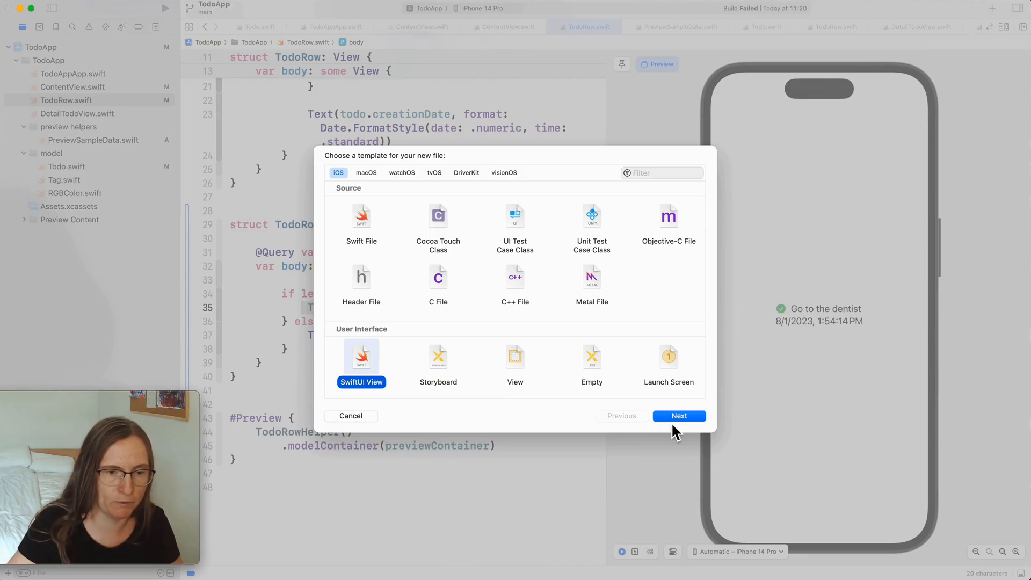
# Step: Create ModelPreview.swift in preview helpers and add import SwiftData, glancing at TodoRow.swift
pyautogui.click(679, 416)
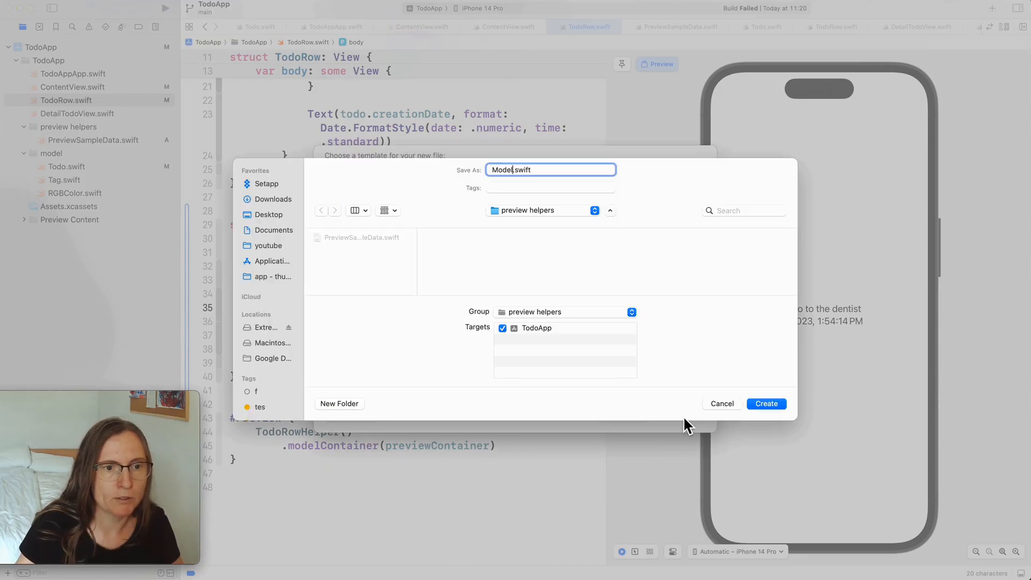
pyautogui.click(766, 404)
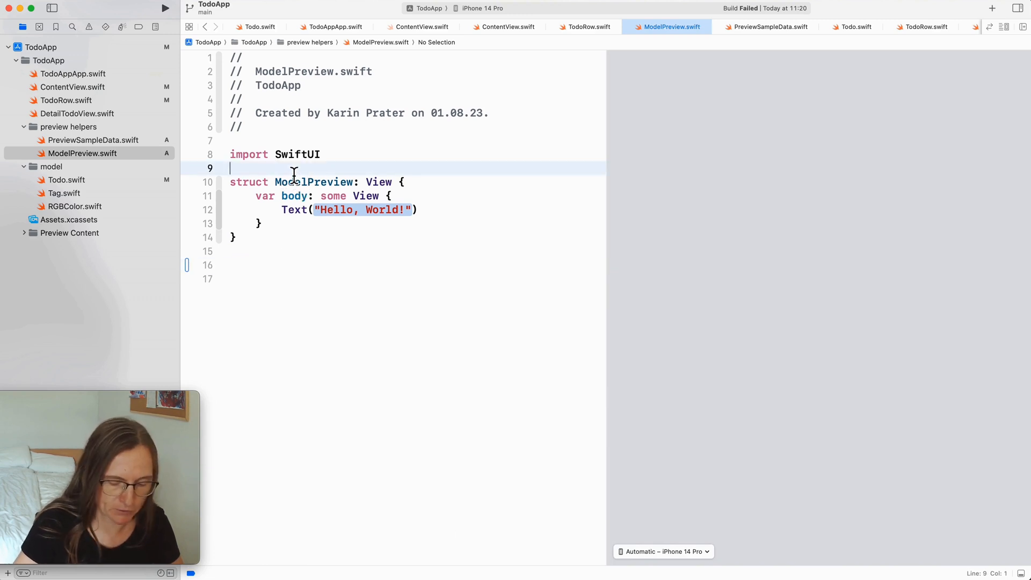
pyautogui.write('import SwiftData')
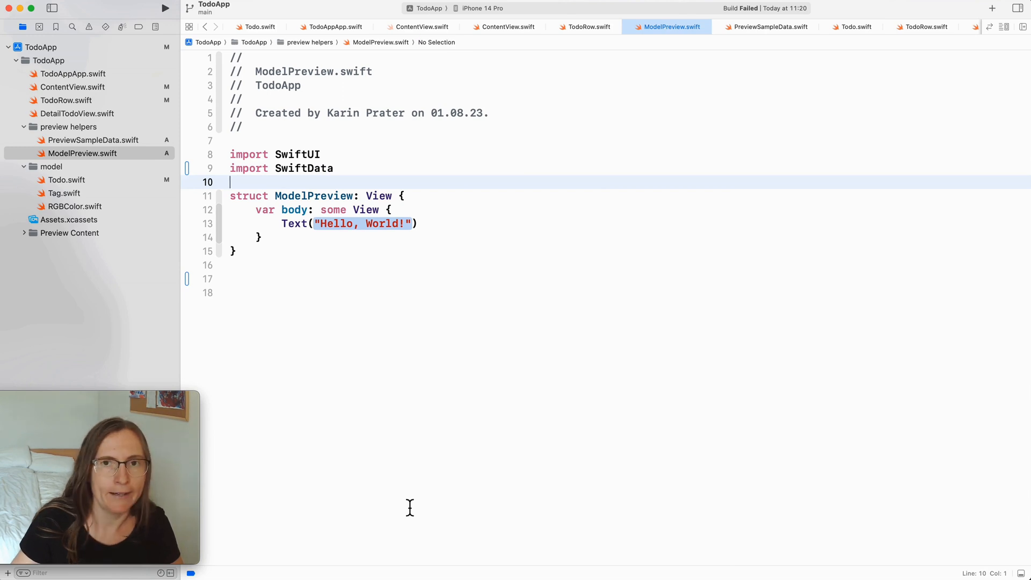
pyautogui.click(588, 27)
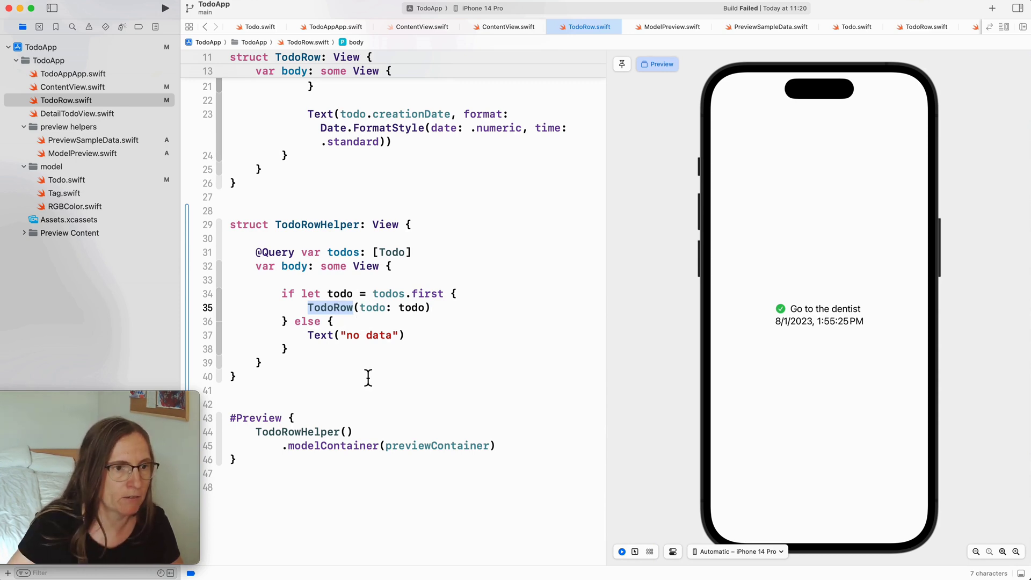
pyautogui.click(666, 26)
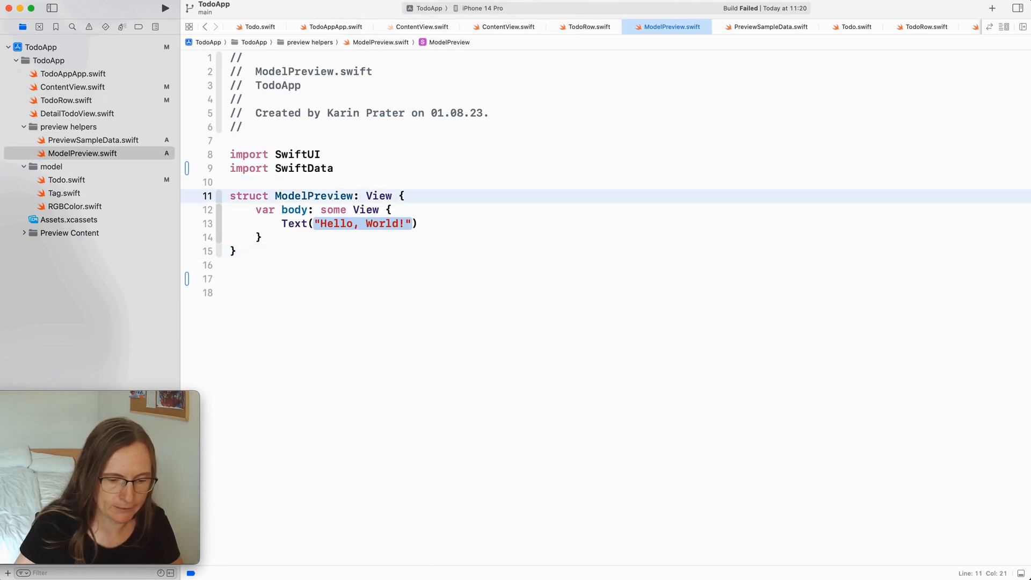
# Step: Make ModelPreview generic over Model: PersistentModel and Content: View
pyautogui.write('<>')
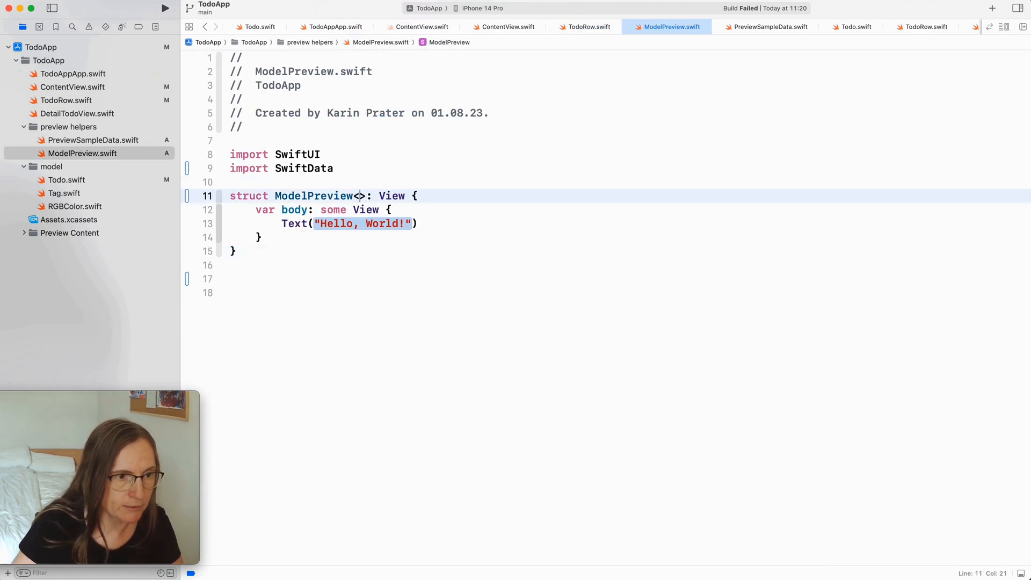
pyautogui.write('Model:')
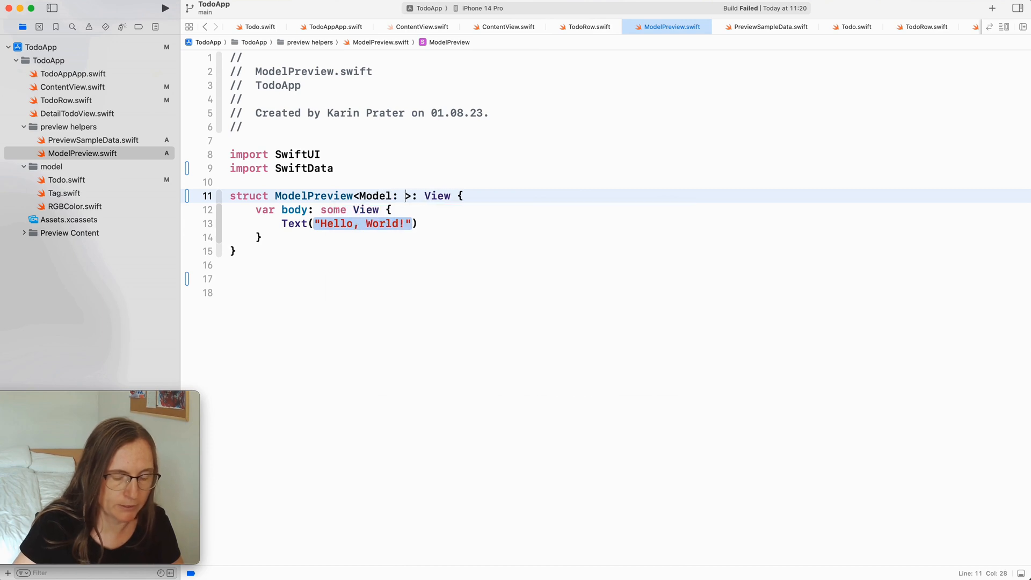
pyautogui.write('PersistentModel,')
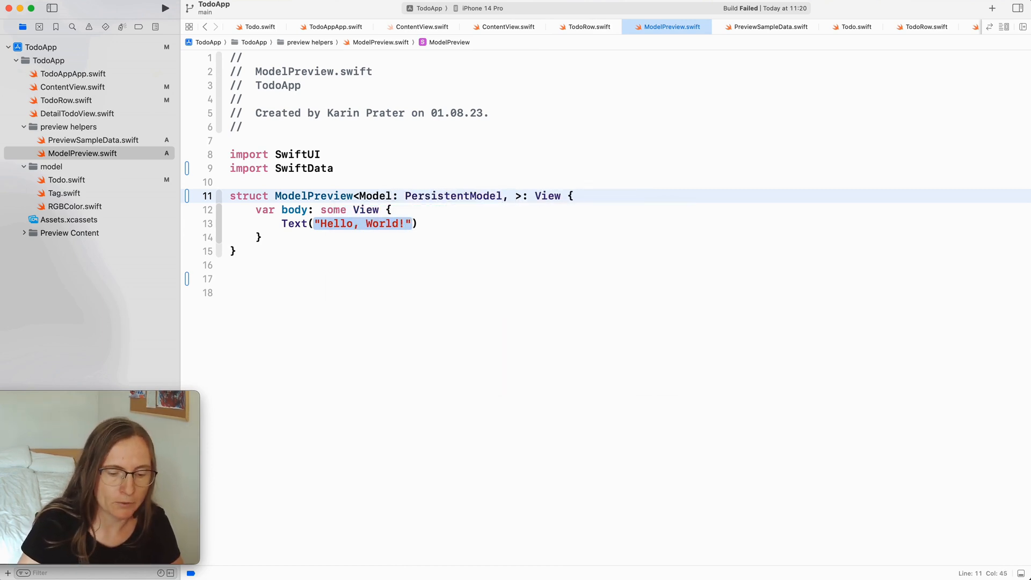
pyautogui.write('Content:')
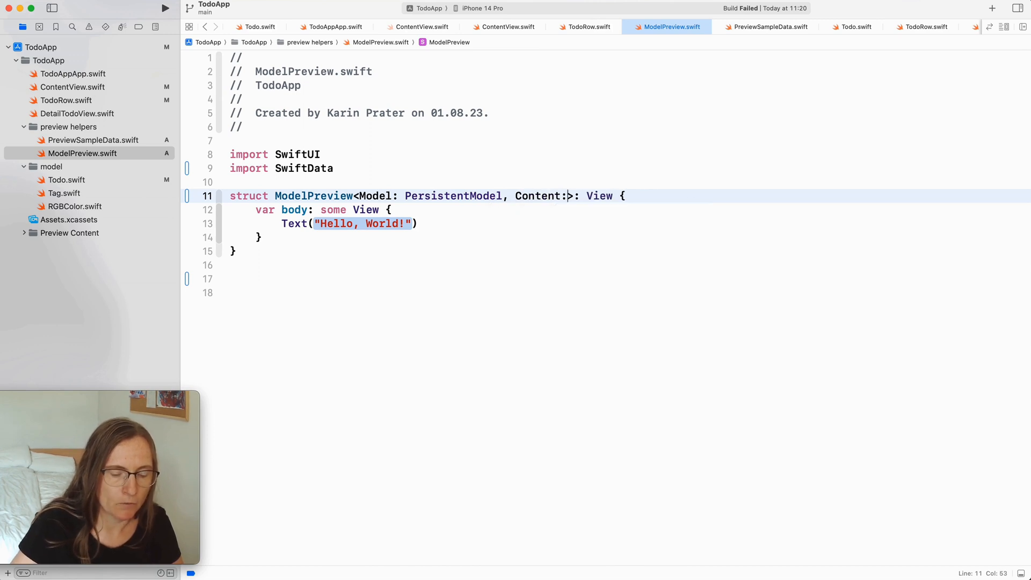
pyautogui.write('View')
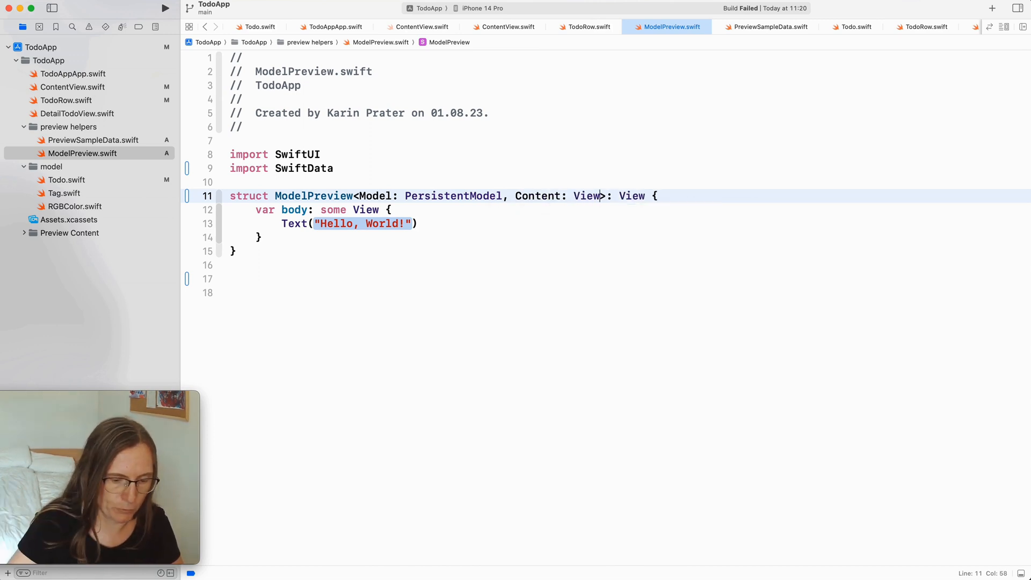
pyautogui.write('var')
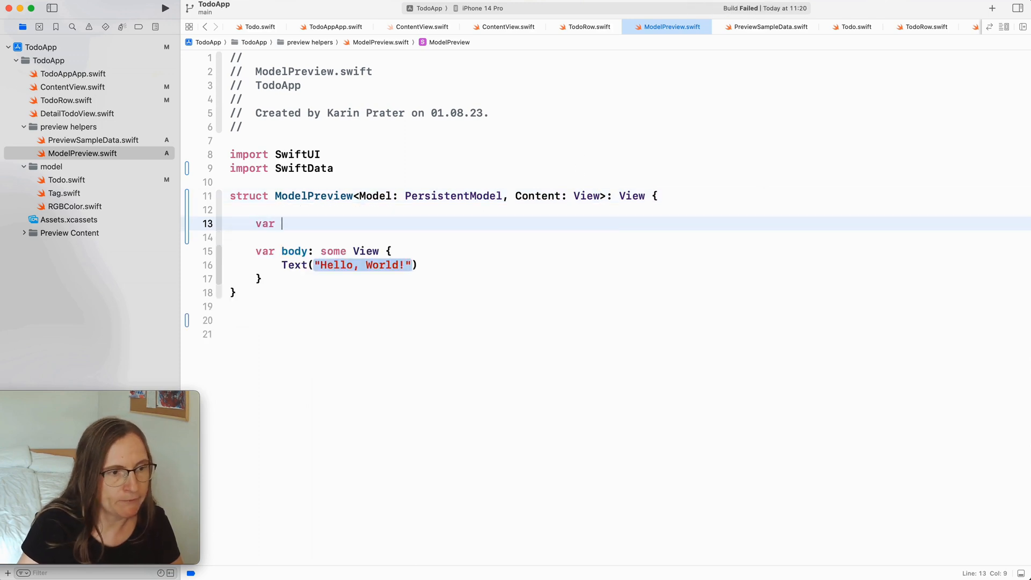
pyautogui.write('contet')
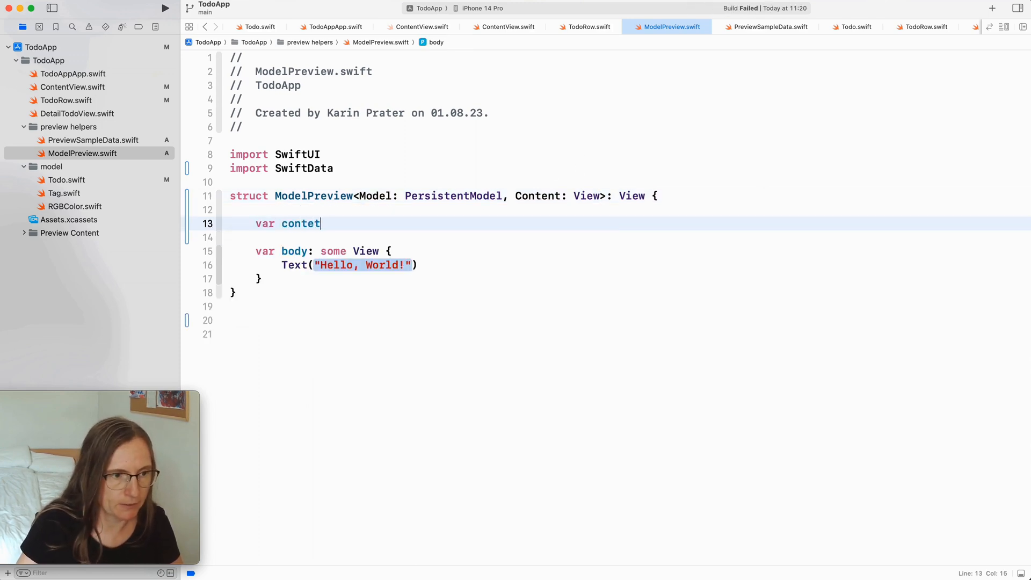
pyautogui.write('nt:')
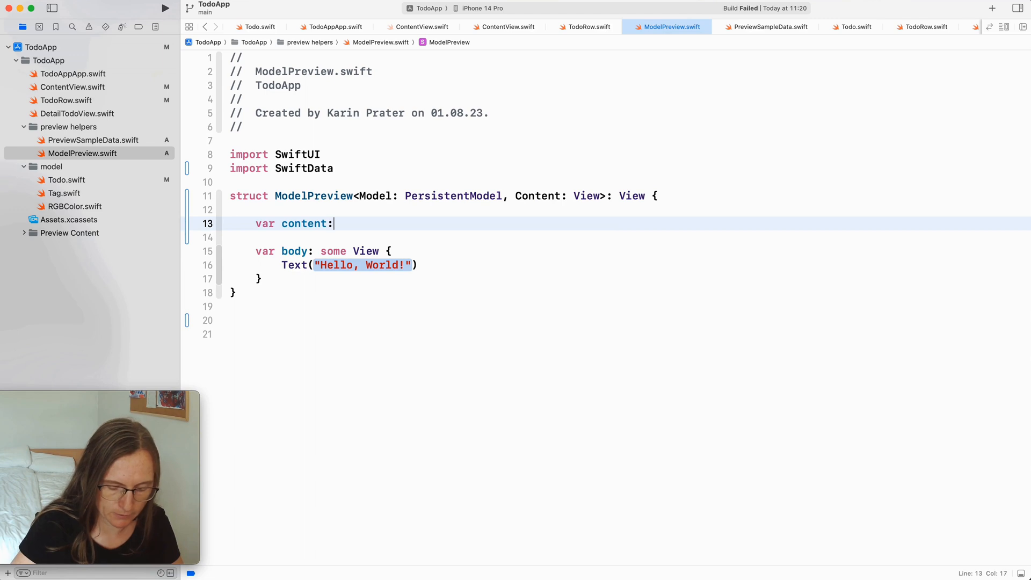
pyautogui.write('()')
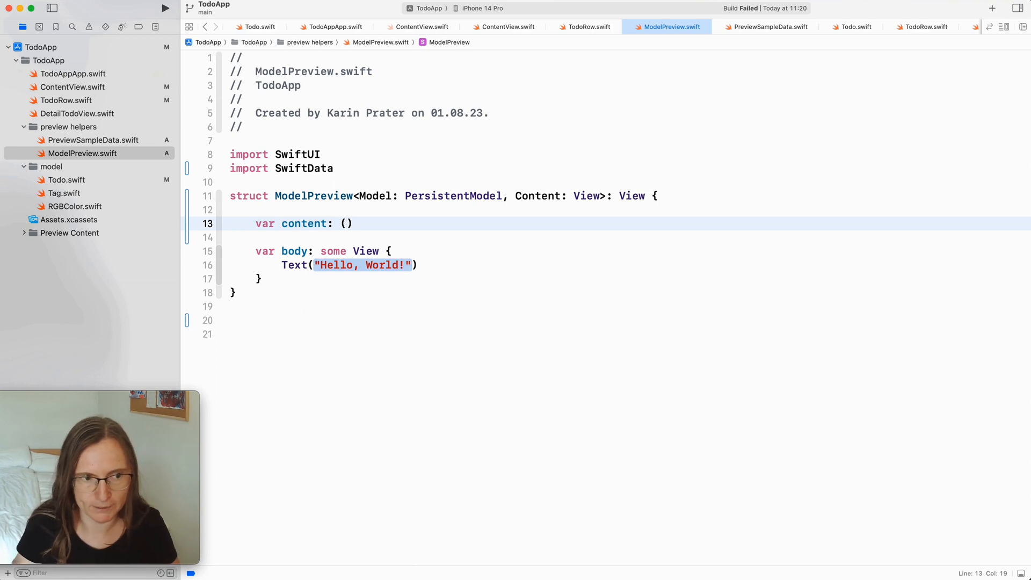
pyautogui.write('Model')
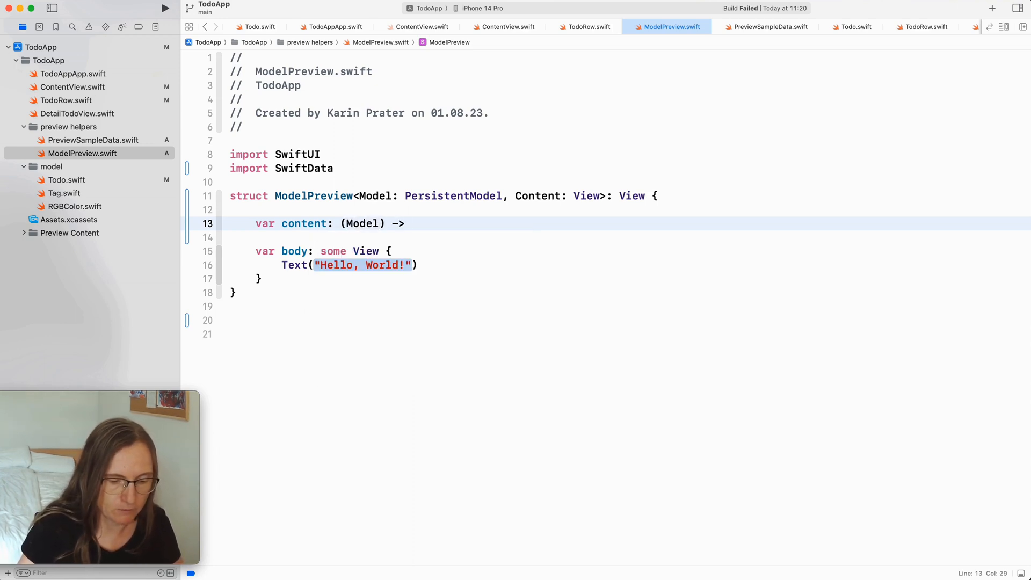
pyautogui.write('Content')
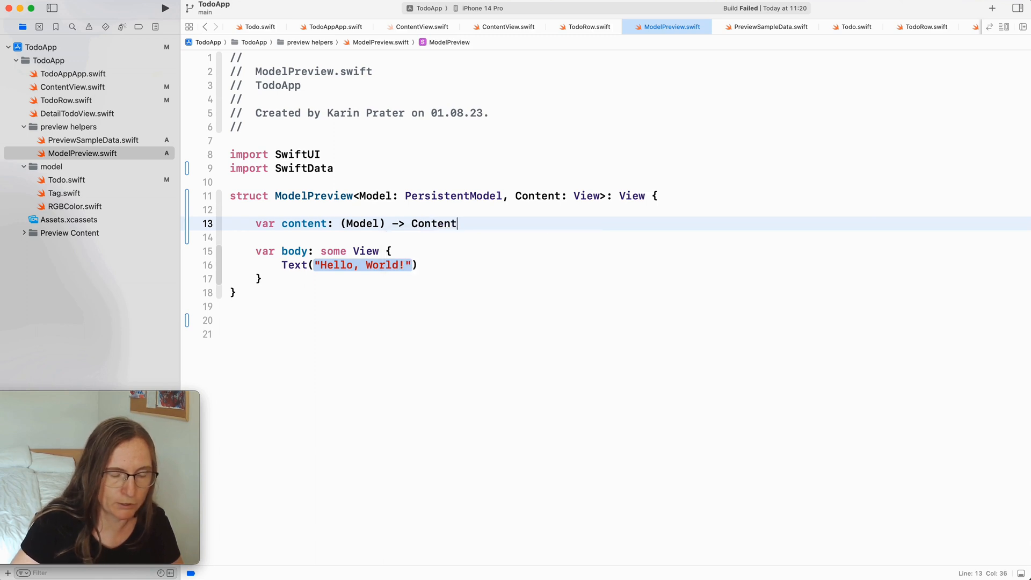
pyautogui.press('Return')
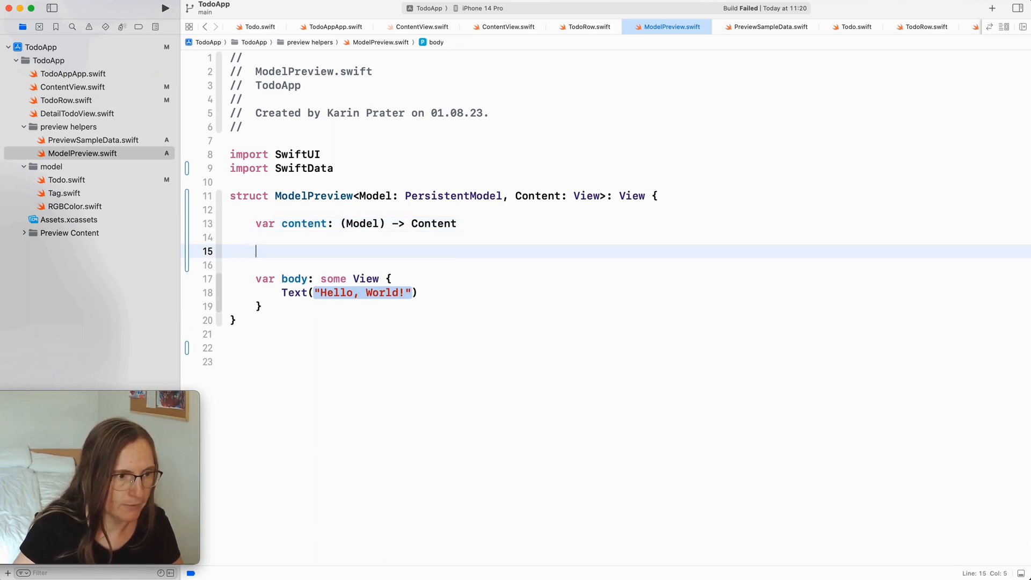
pyautogui.write('i')
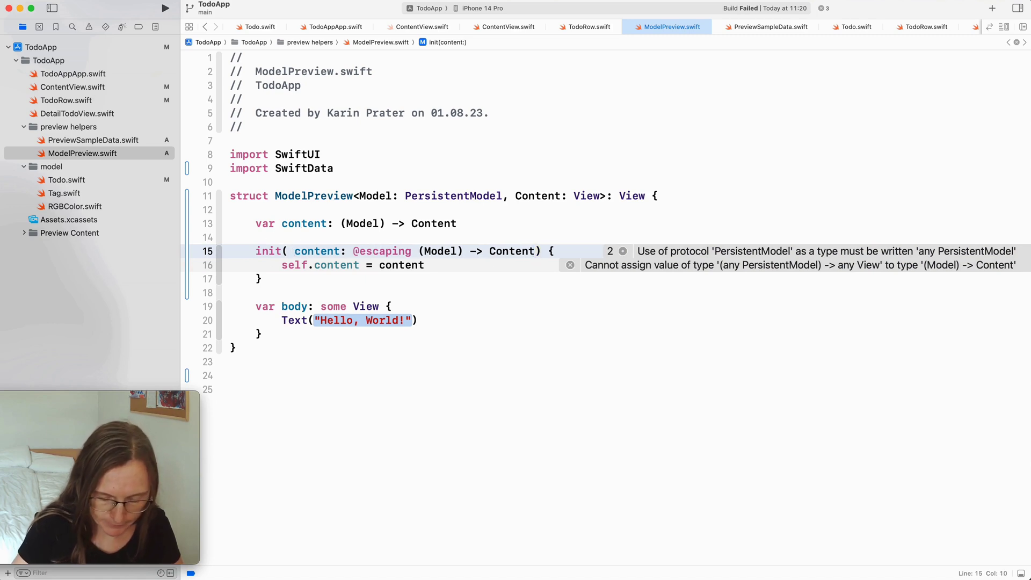
pyautogui.write('@ViewBuilder')
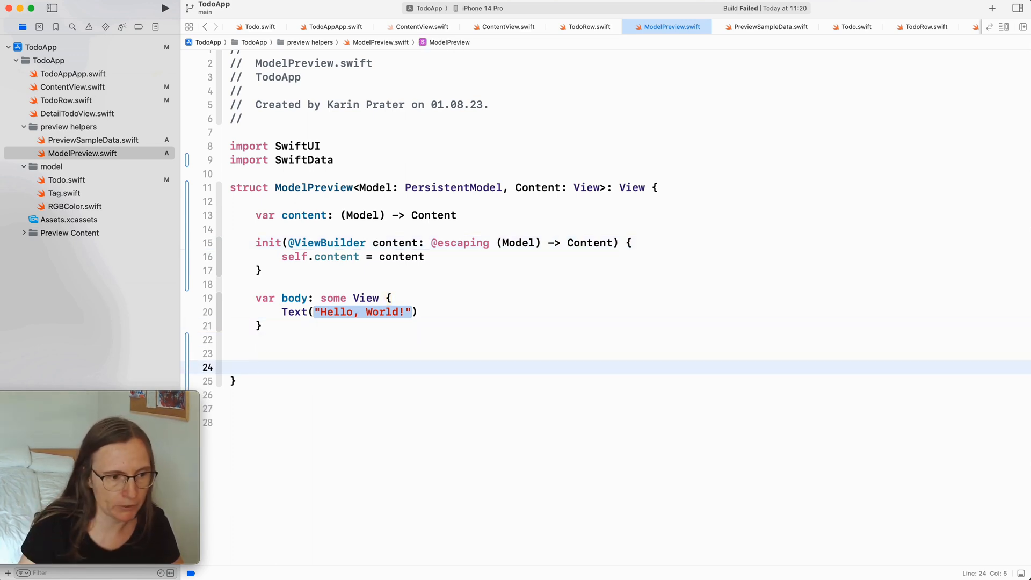
pyautogui.write('st')
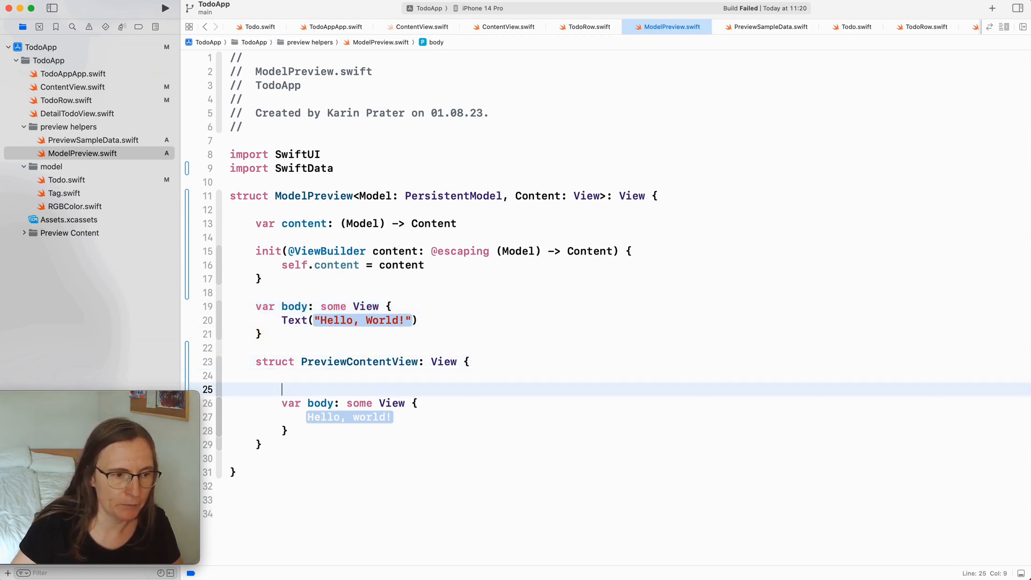
pyautogui.write('@Query private var')
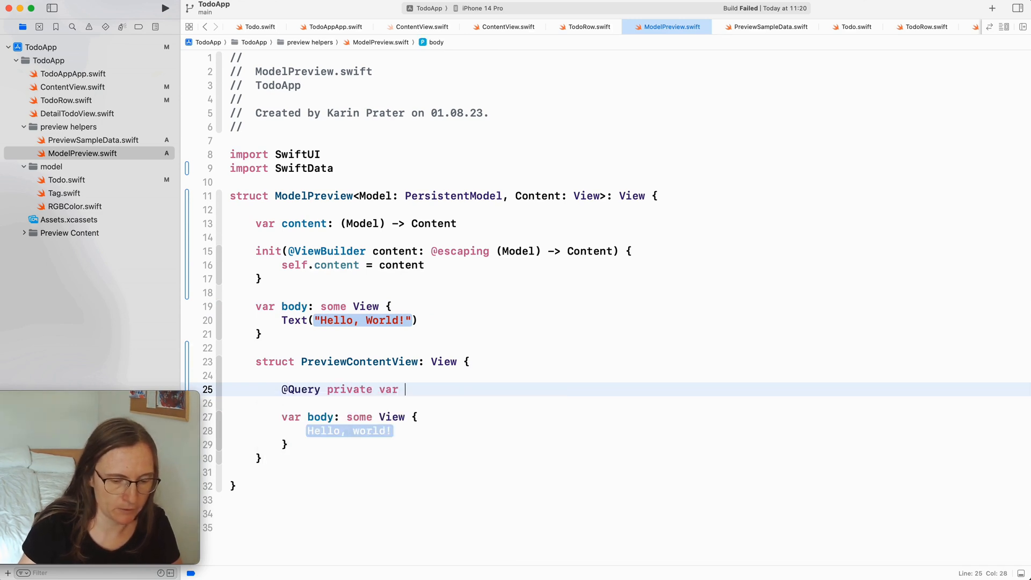
pyautogui.write('models:')
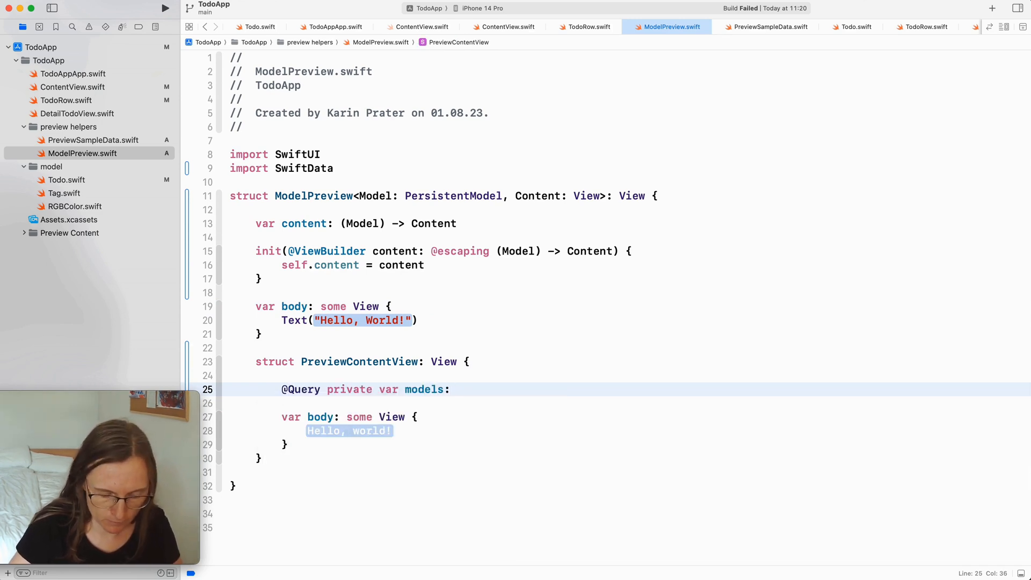
pyautogui.write('[Model')
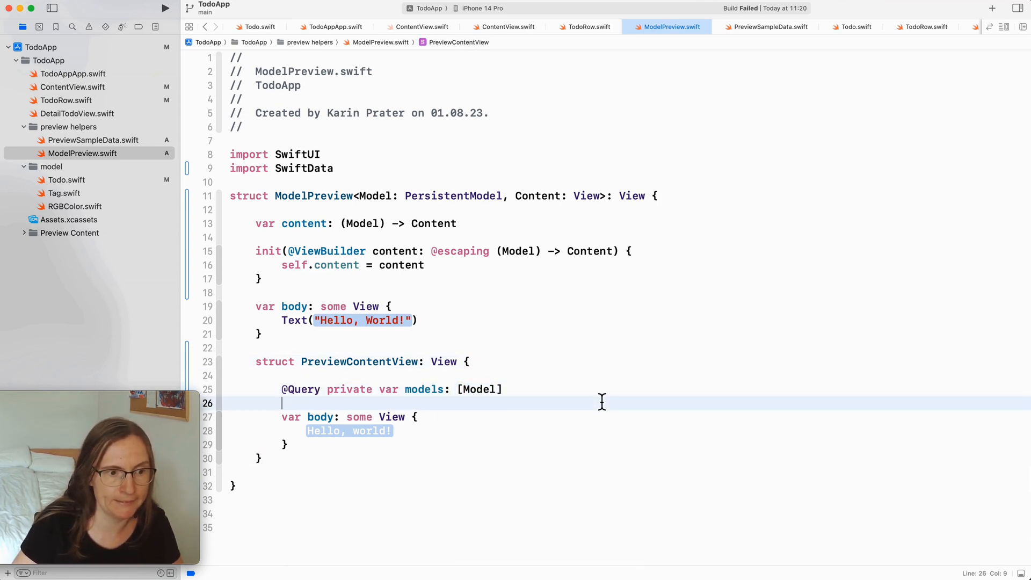
pyautogui.write('.')
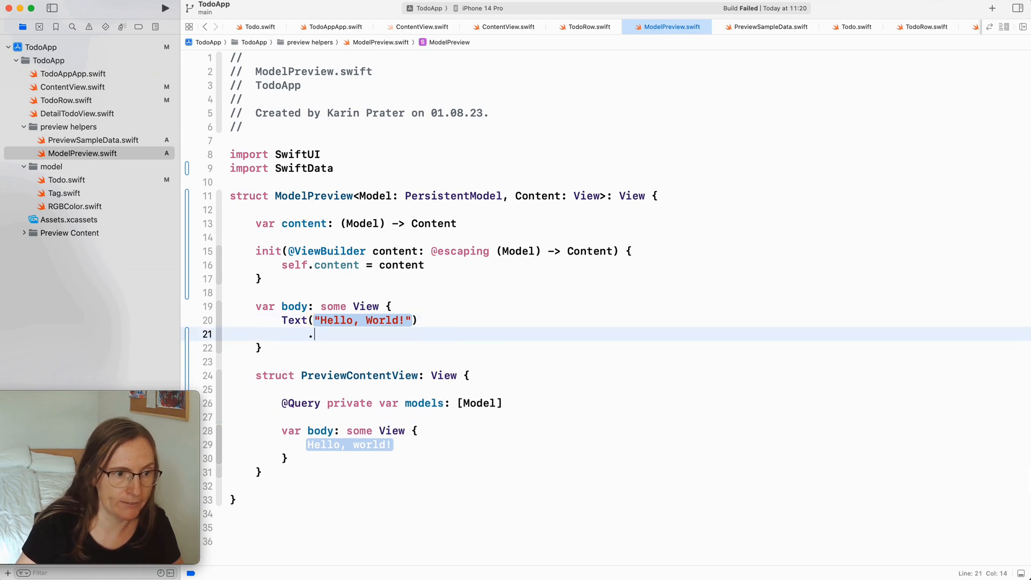
pyautogui.write('modelContainer(previewContainer')
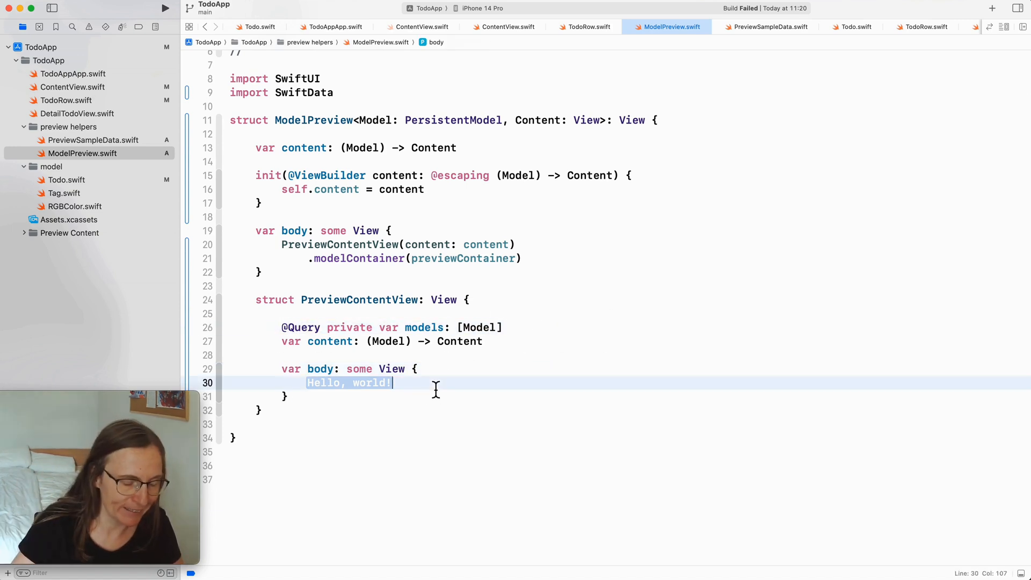
pyautogui.scroll(3)
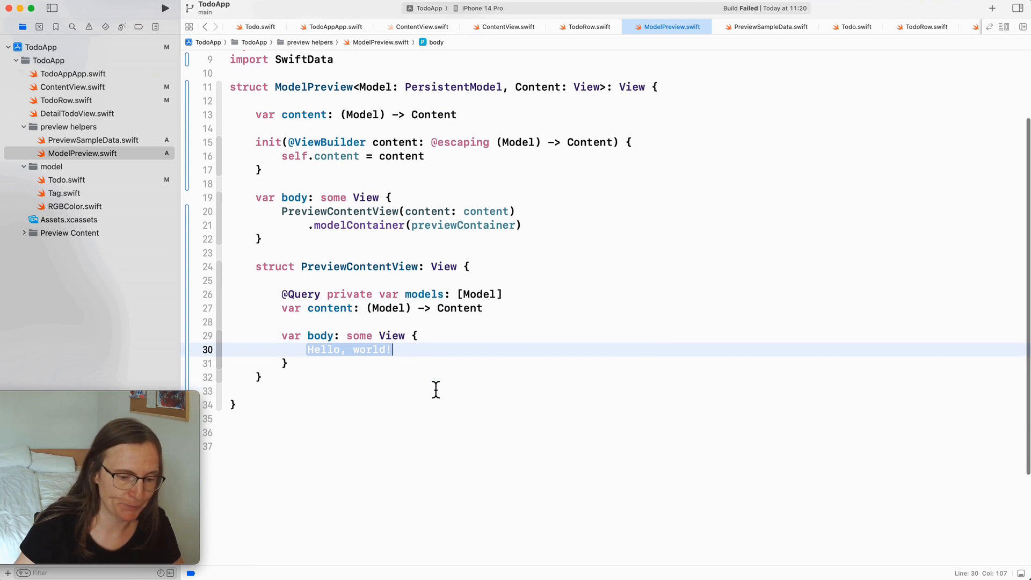
pyautogui.moveTo(72, 122)
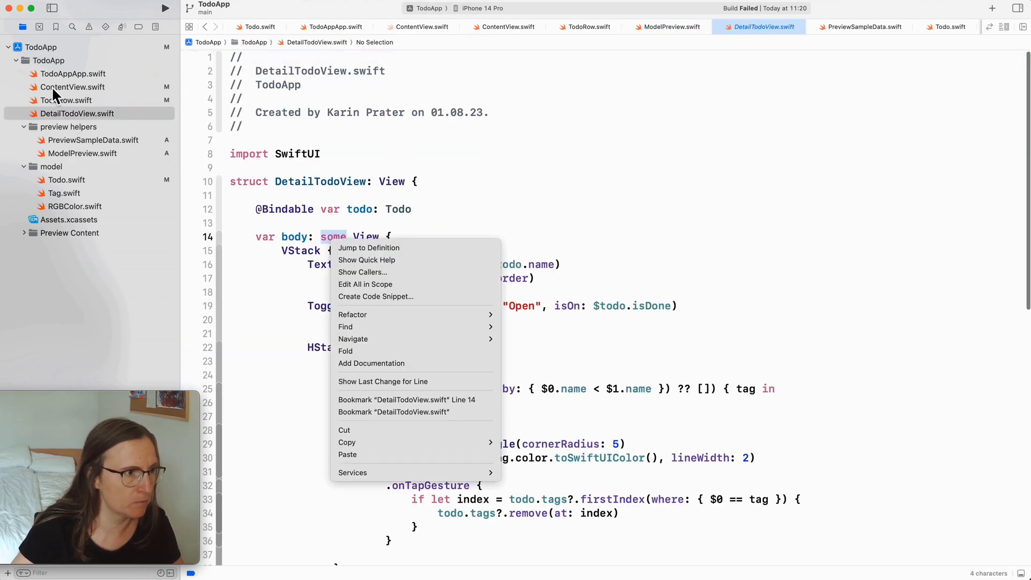
# Step: Render content(model) for models.first, else ContentUnavailableView "Could not load model for previews" with xmark
pyautogui.click(581, 27)
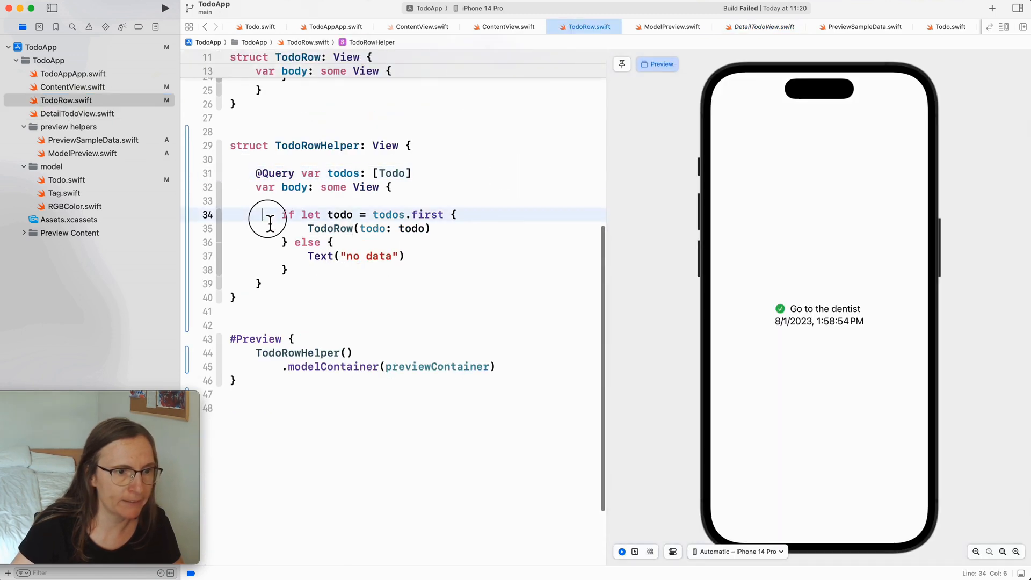
pyautogui.click(341, 173)
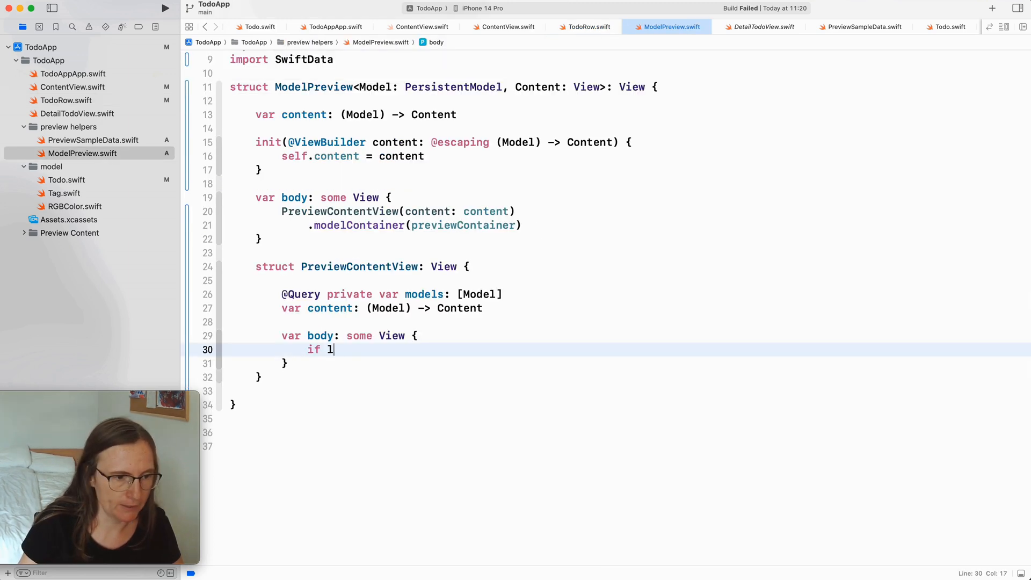
pyautogui.write('et model = models.first {')
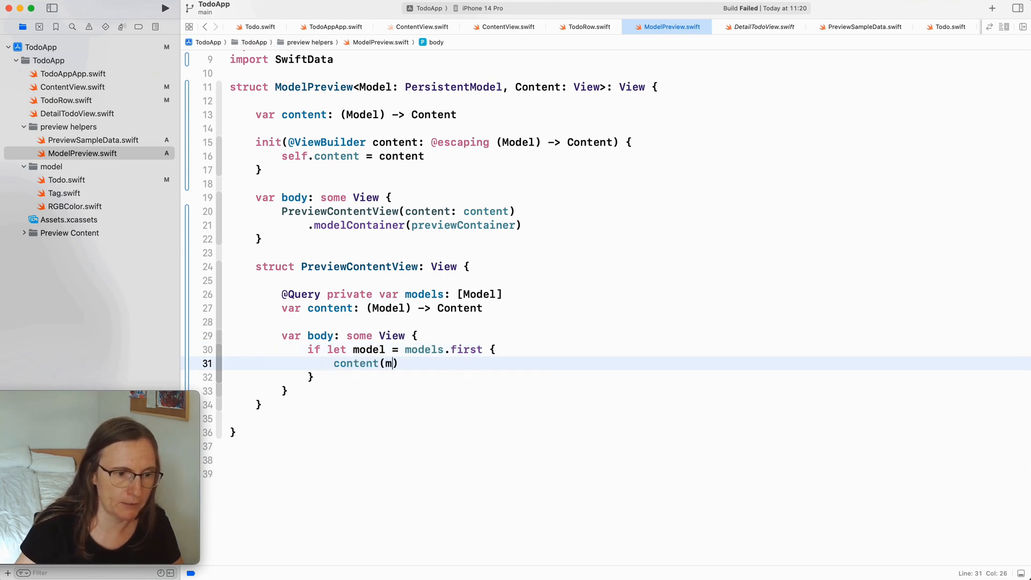
pyautogui.write('odel')
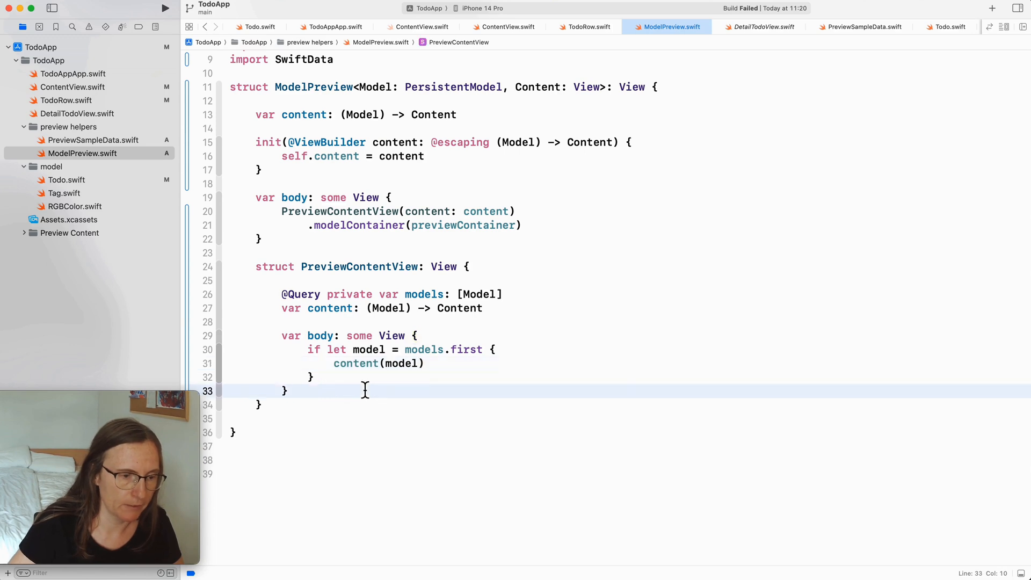
pyautogui.write('else {')
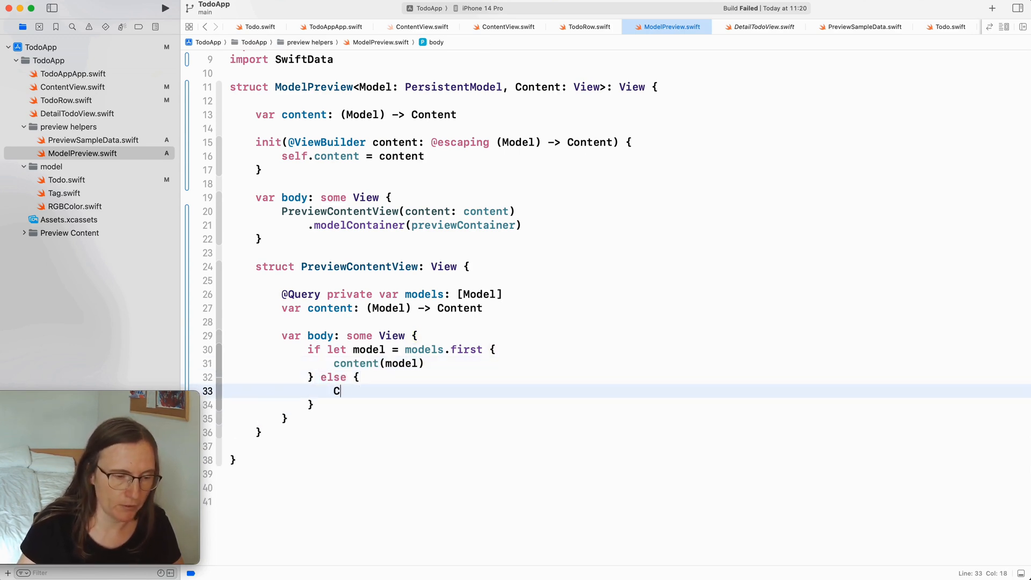
pyautogui.write('one')
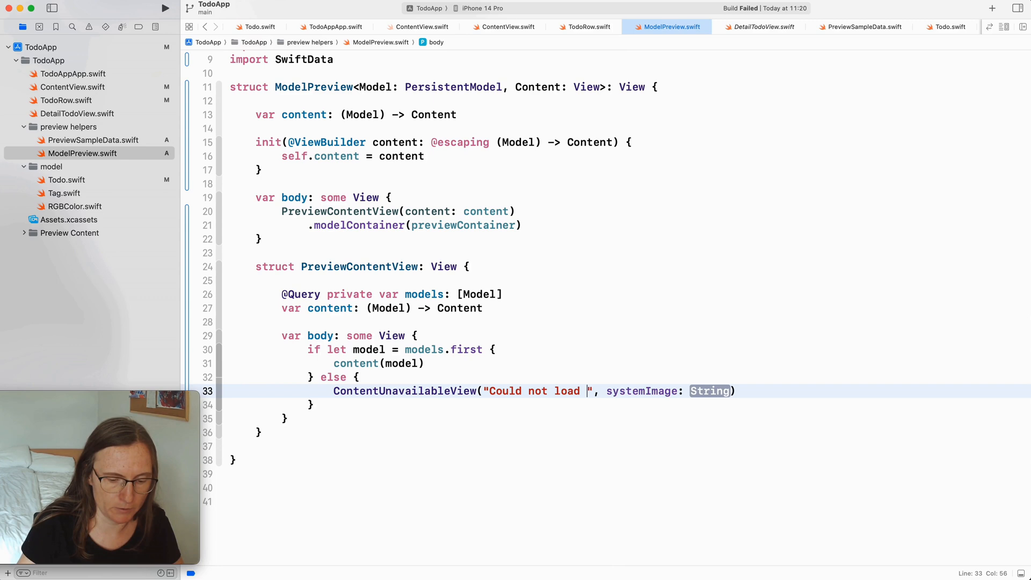
pyautogui.write('model for')
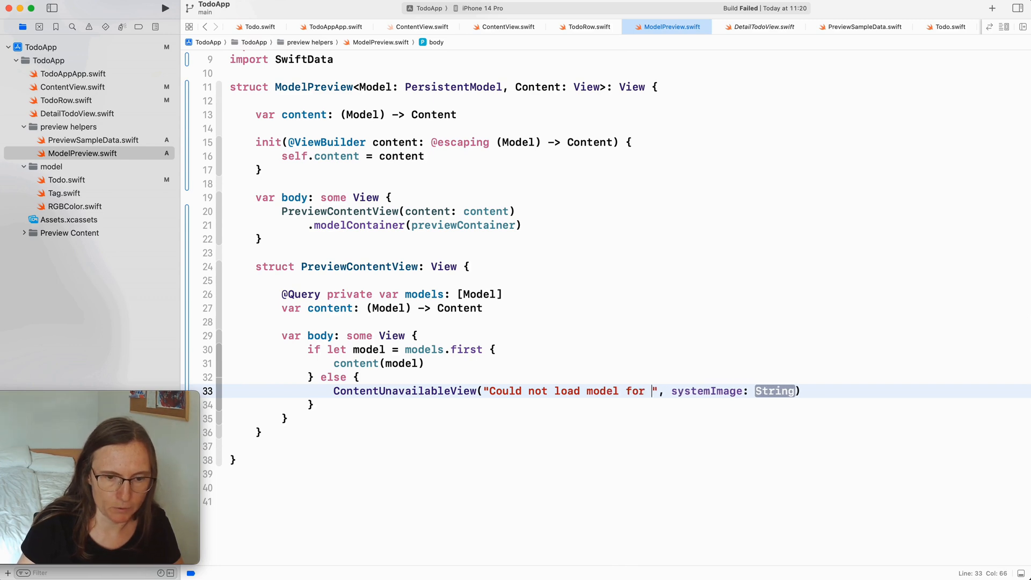
pyautogui.write('previews", systemImage: "xmark"')
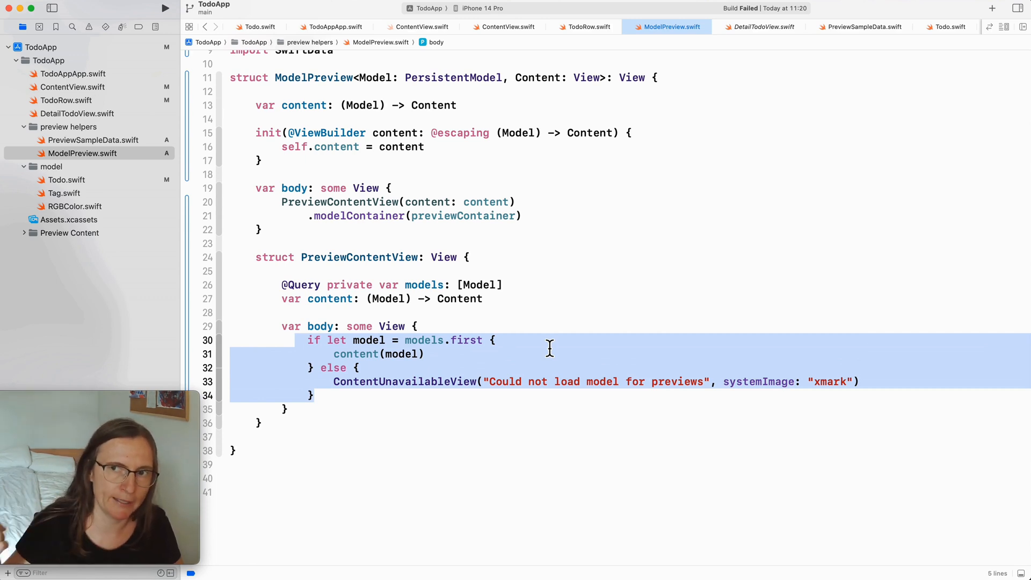
pyautogui.moveTo(530, 348)
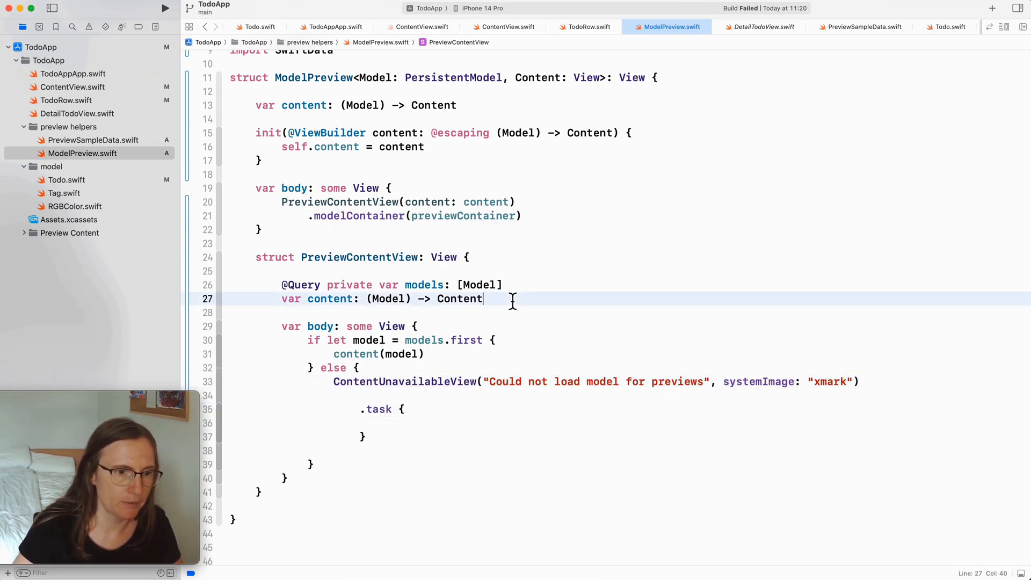
pyautogui.write('@State private')
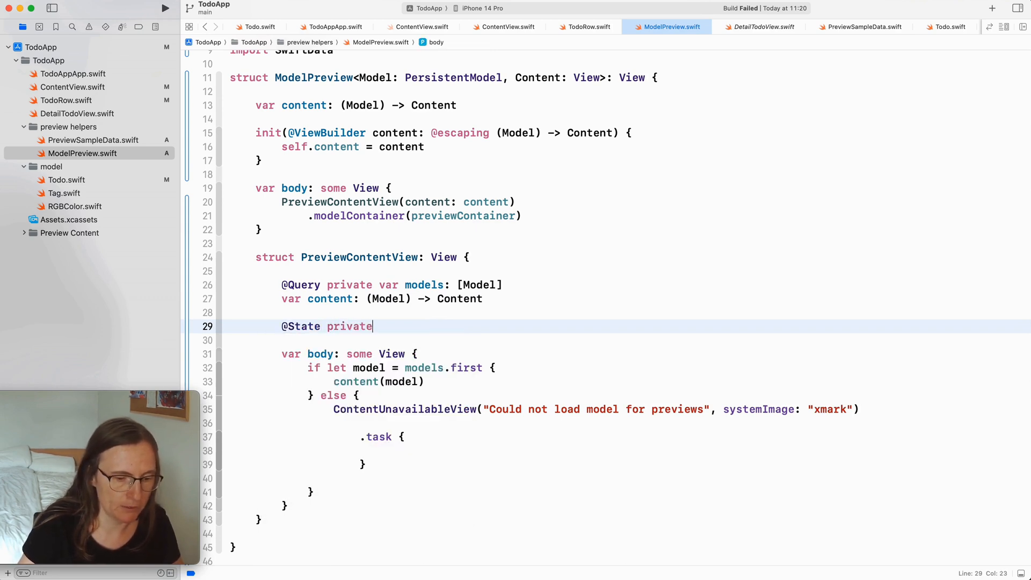
pyautogui.write('var waid')
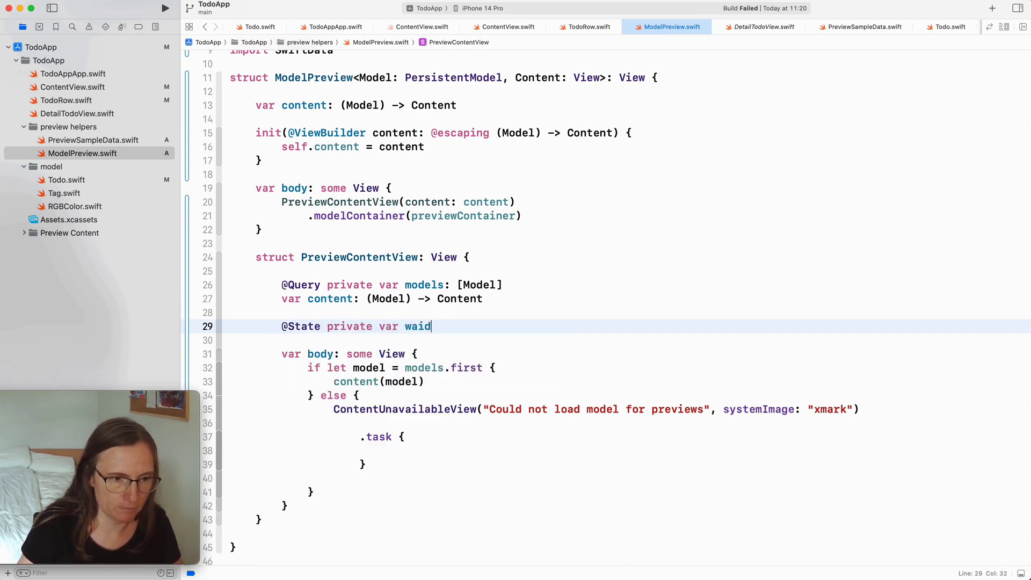
pyautogui.write('edTos')
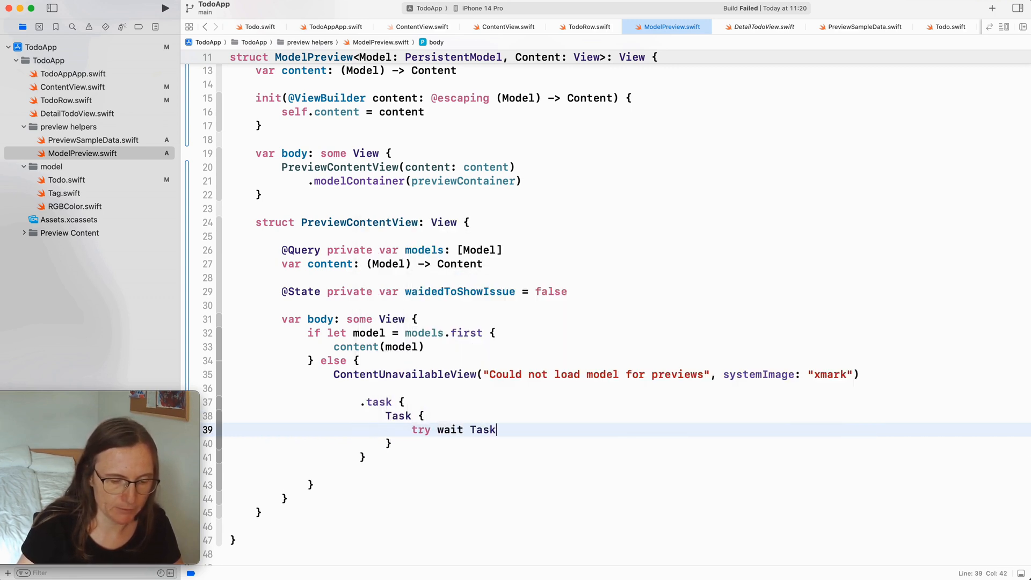
pyautogui.write('.sleep(for: .seconds(1')
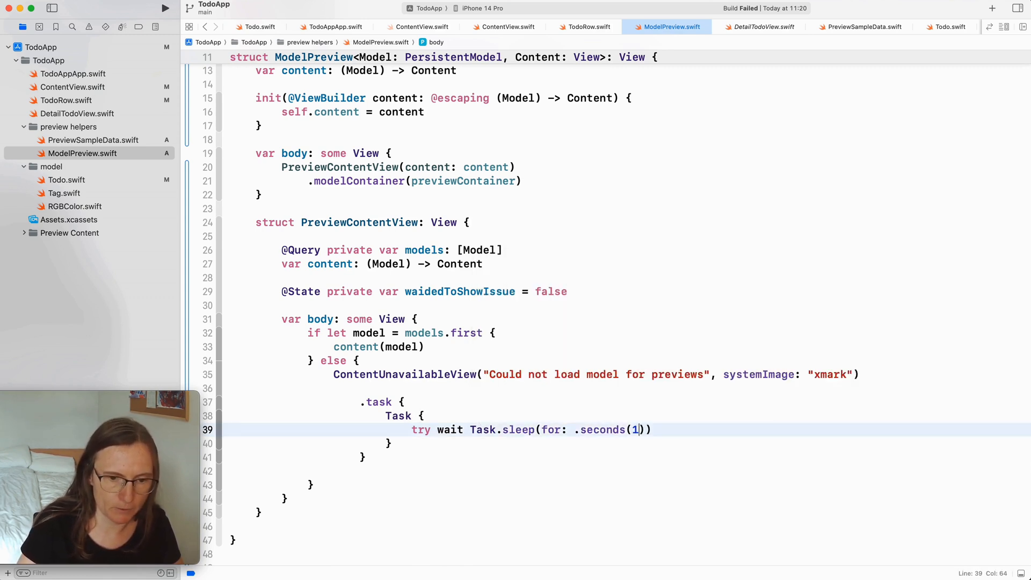
pyautogui.press('return')
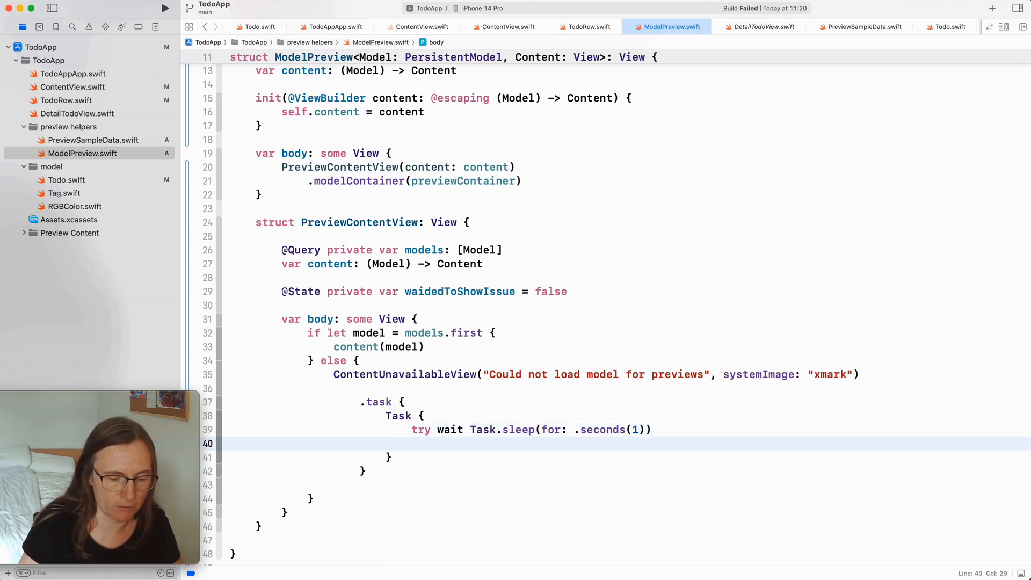
pyautogui.write('waitedToShowIssue = true')
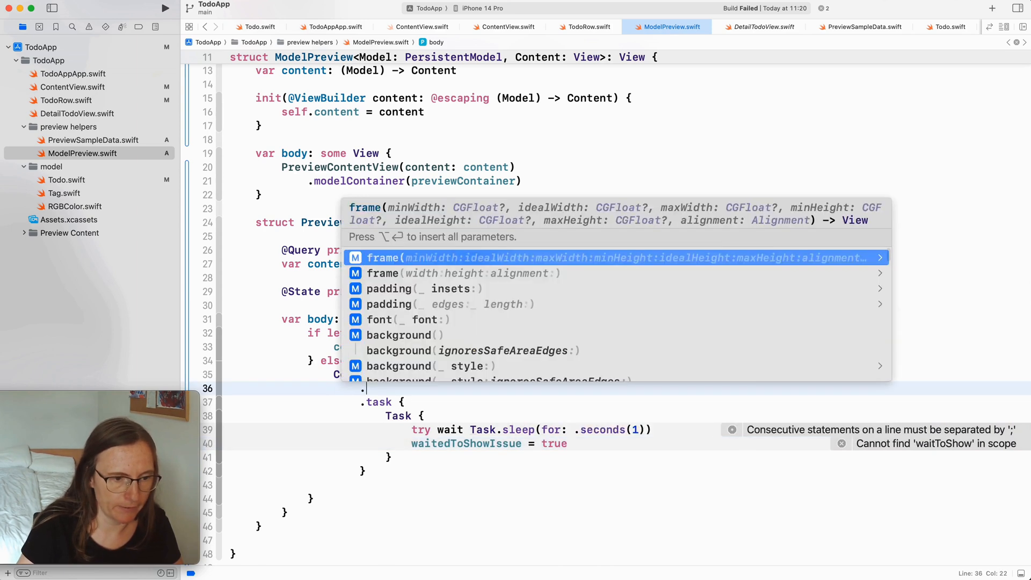
# Step: Apply .opacity(waitedToShowIssue ? 1 : 0) to the fallback view and review the content(model) call
pyautogui.press('escape')
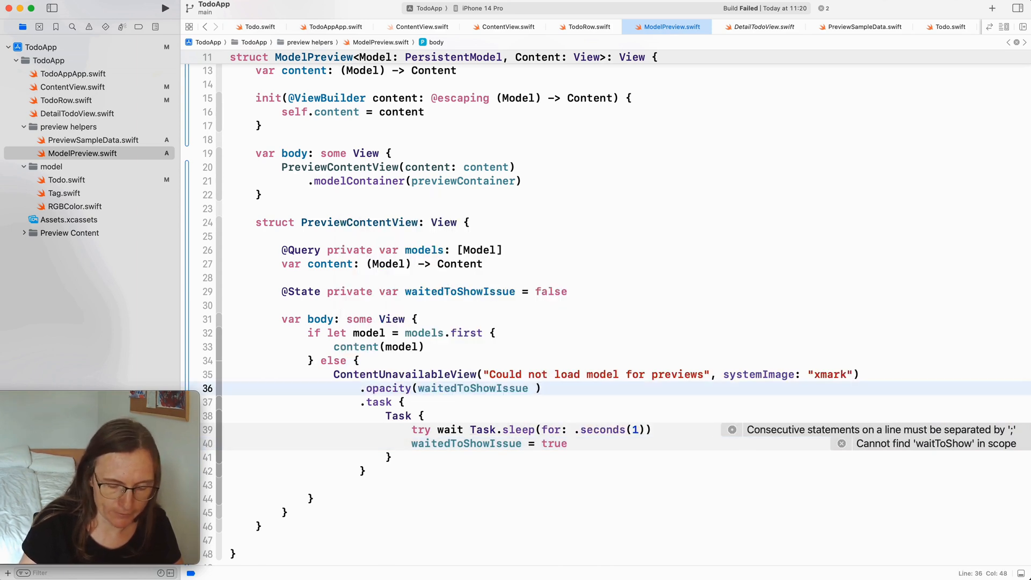
pyautogui.write('? 1')
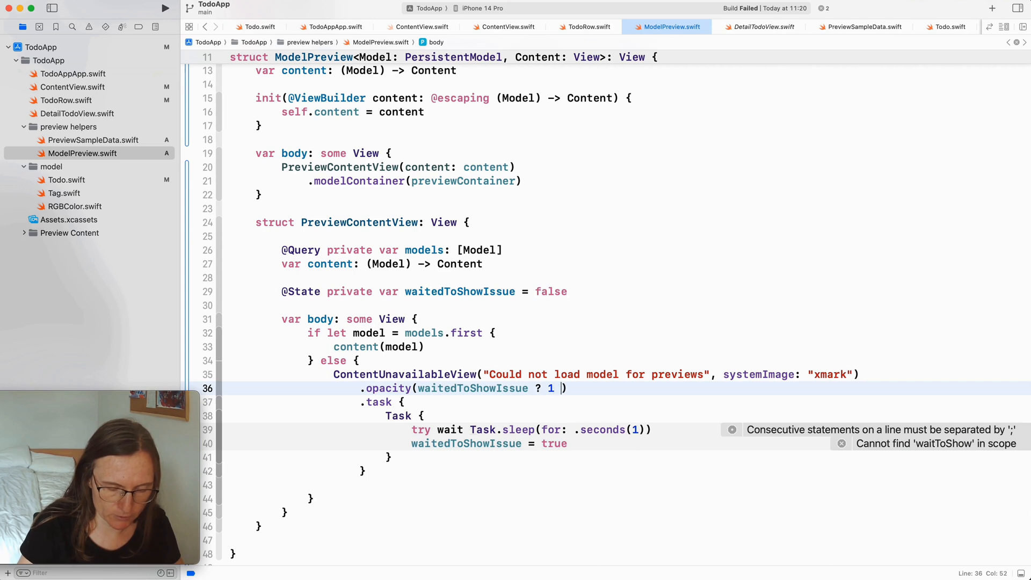
pyautogui.write(': 0')
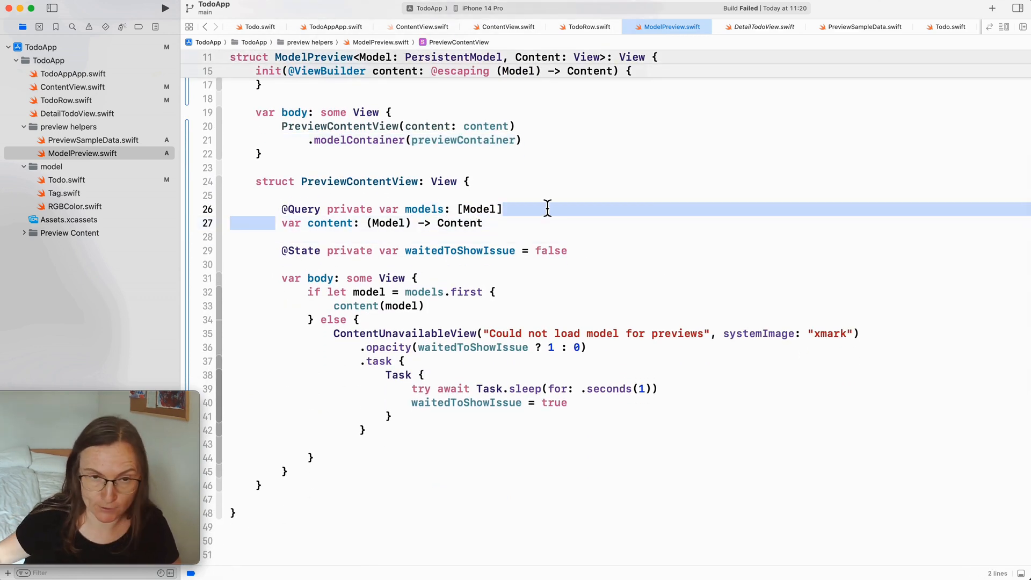
pyautogui.click(335, 333)
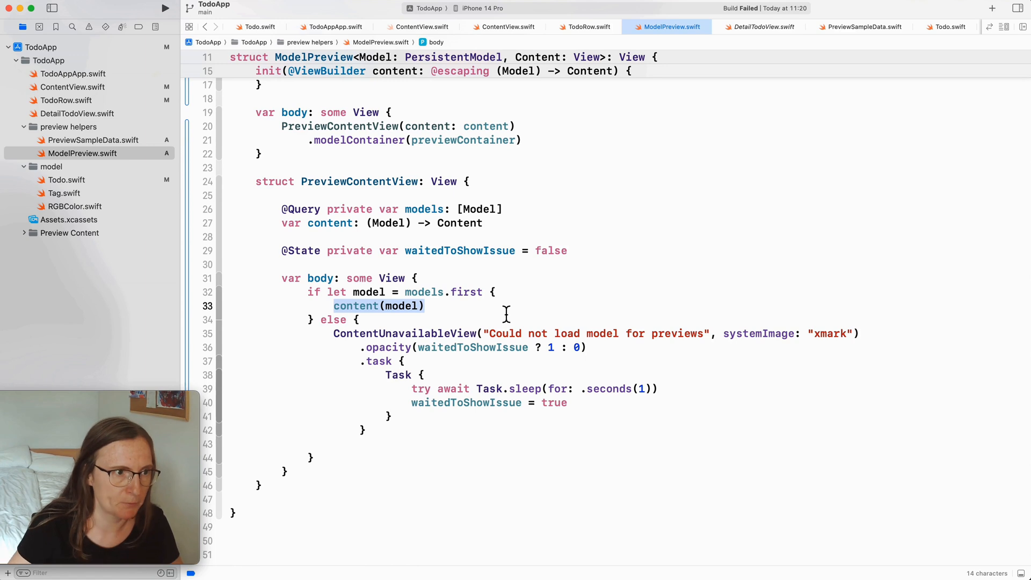
pyautogui.click(588, 27)
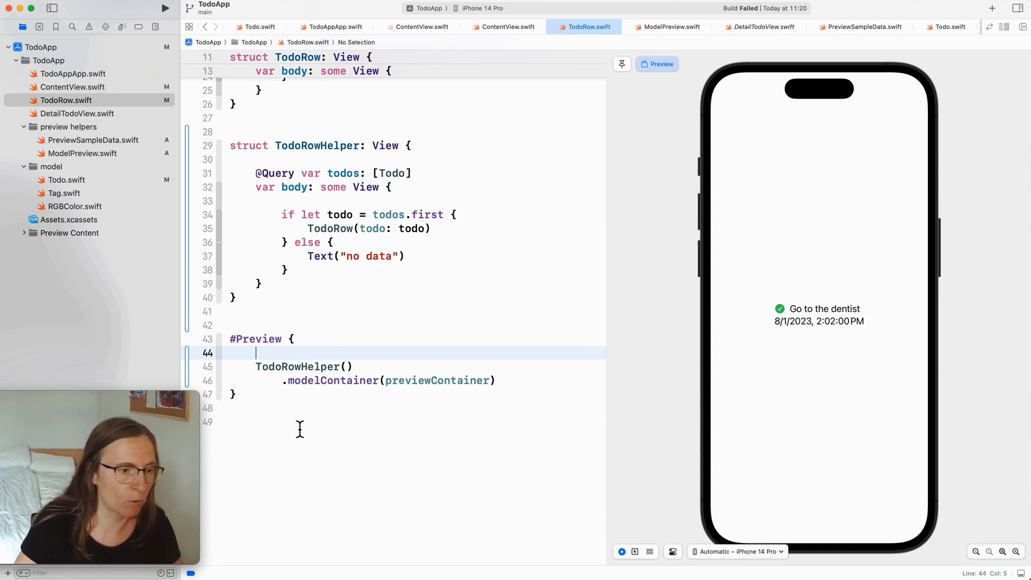
# Step: Replace TodoRowHelper in TodoRow's preview with ModelPreview { todo in TodoRow(todo: todo) }
pyautogui.write('Model')
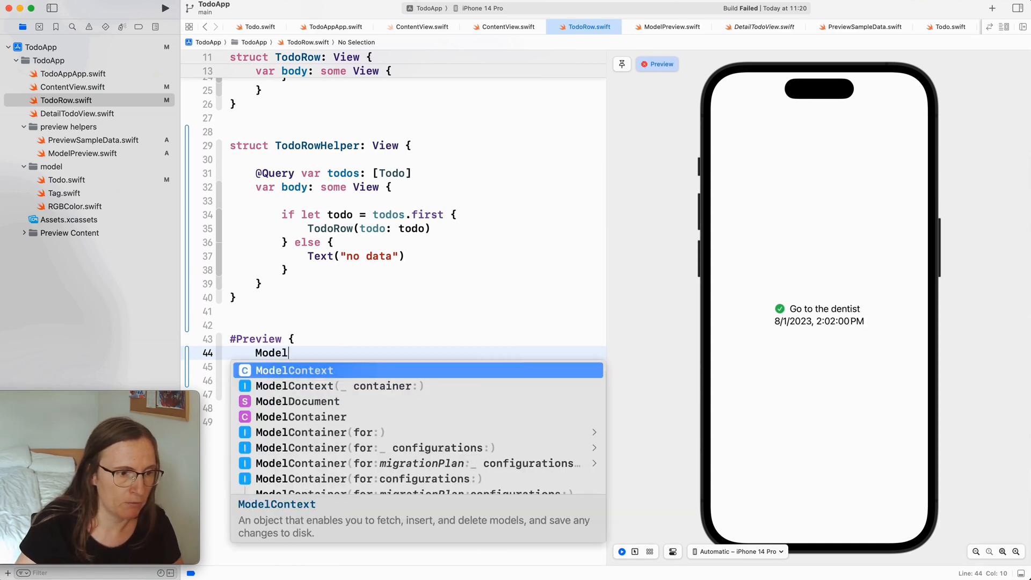
pyautogui.write('P')
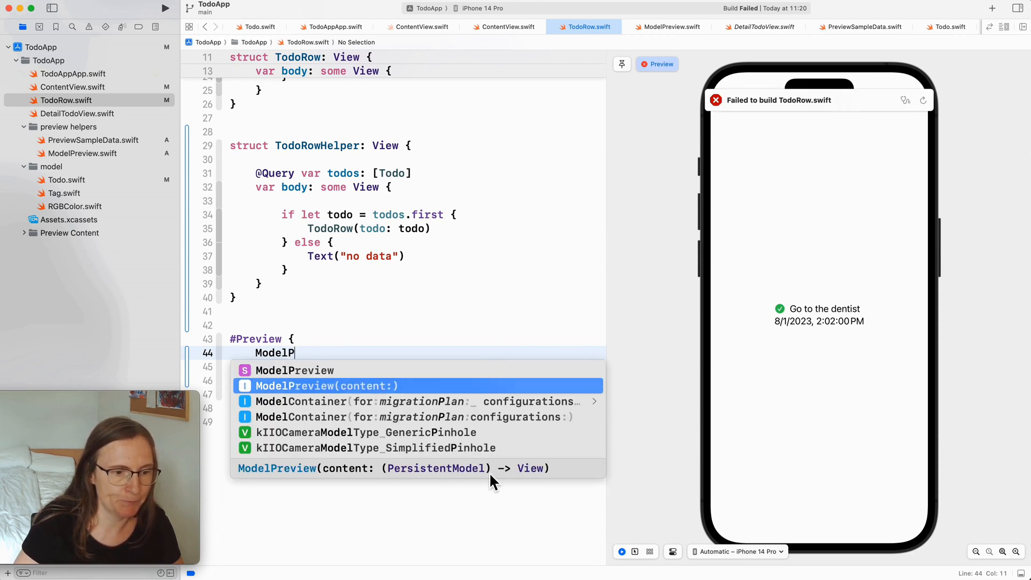
pyautogui.moveTo(474, 474)
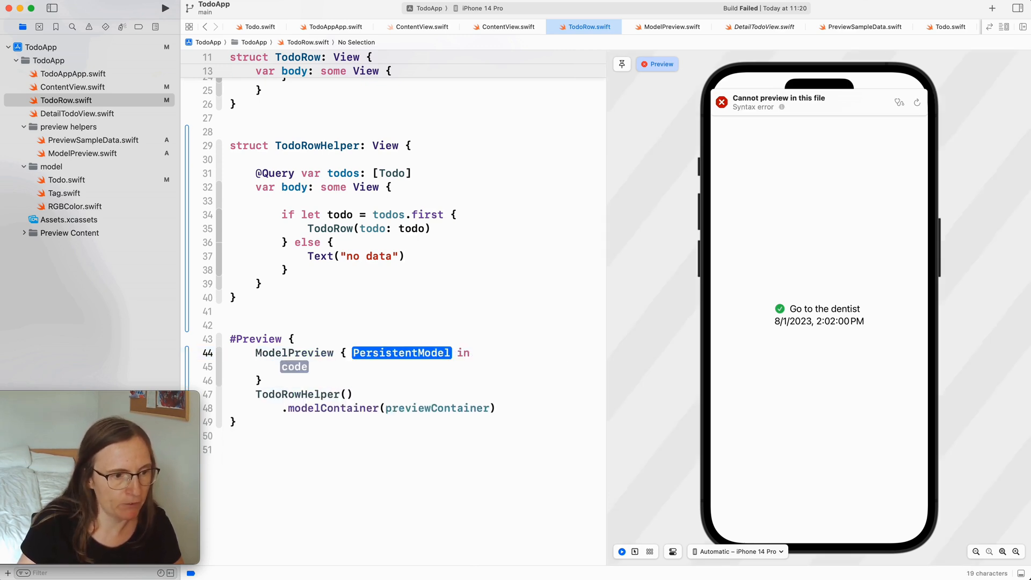
pyautogui.write('Todo')
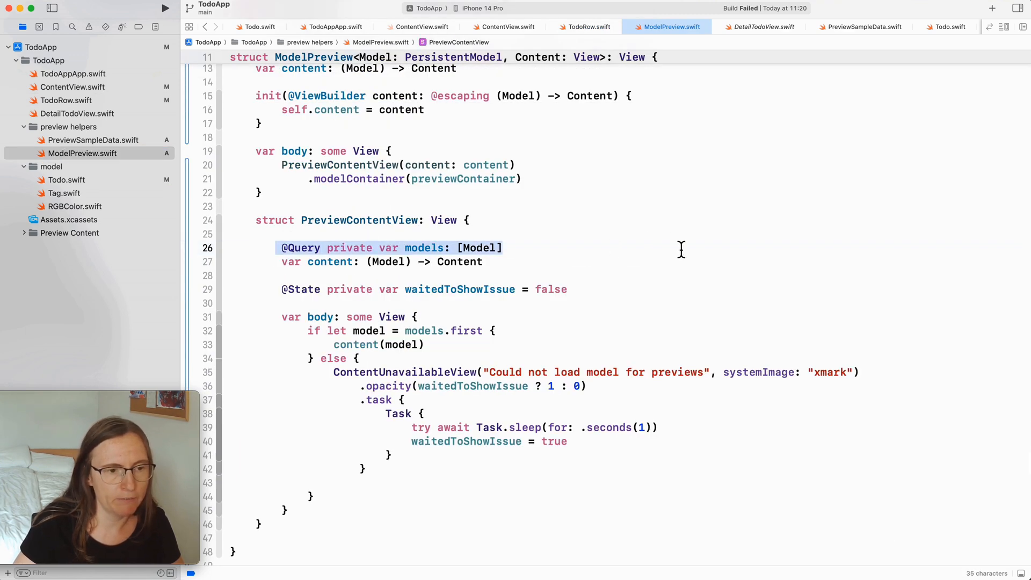
pyautogui.click(392, 344)
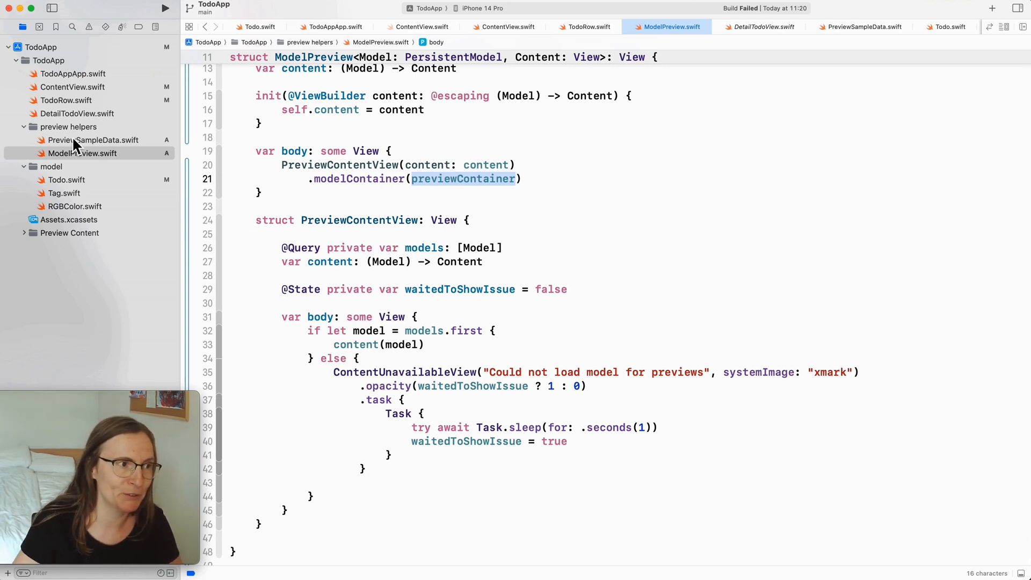
pyautogui.click(587, 27)
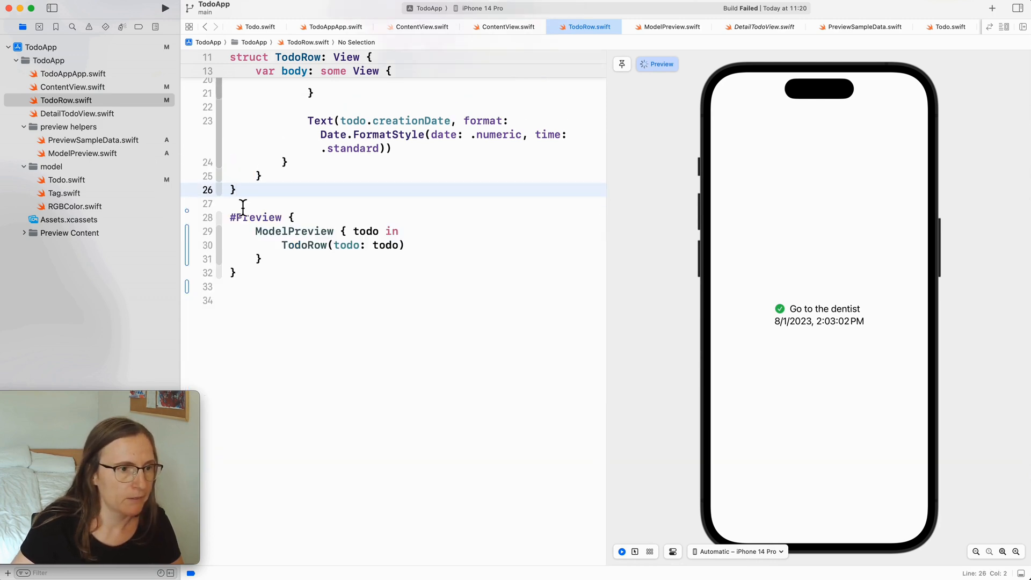
# Step: Wrap DetailTodoView(todo: todo) in ModelPreview in DetailTodoView.swift's #Preview
pyautogui.click(764, 27)
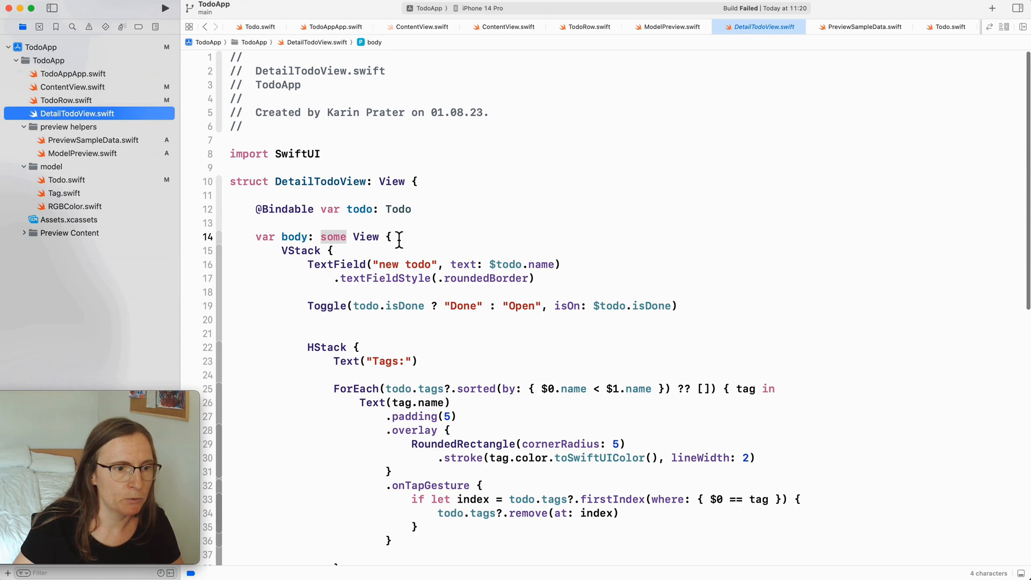
pyautogui.write('Preview { todo in')
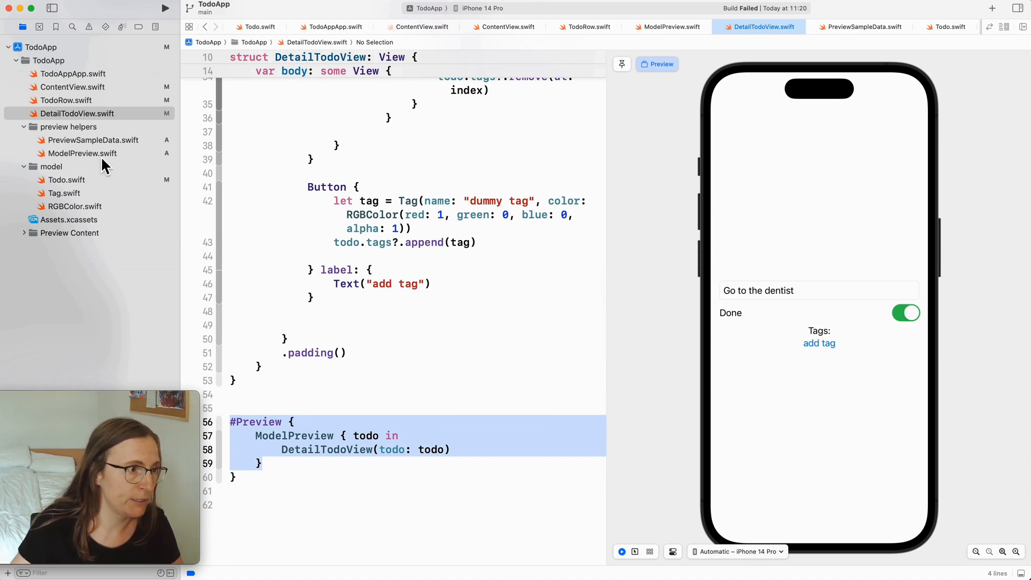
# Step: Read through ModelPreview, PreviewSampleData and ContentView, then return to TodoRow.swift showing Buy milk
pyautogui.click(82, 152)
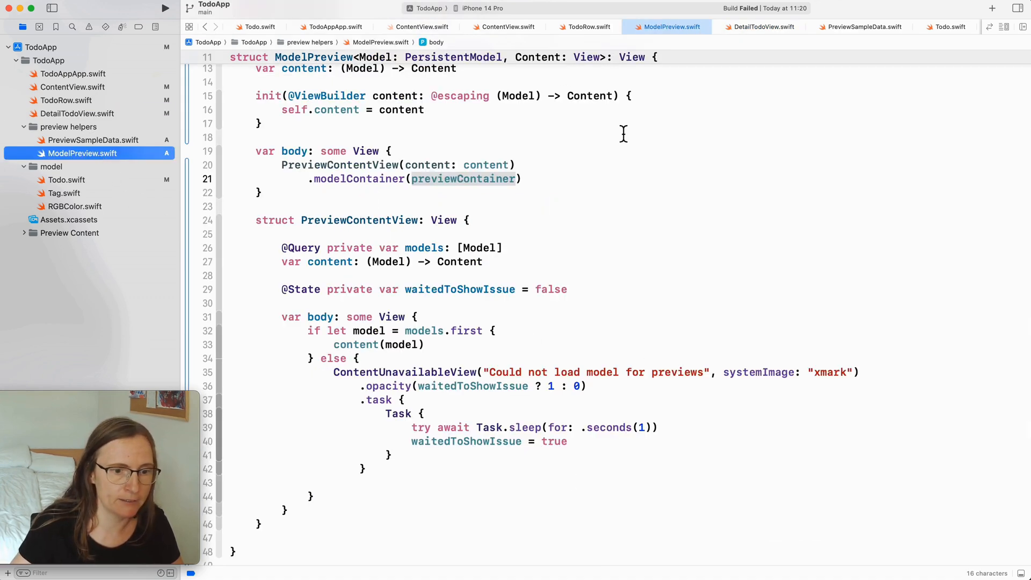
pyautogui.scroll(3)
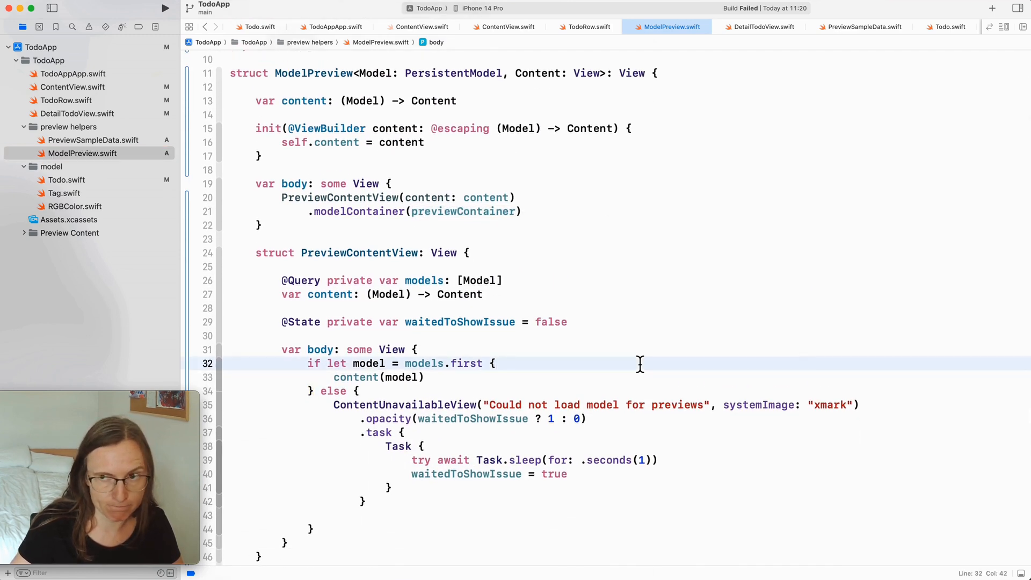
pyautogui.click(93, 140)
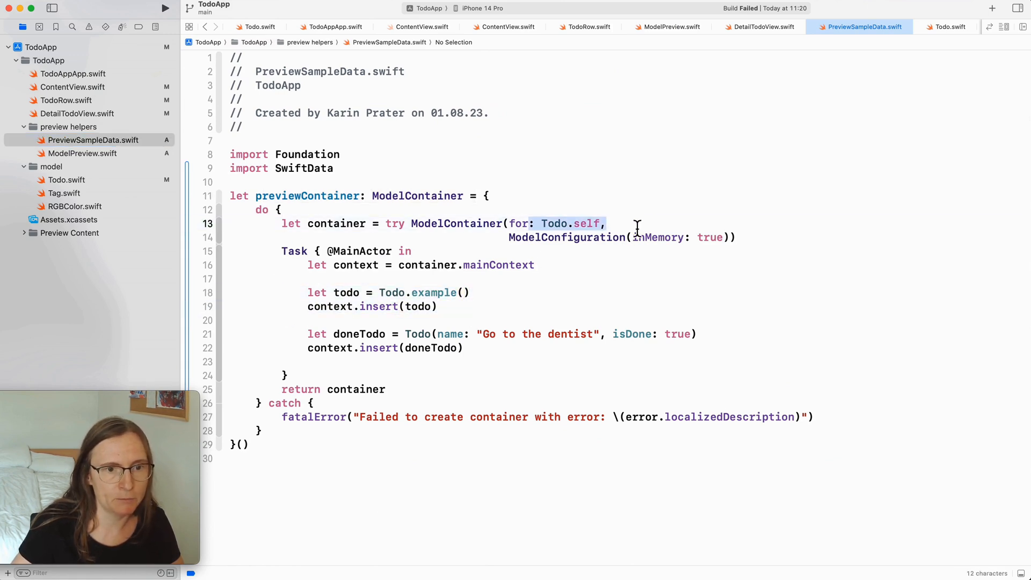
pyautogui.moveTo(644, 334)
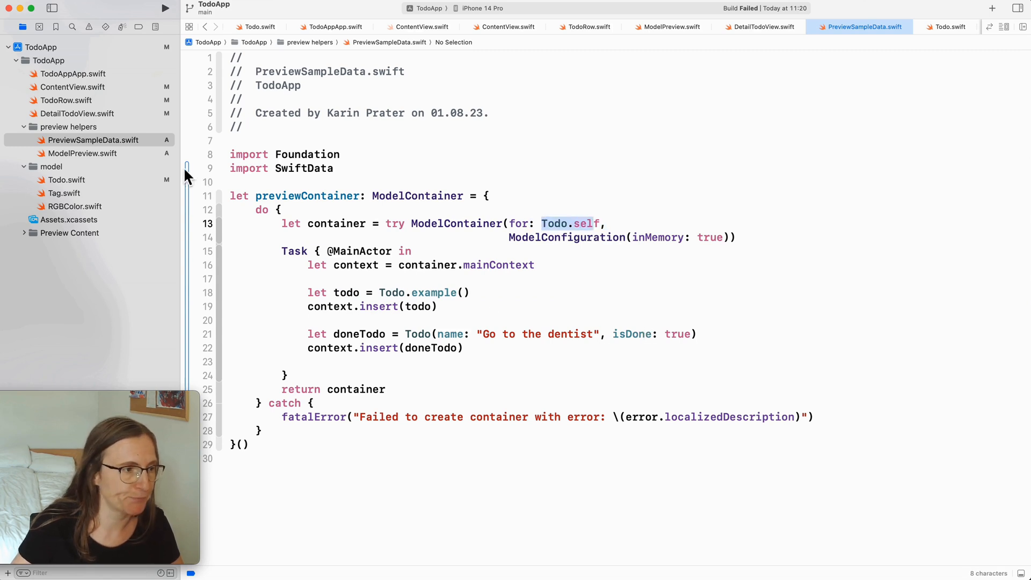
pyautogui.click(505, 27)
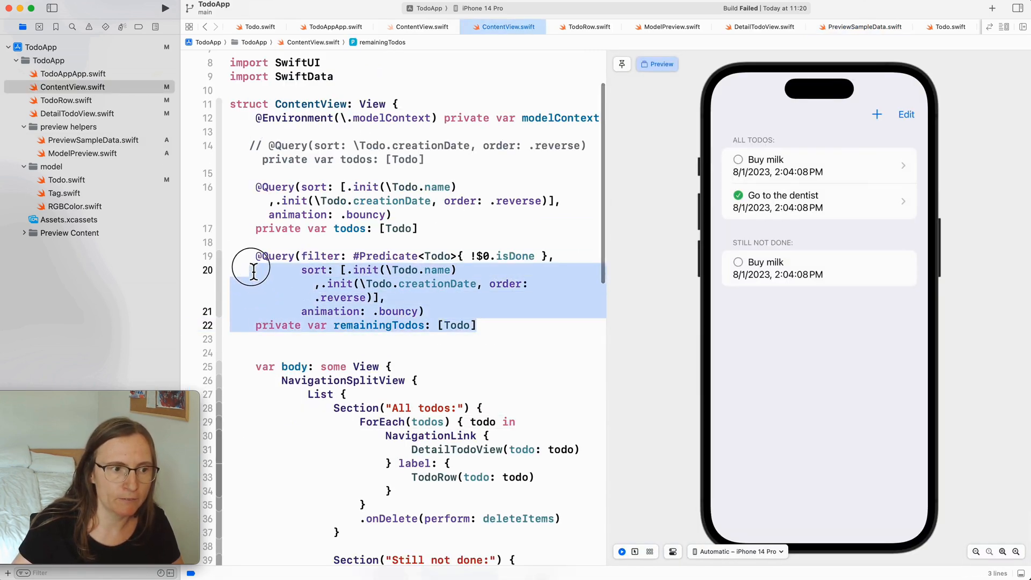
pyautogui.scroll(-3)
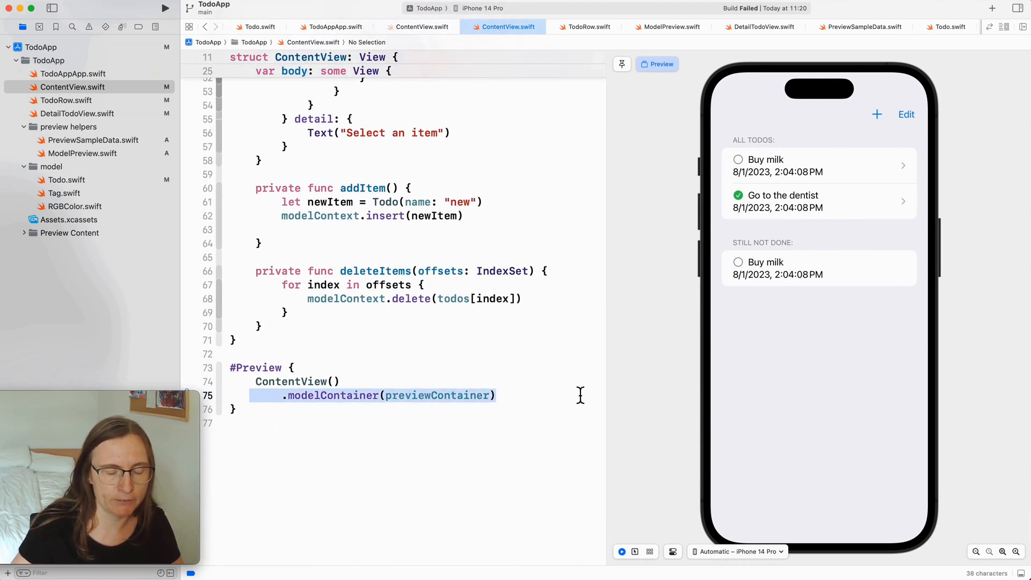
pyautogui.click(589, 27)
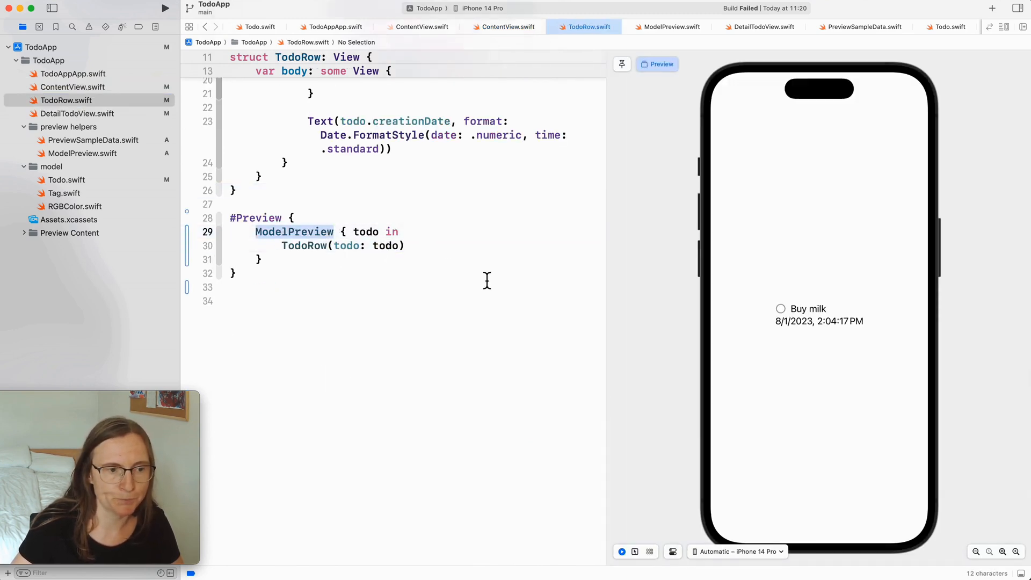
pyautogui.scroll(3)
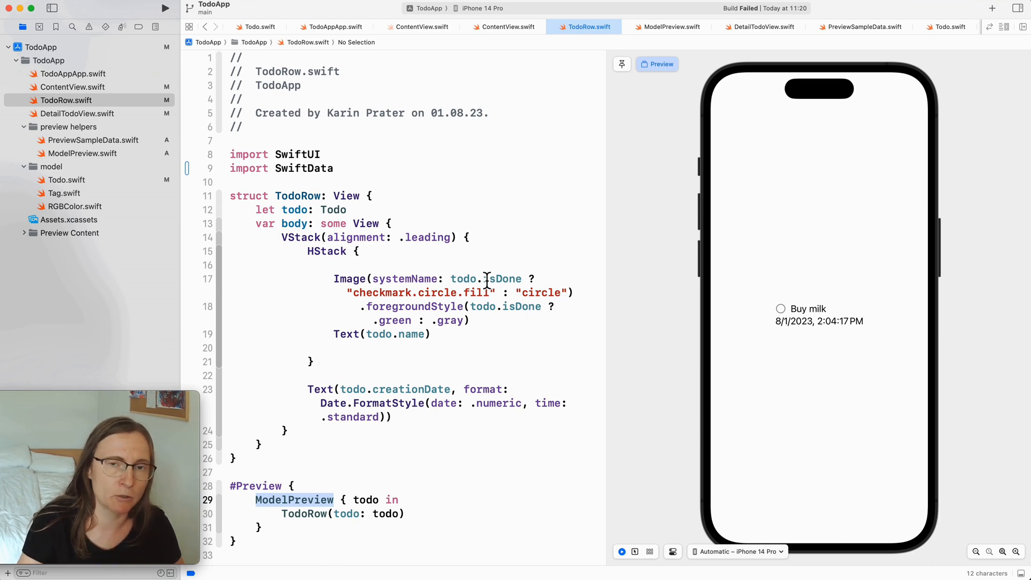
pyautogui.moveTo(717, 73)
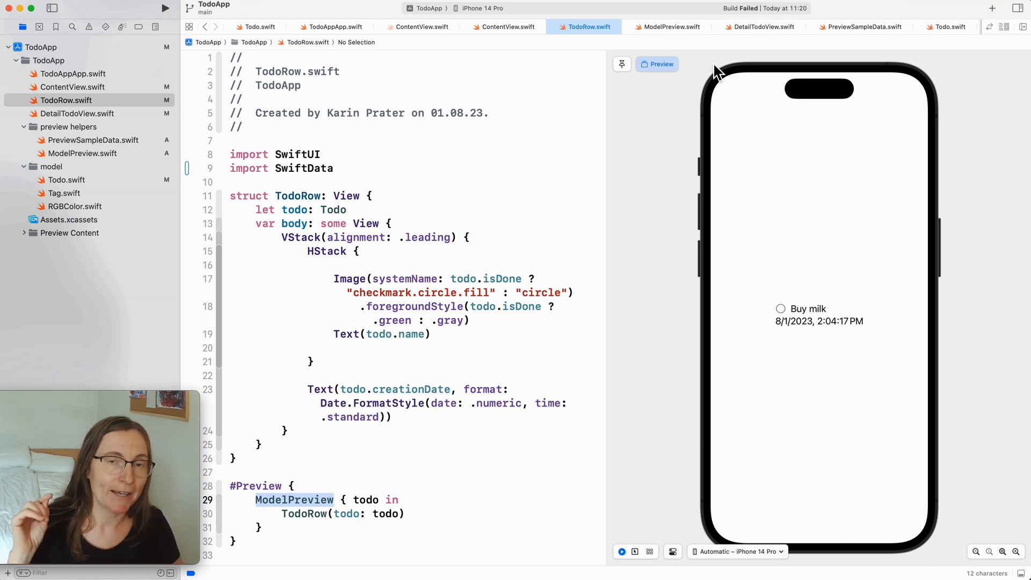